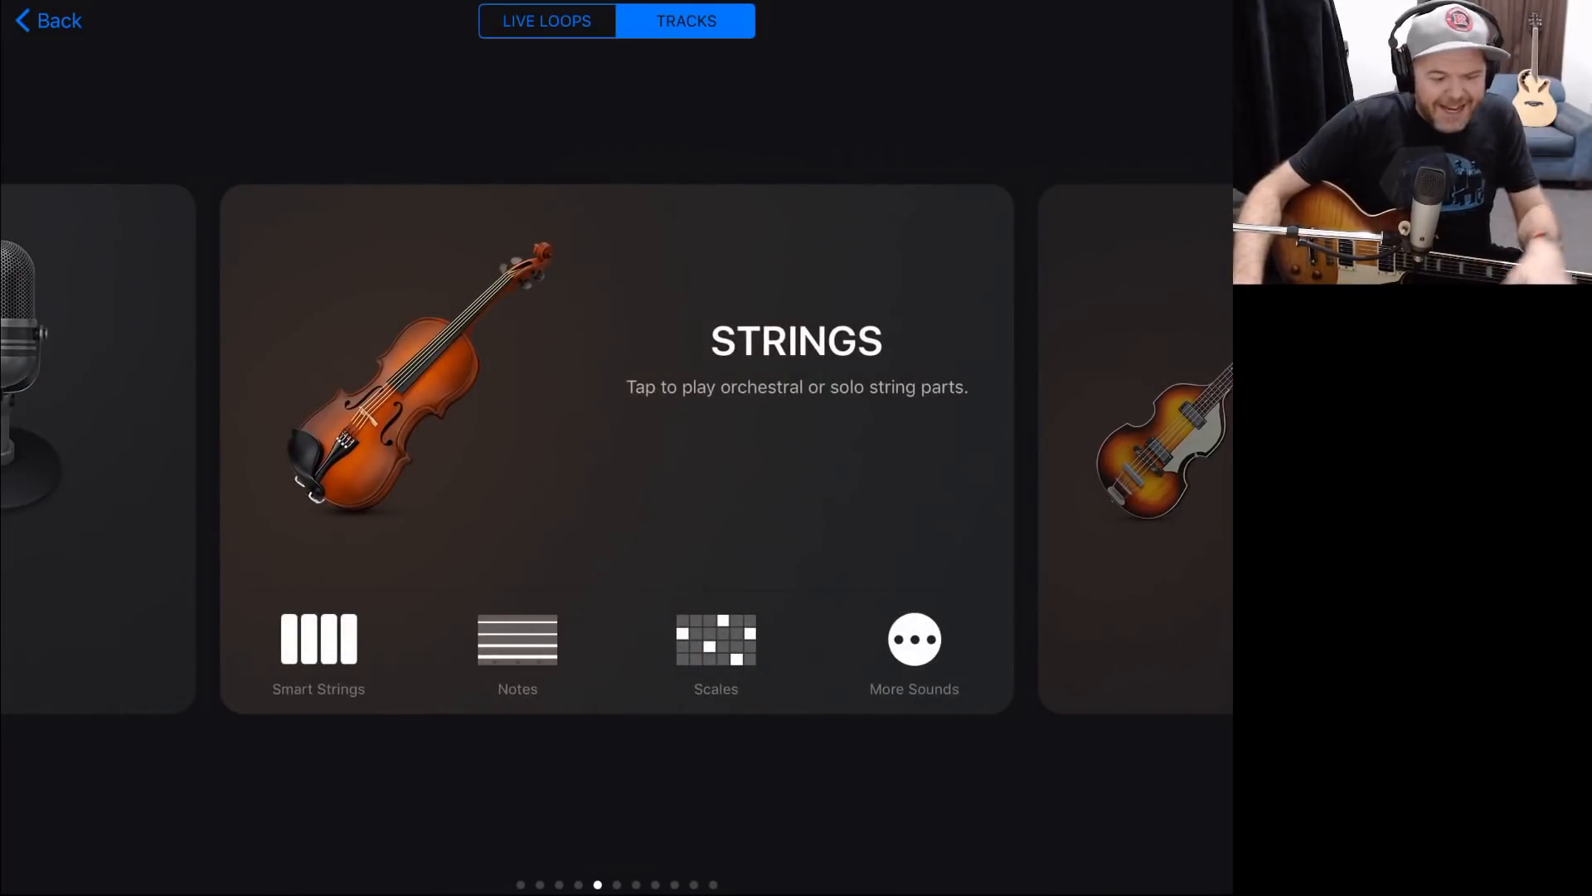
Step: Start a Smart Guitar track on the Classic Clean sound and strum a G chord
{"action": "scroll", "scroll_direction": "left", "scroll_amount": 3}
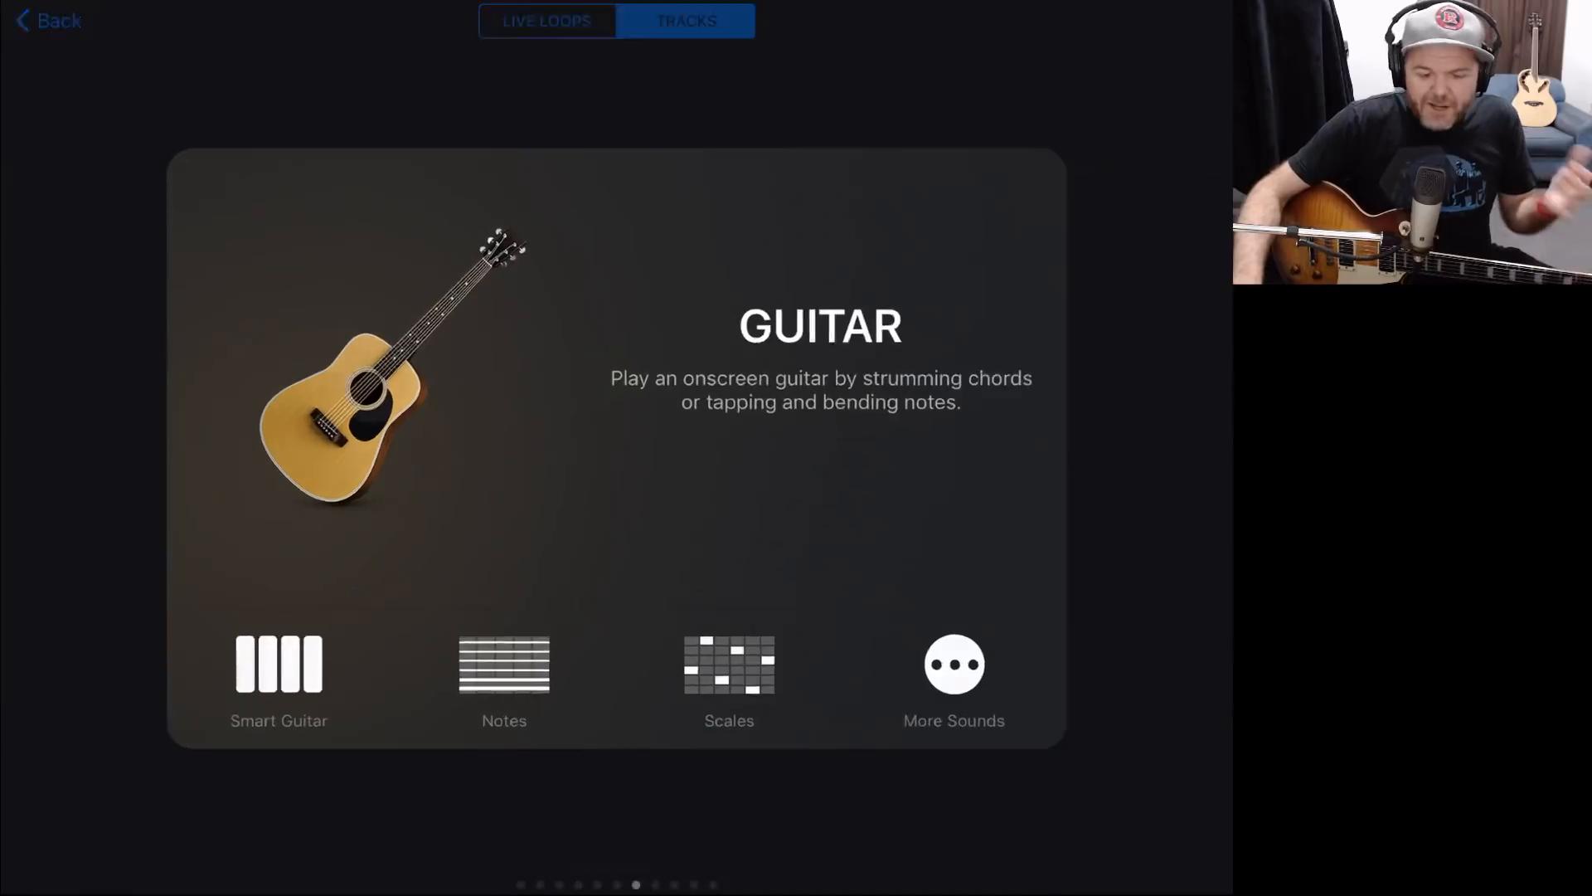
{"action": "left_click", "coordinate": [279, 680]}
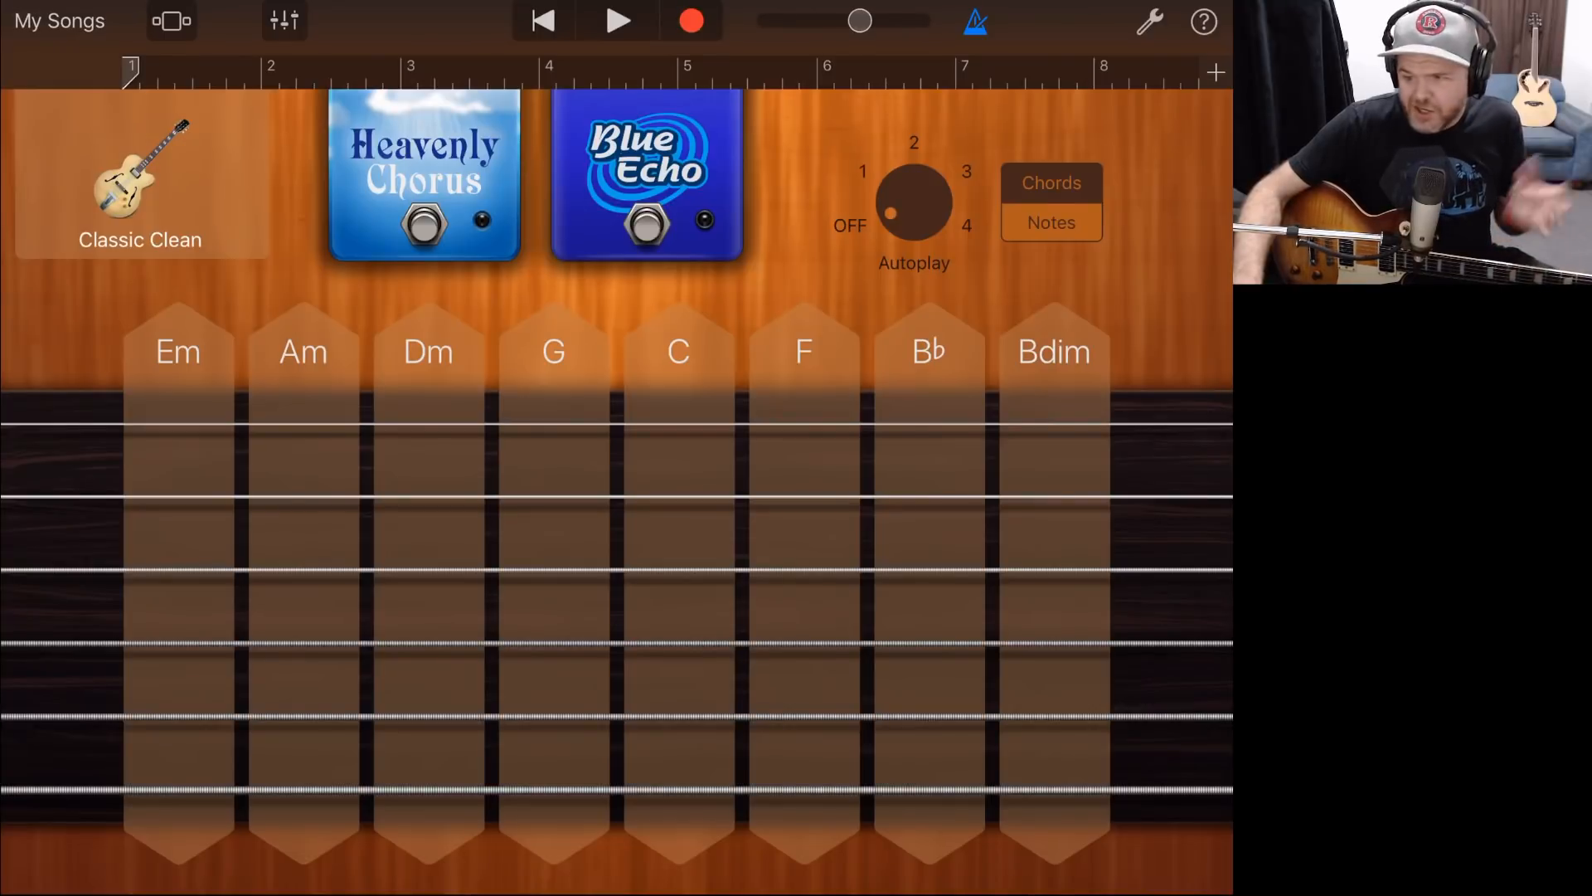
{"action": "left_click", "coordinate": [553, 350]}
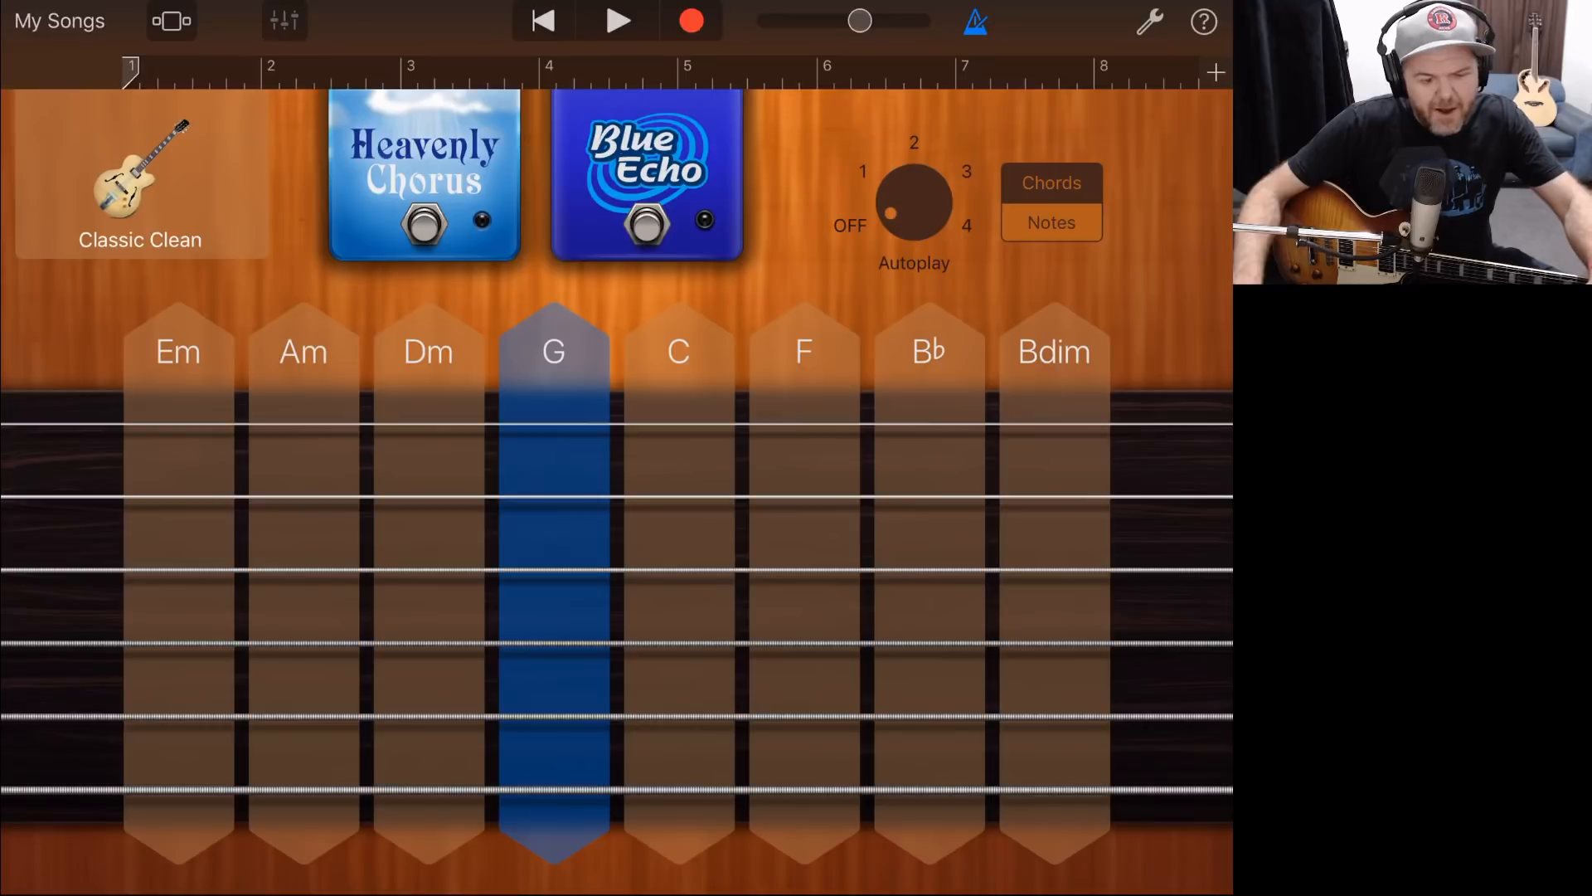
Step: Load the STARK audio unit extension into an empty plug-in slot on the guitar track
{"action": "left_click", "coordinate": [283, 20]}
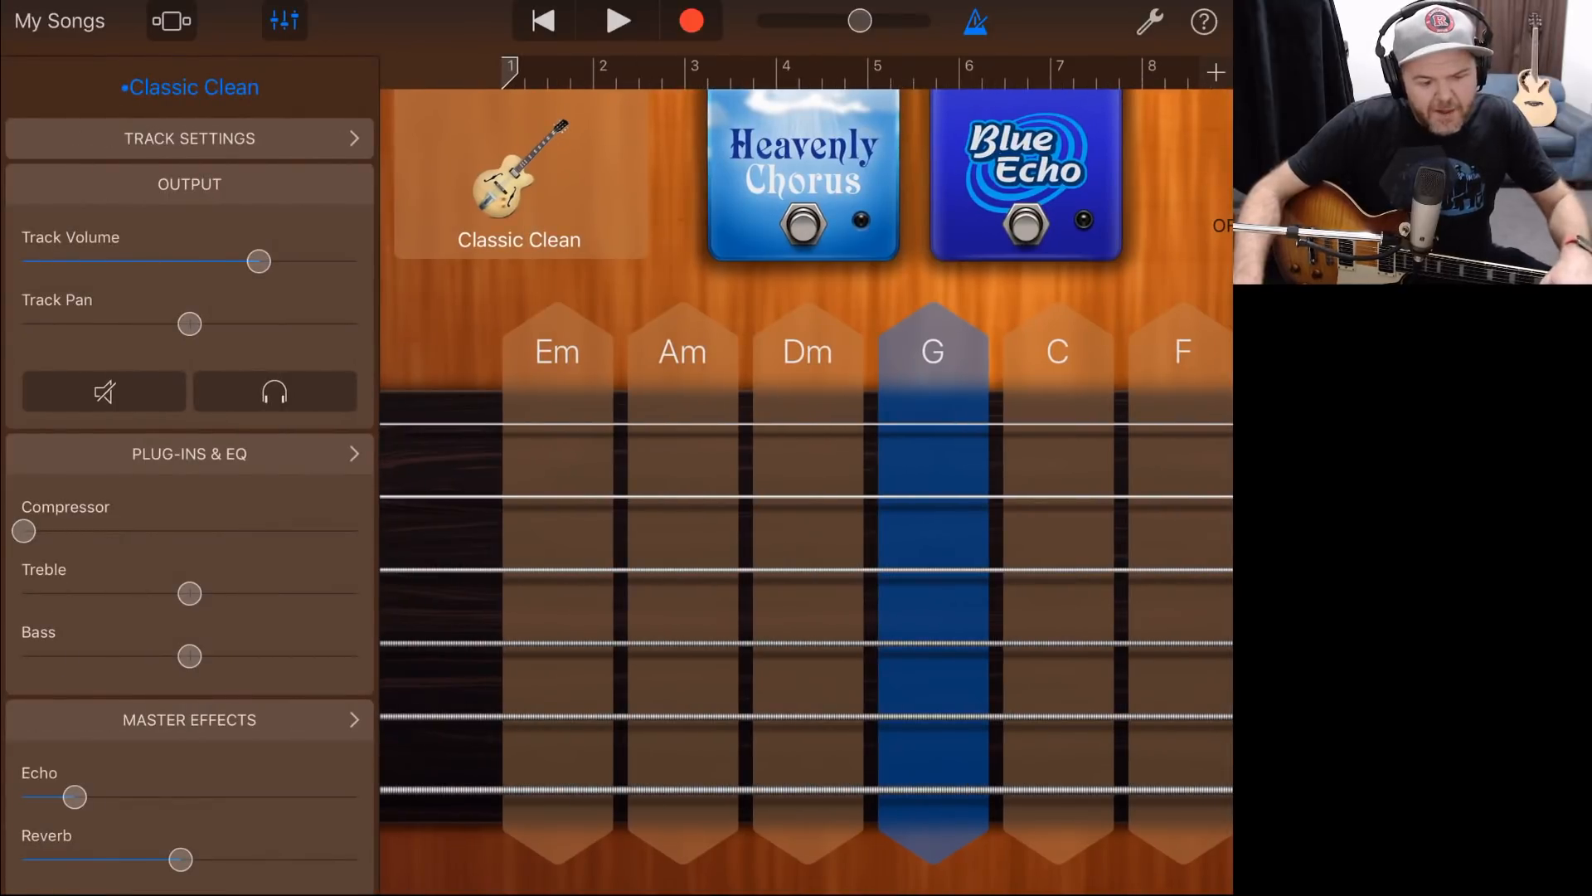
{"action": "left_click", "coordinate": [189, 454]}
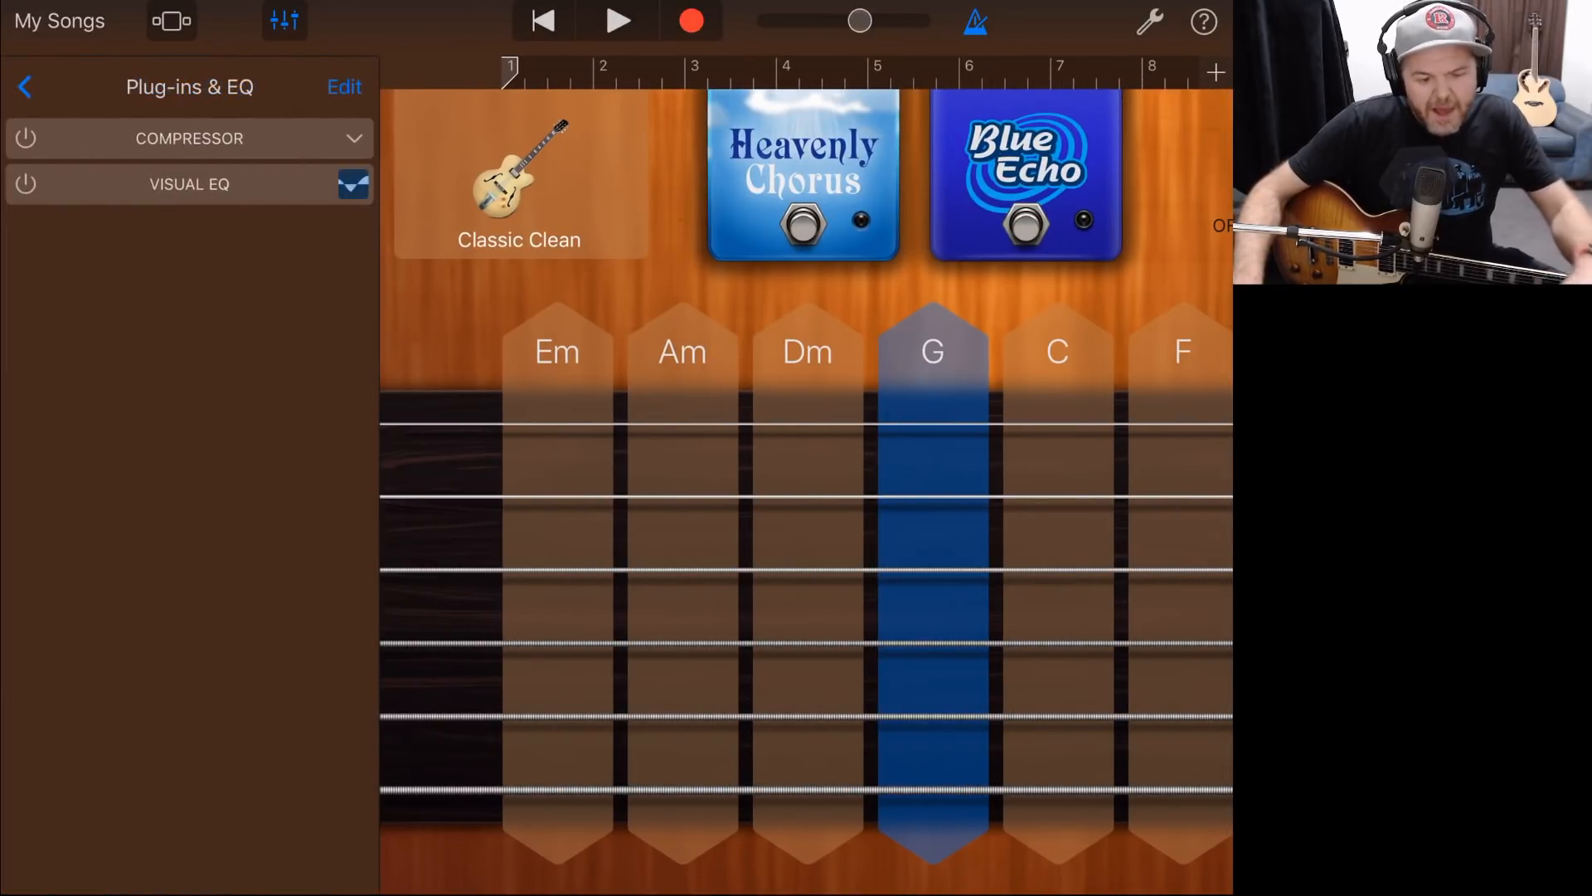
{"action": "left_click", "coordinate": [345, 87]}
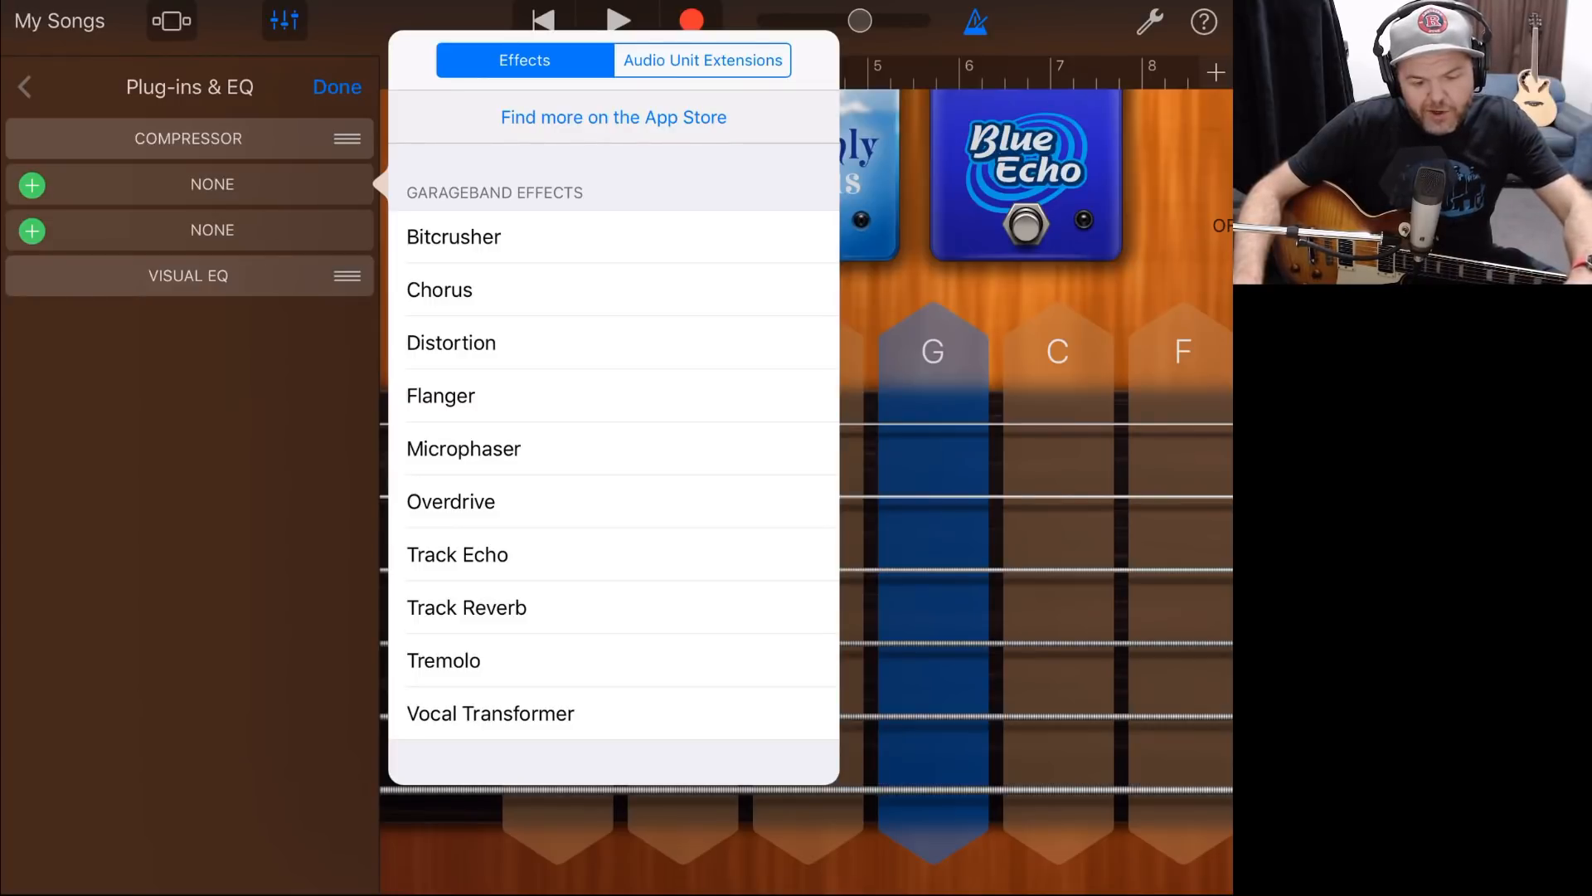
{"action": "left_click", "coordinate": [702, 60]}
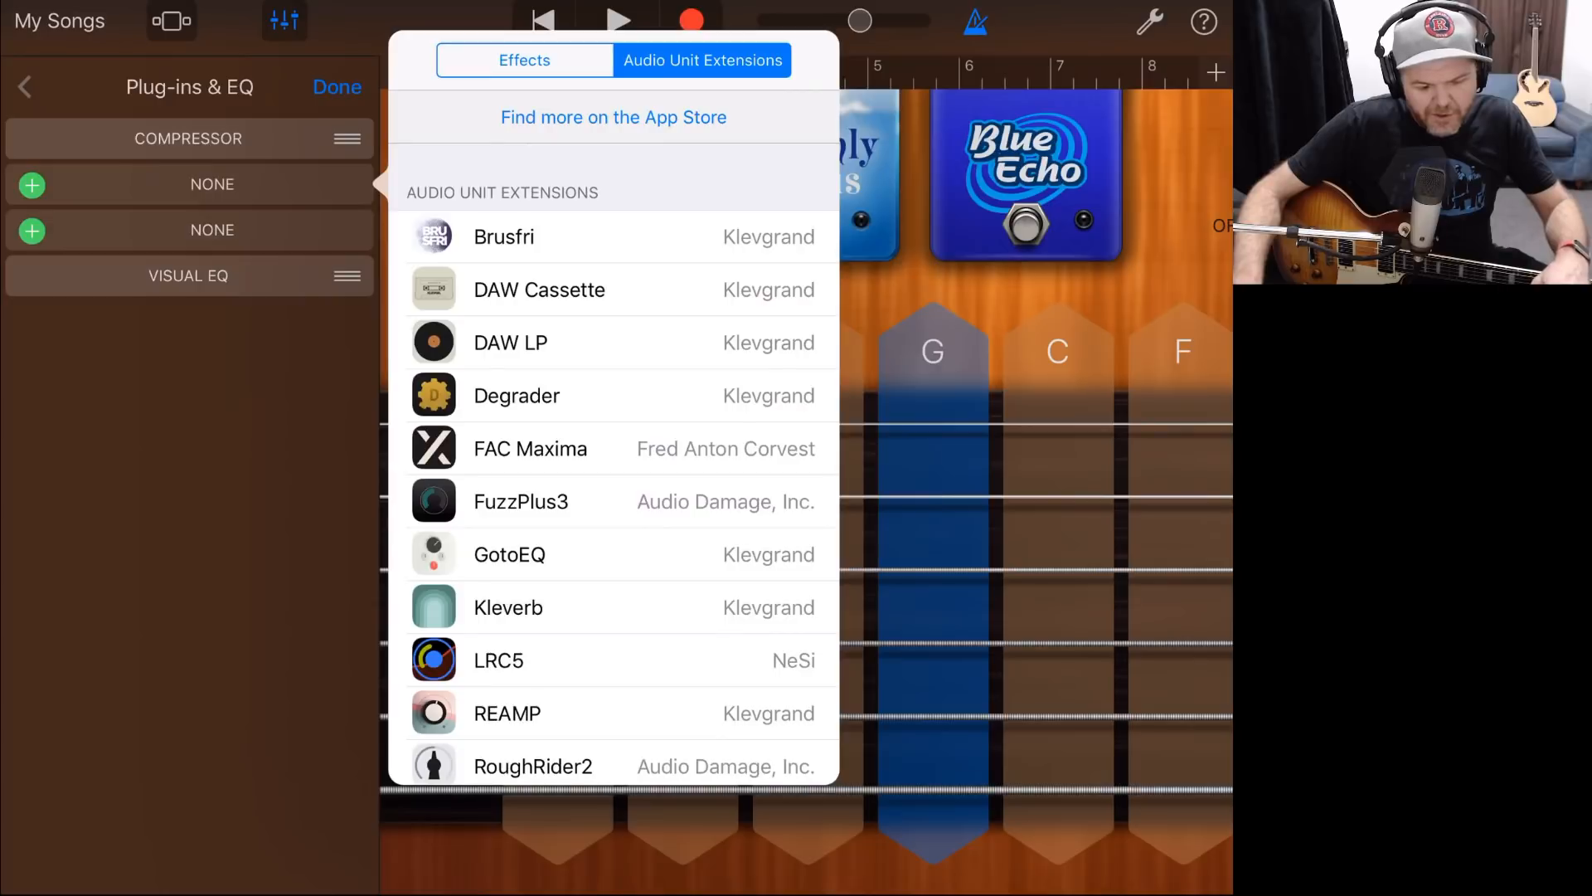
{"action": "scroll", "scroll_direction": "down", "scroll_amount": 3}
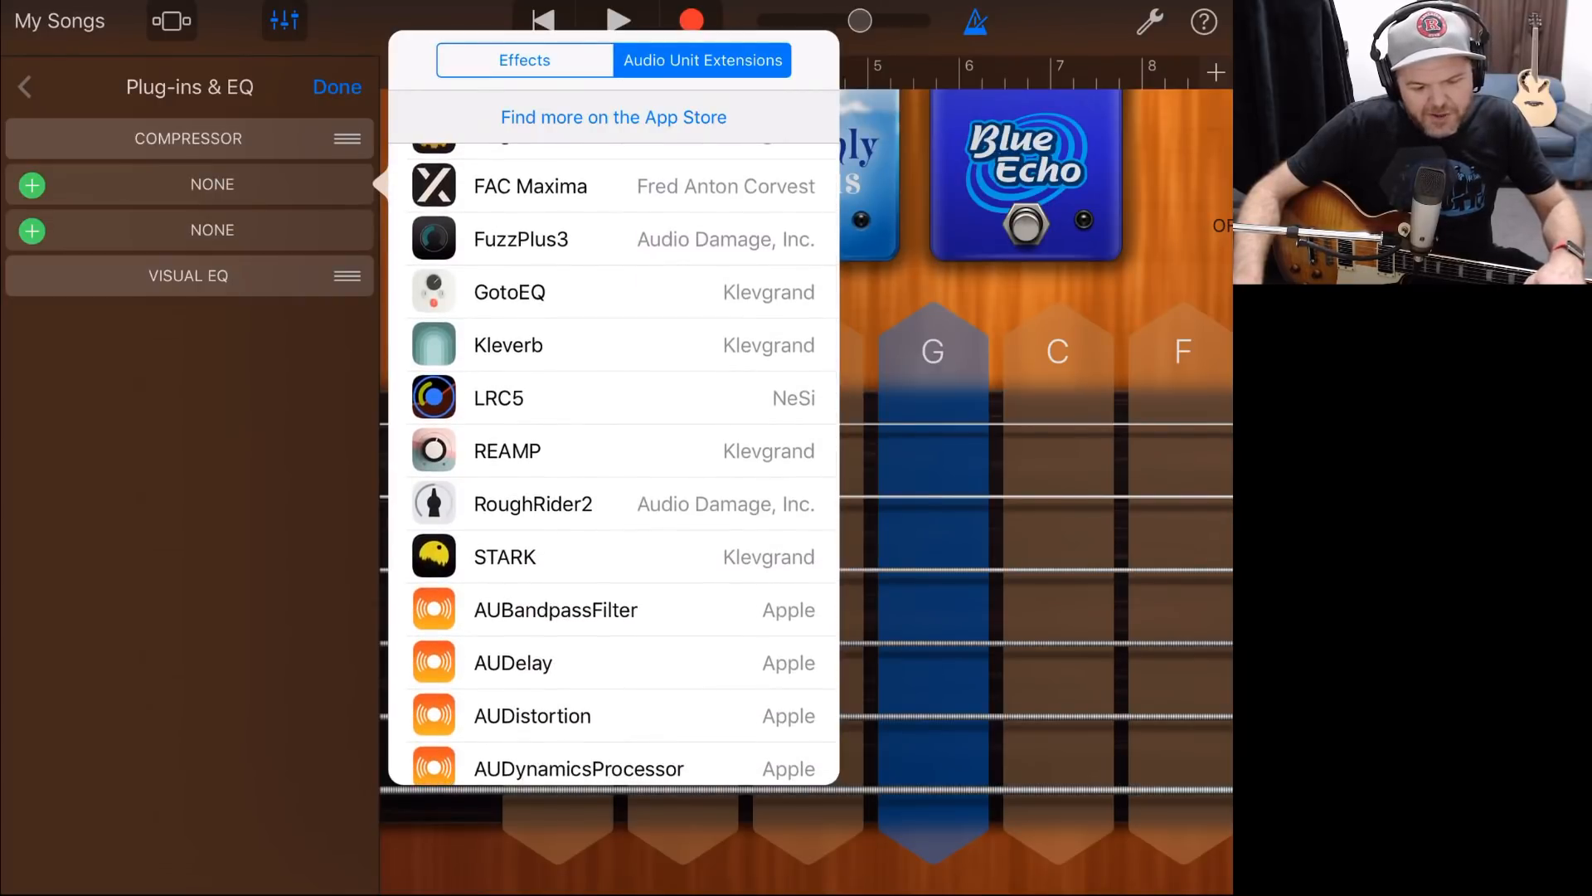
{"action": "left_click", "coordinate": [504, 557]}
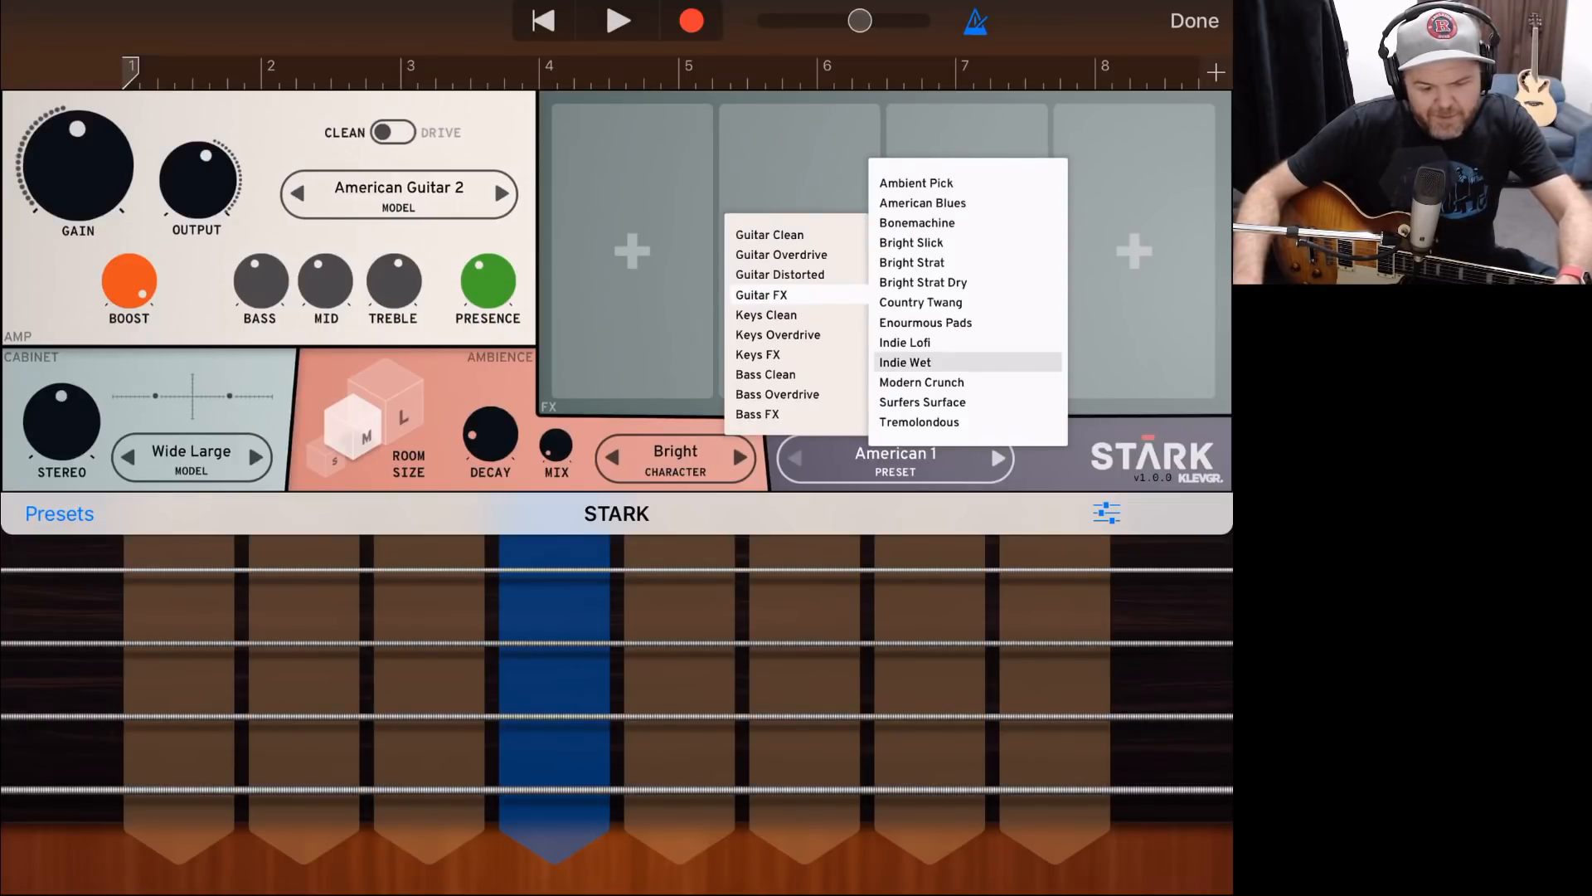
Step: Load STARK's Indie Wet preset with its vibrato, delay and reverb effects
{"action": "left_click", "coordinate": [904, 363]}
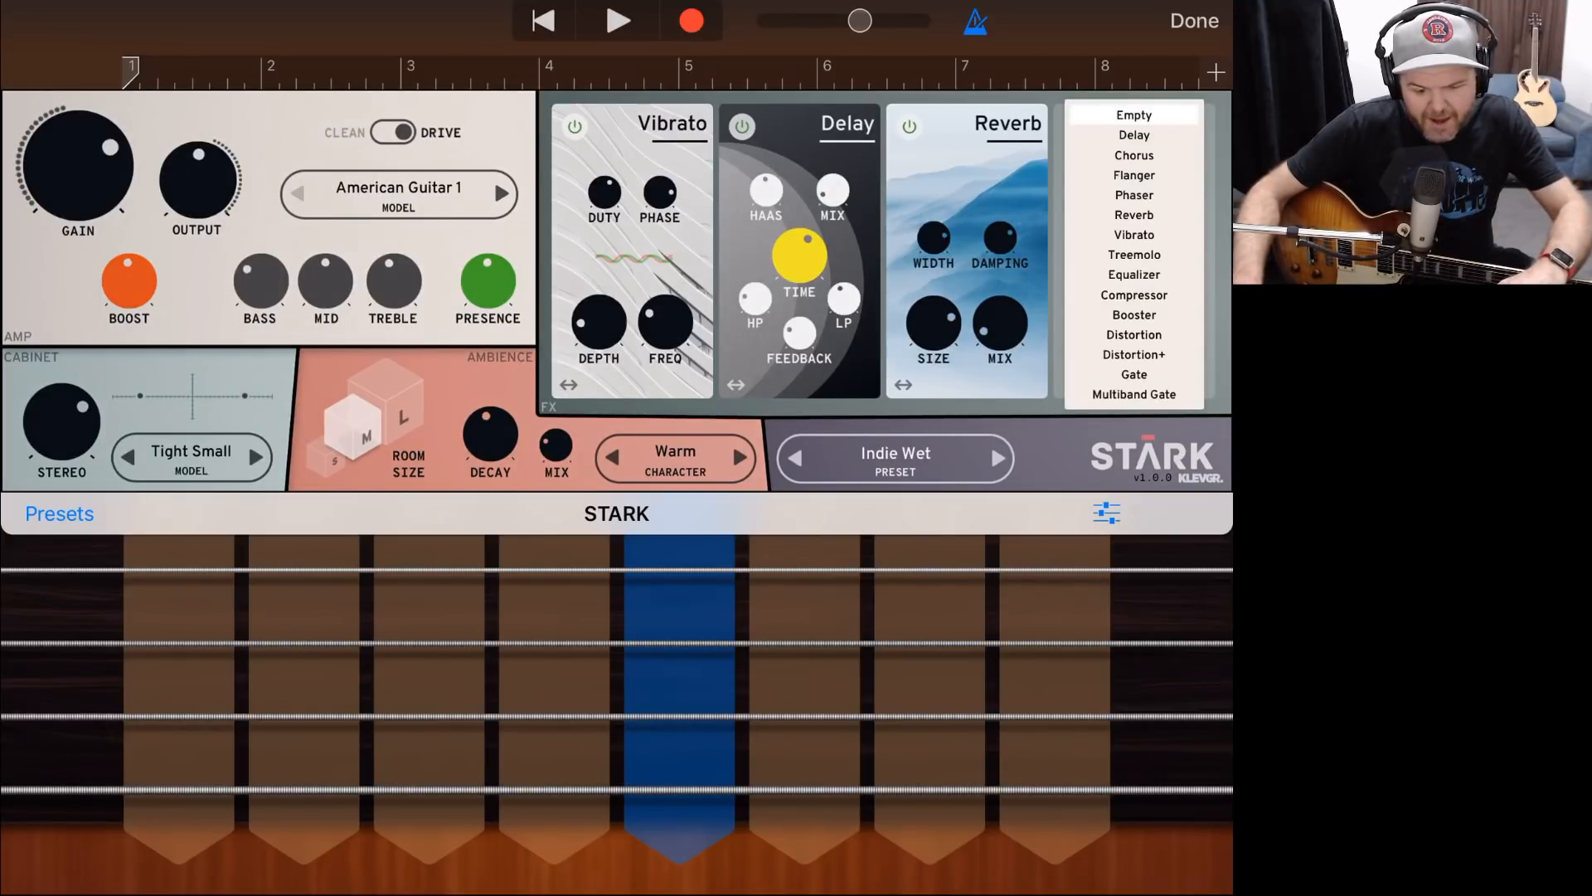
Step: Fill STARK's fourth FX slot with an effect, then return to the instrument browser
{"action": "left_click", "coordinate": [1132, 174]}
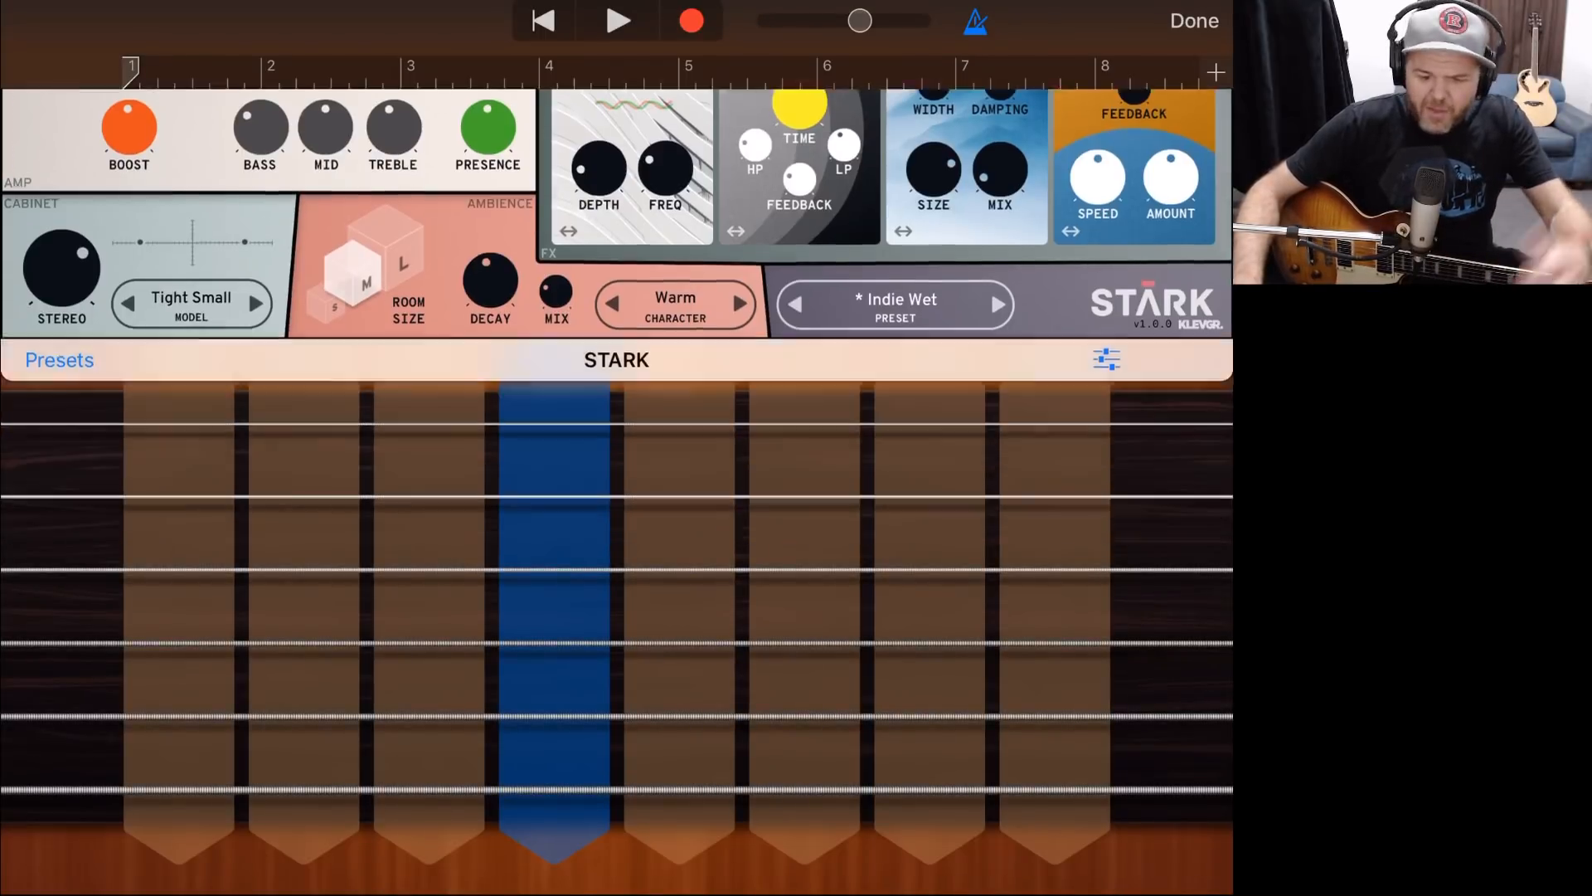
{"action": "left_click", "coordinate": [1194, 20]}
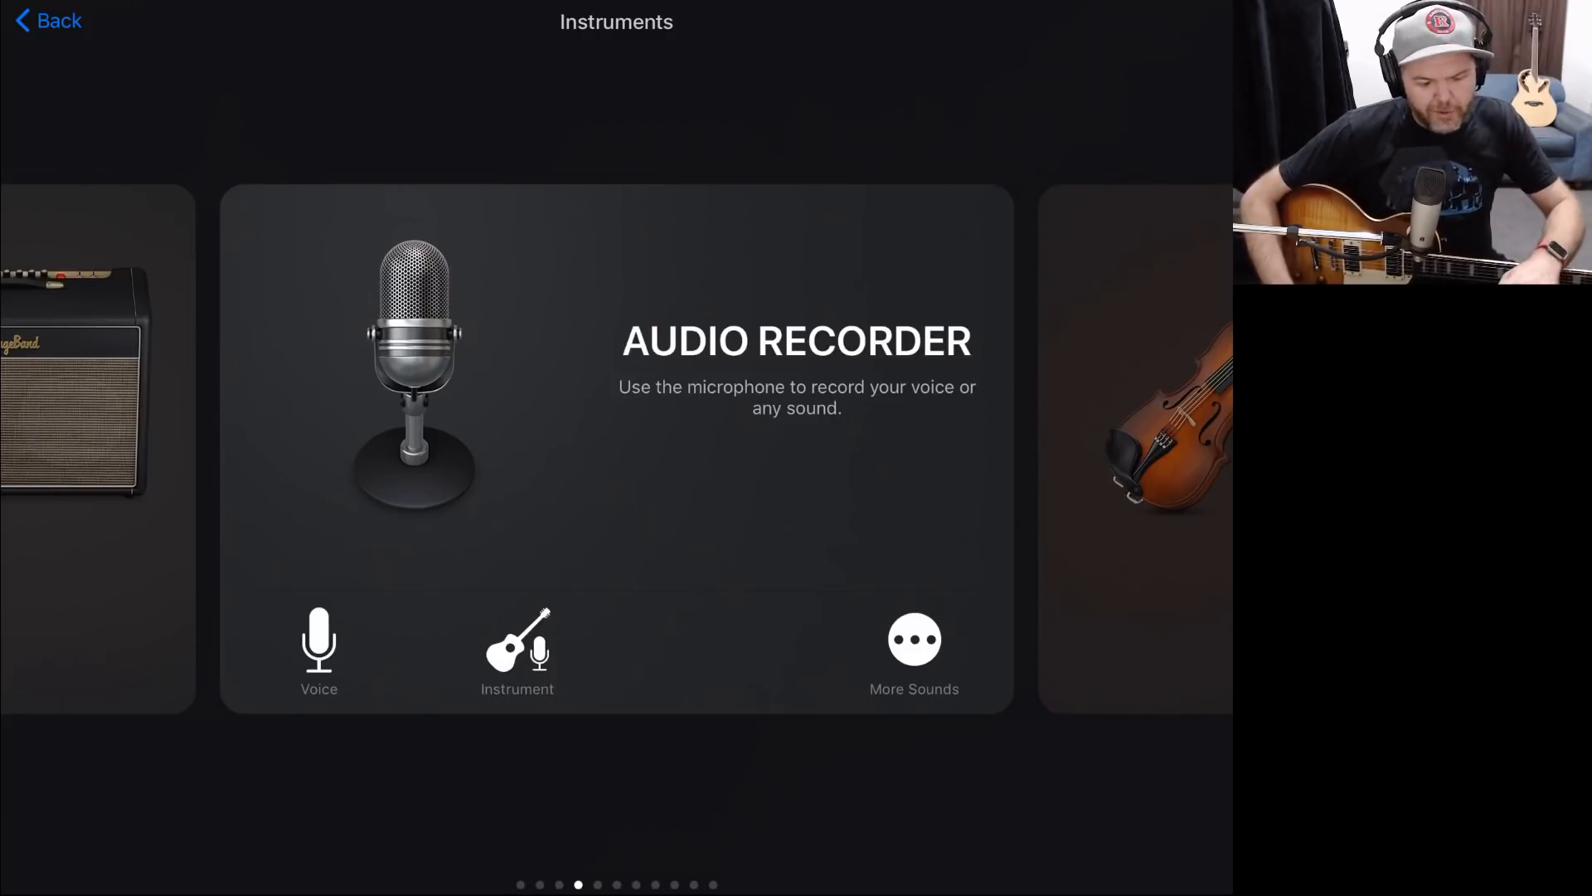
Step: Create an Audio Recorder track using the Clean sound from More Sounds
{"action": "left_click", "coordinate": [912, 641]}
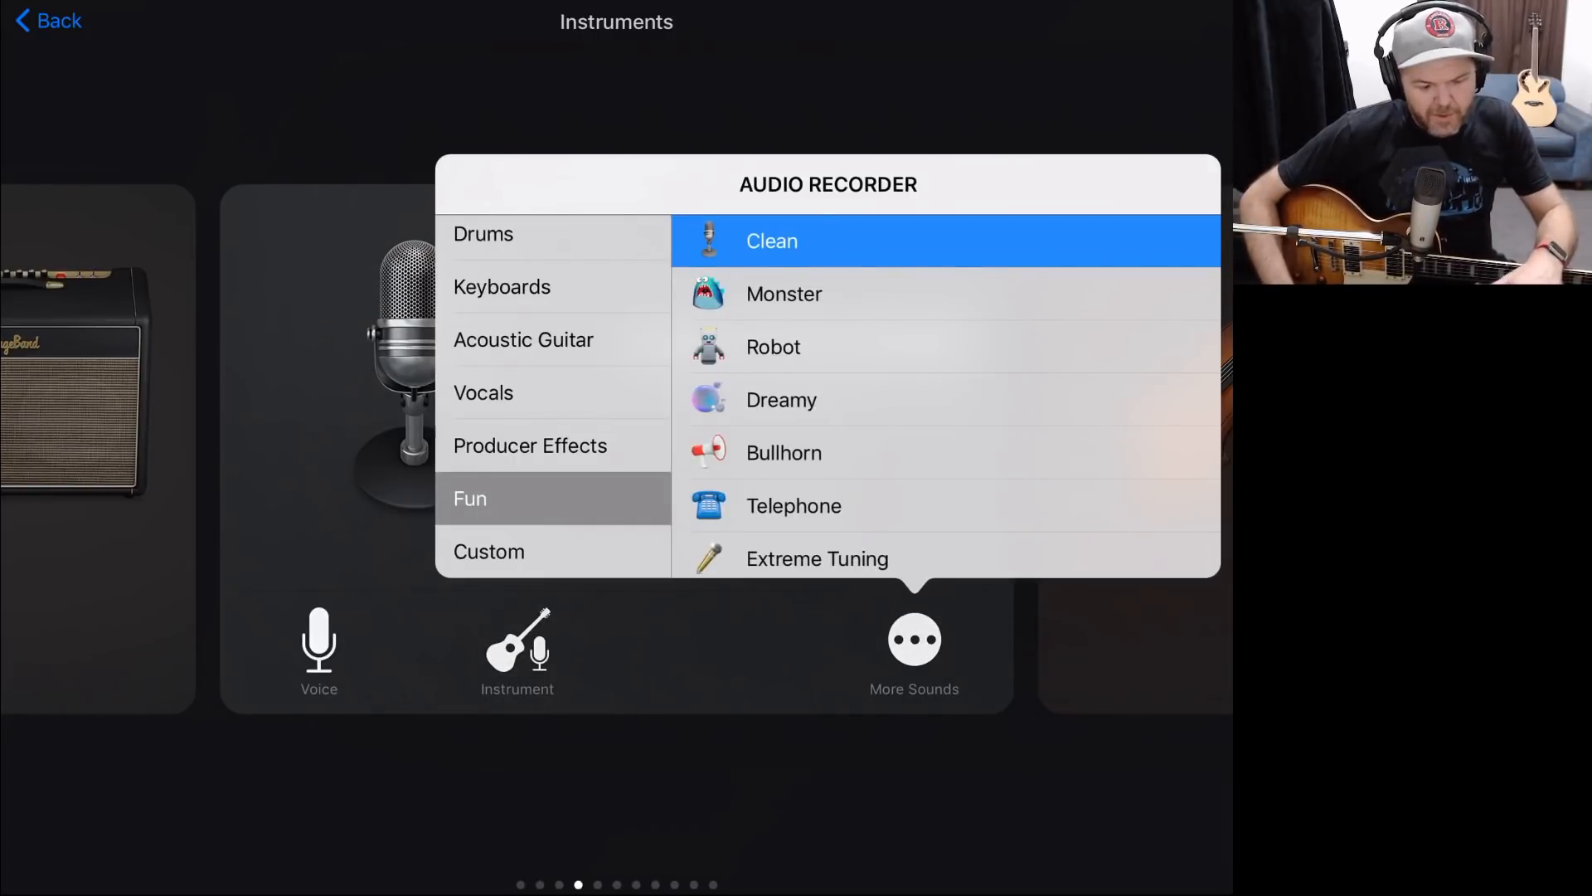
{"action": "left_click", "coordinate": [771, 240]}
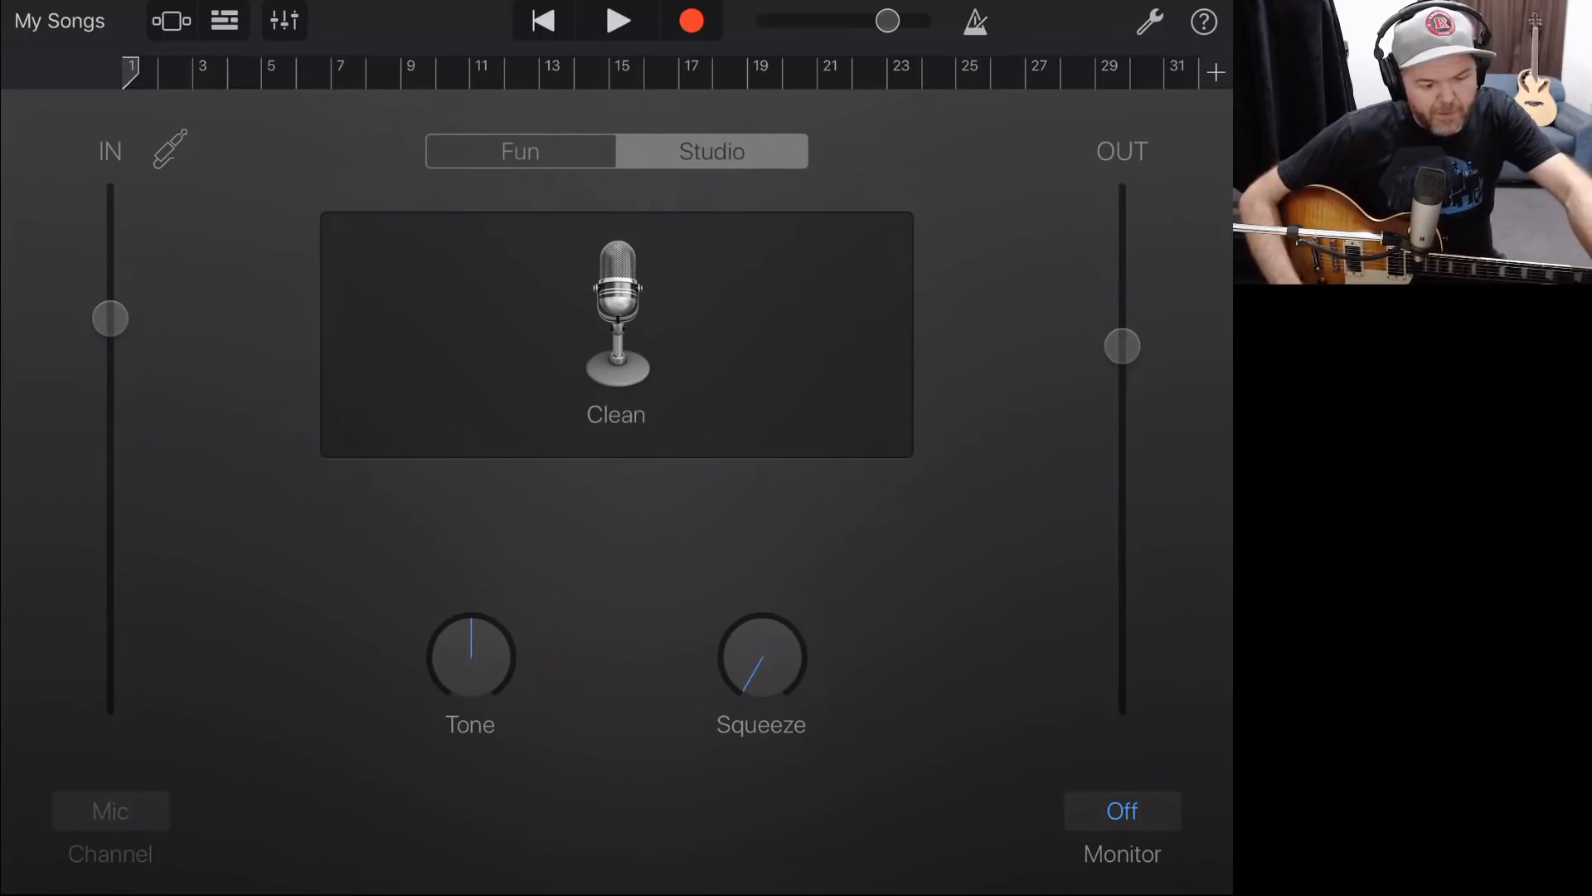
Step: Switch input monitoring on and push the Audio Recorder input level near maximum
{"action": "left_click", "coordinate": [169, 149]}
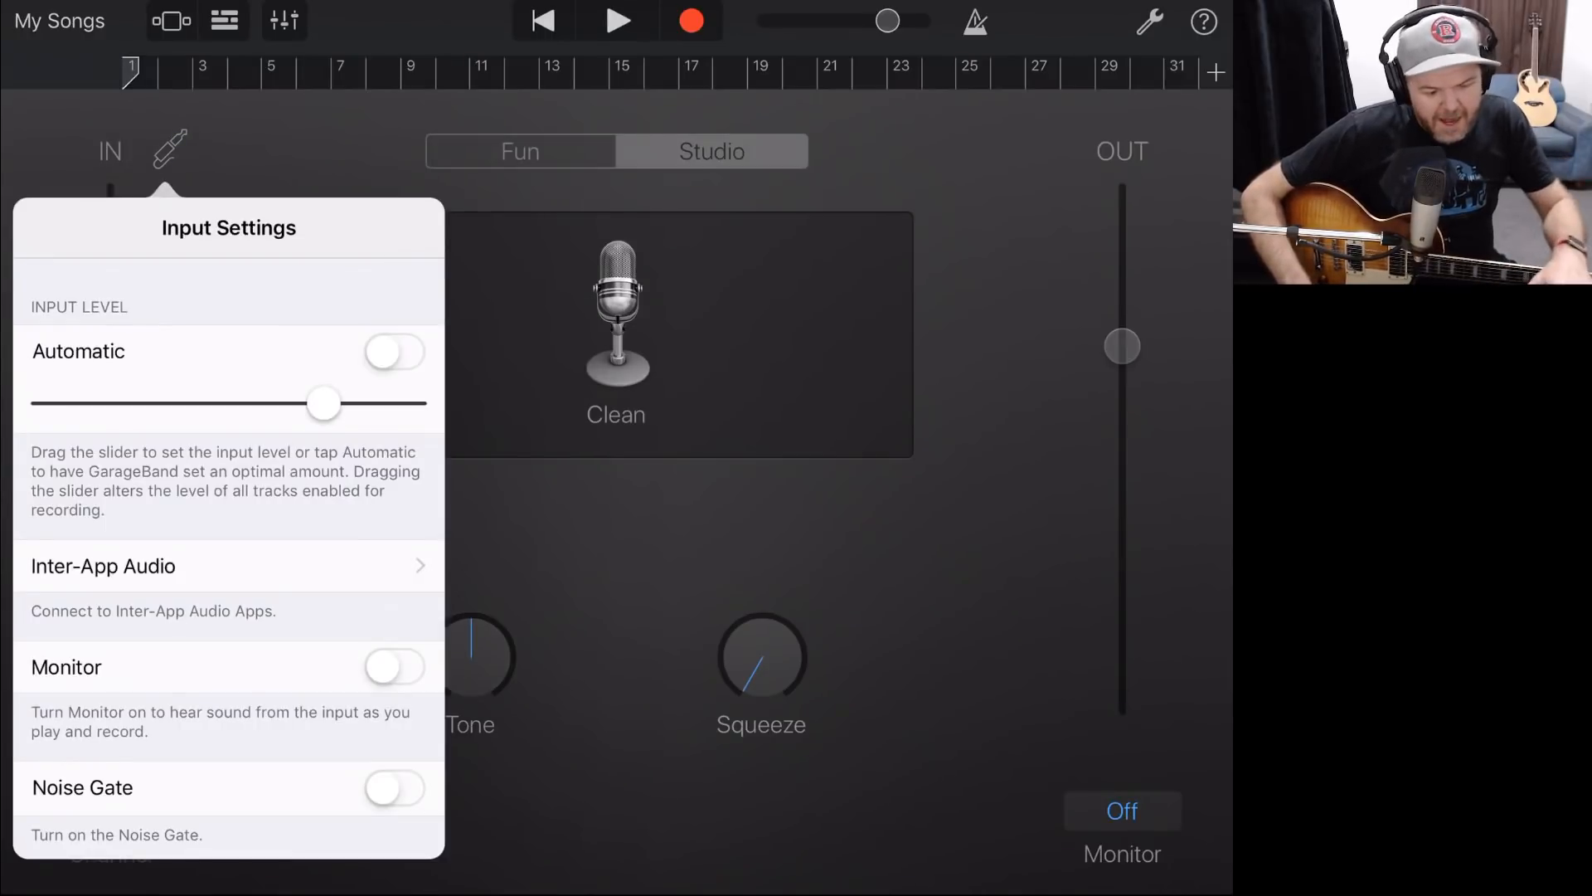
{"action": "left_click_drag", "start_coordinate": [323, 403], "coordinate": [209, 403]}
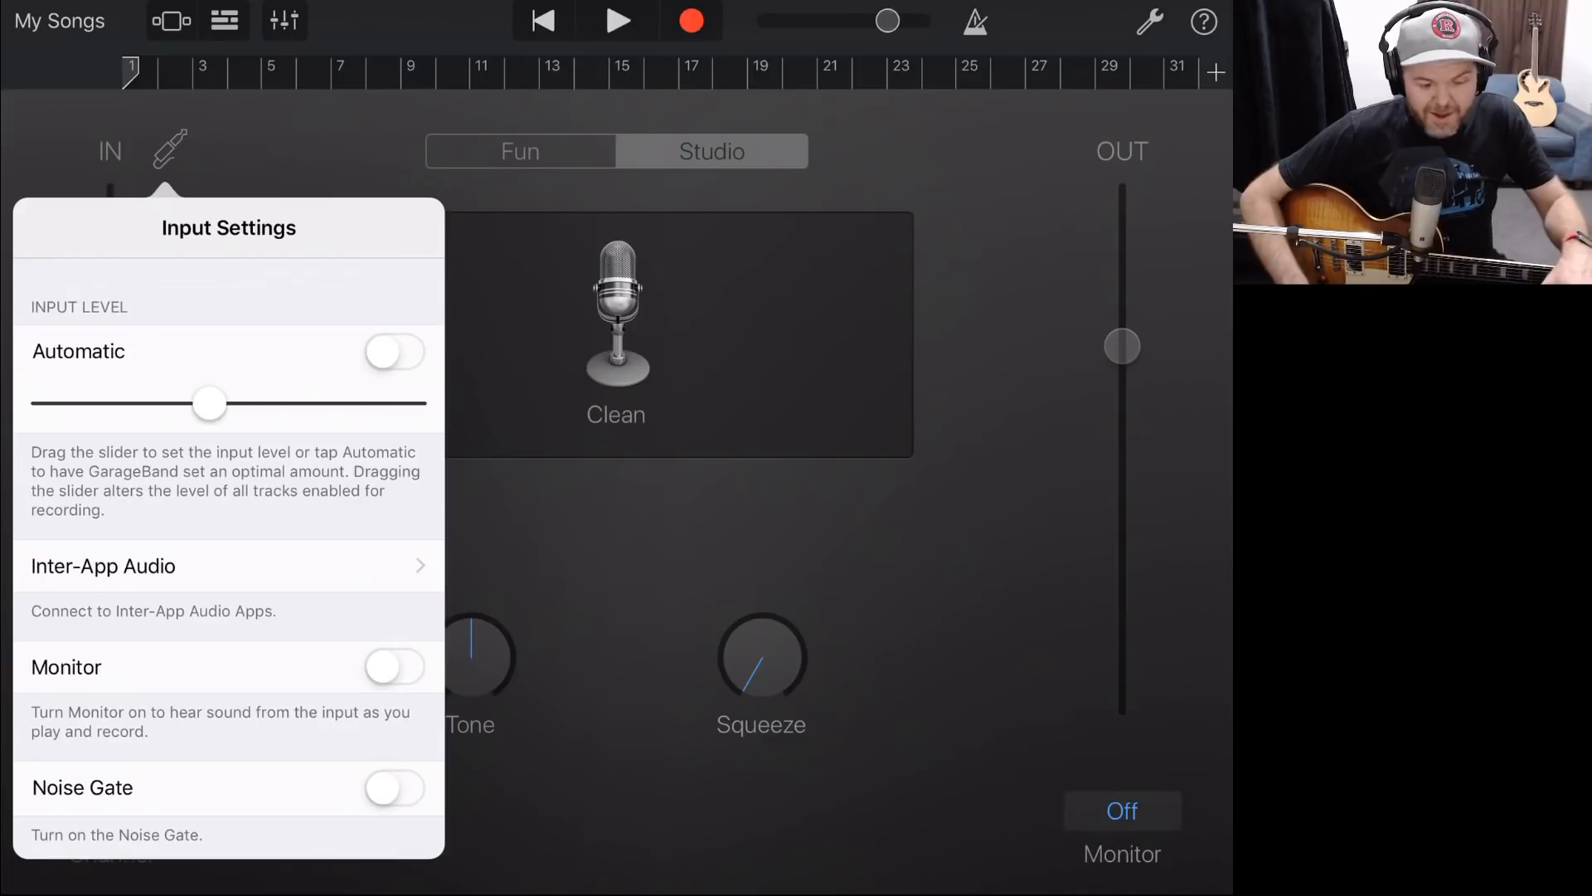
{"action": "left_click_drag", "start_coordinate": [209, 403], "coordinate": [74, 403]}
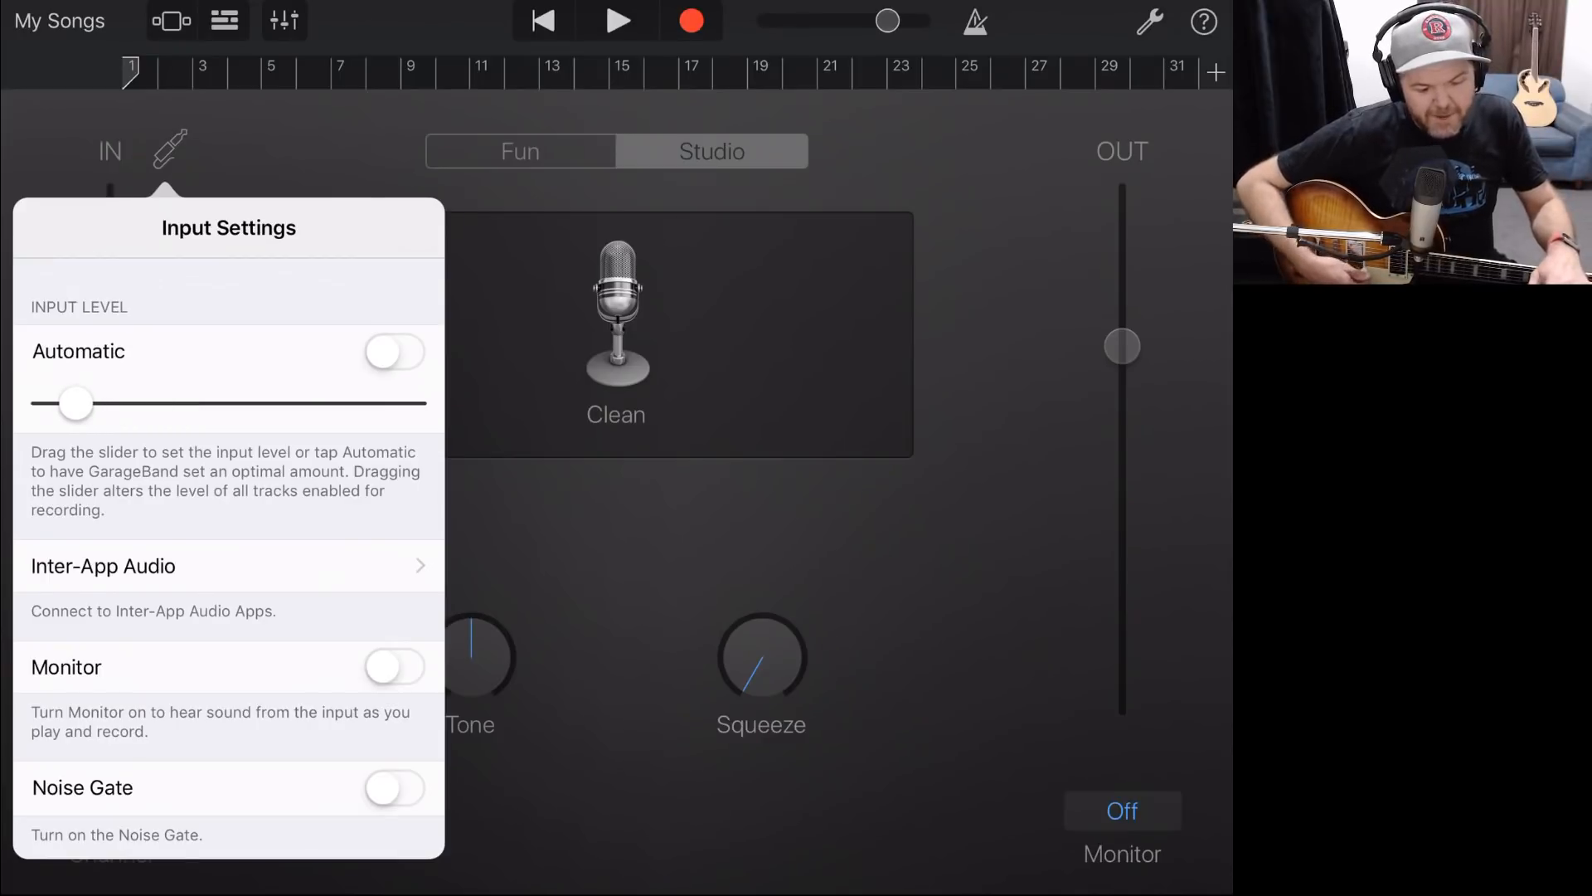
{"action": "left_click", "coordinate": [395, 666]}
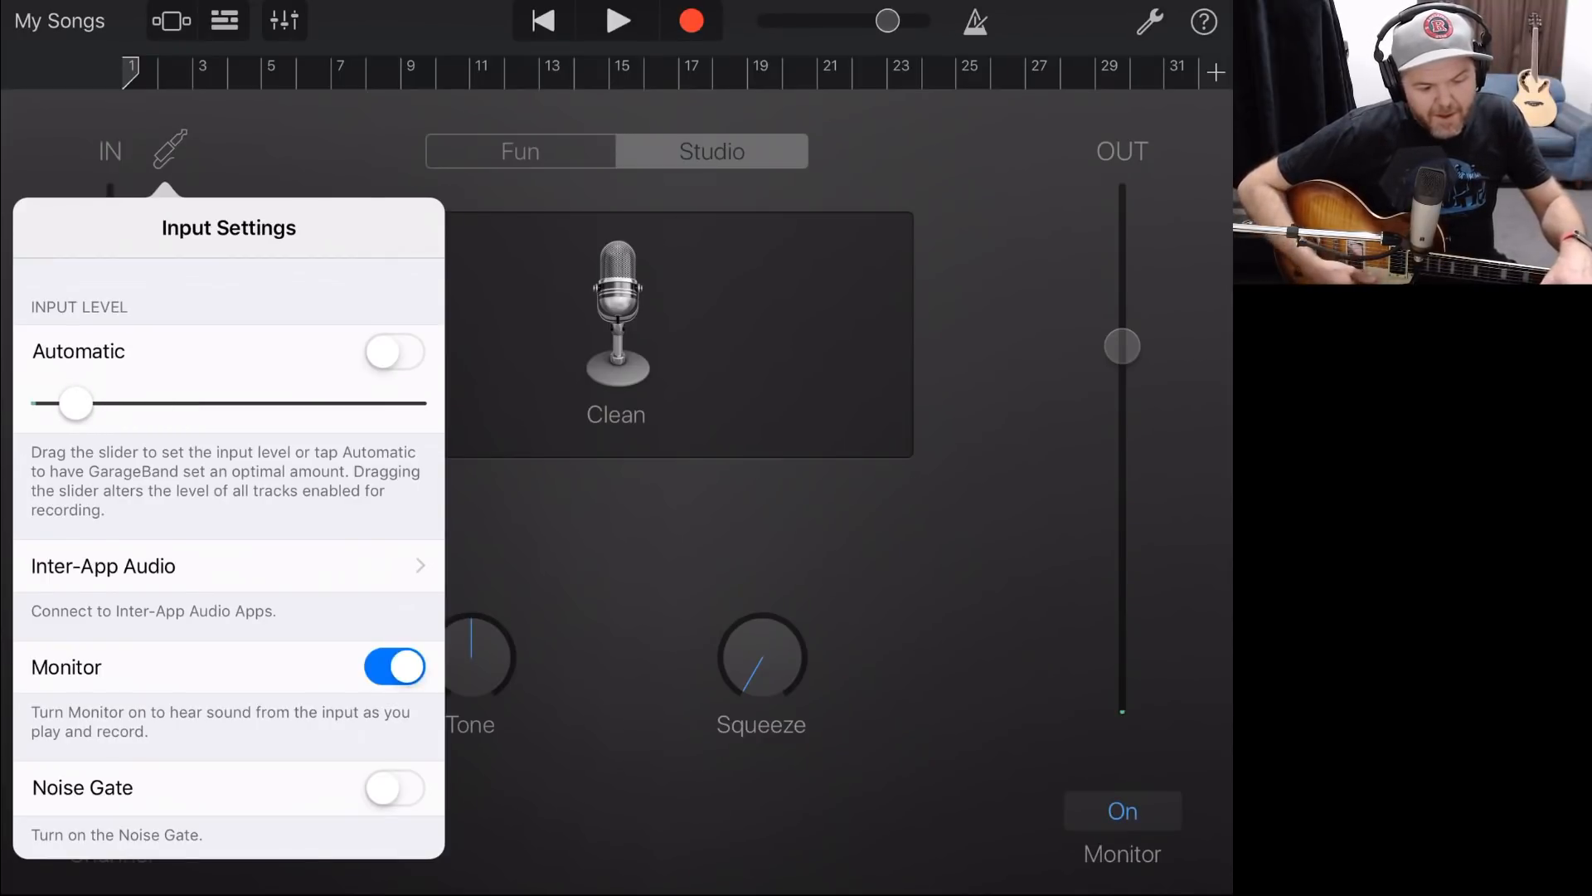
{"action": "left_click_drag", "start_coordinate": [75, 403], "coordinate": [302, 403]}
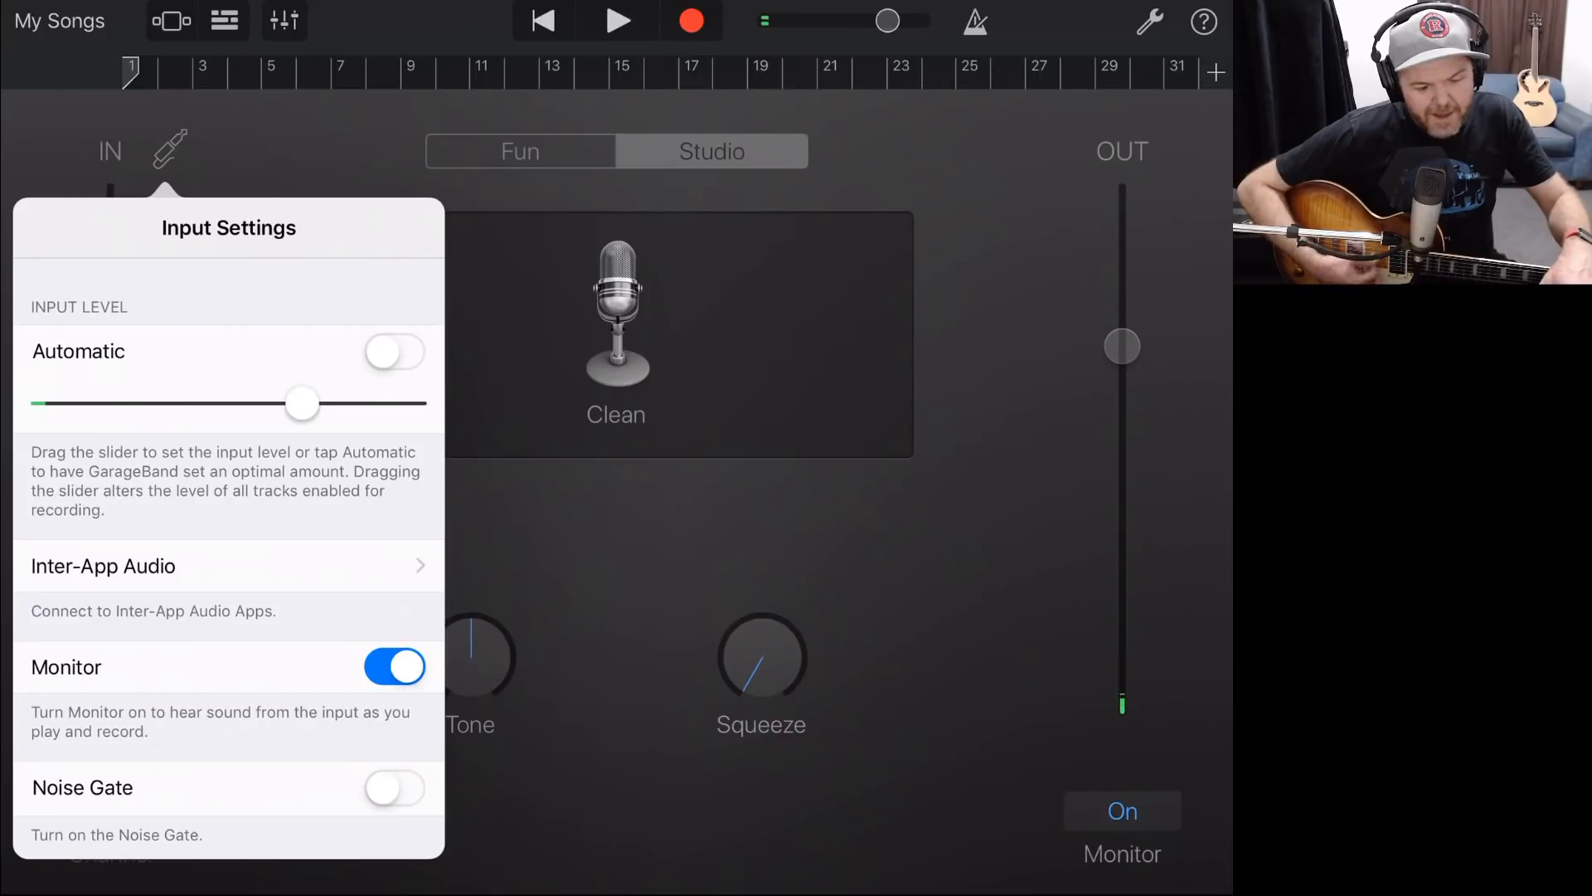
{"action": "left_click_drag", "start_coordinate": [300, 404], "coordinate": [328, 403]}
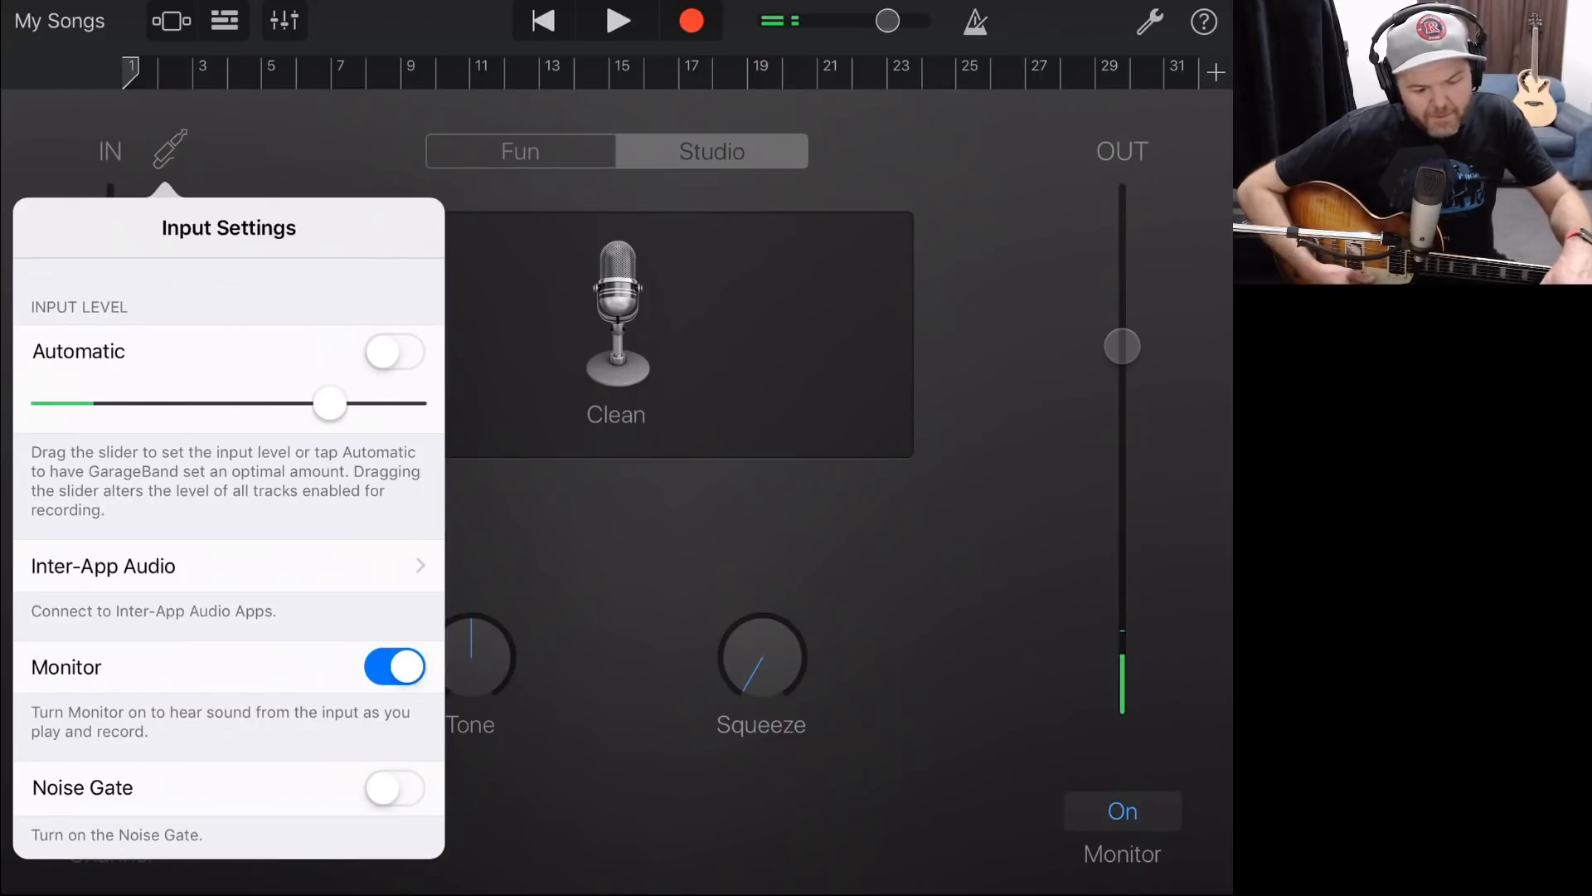
{"action": "left_click_drag", "start_coordinate": [329, 403], "coordinate": [368, 403]}
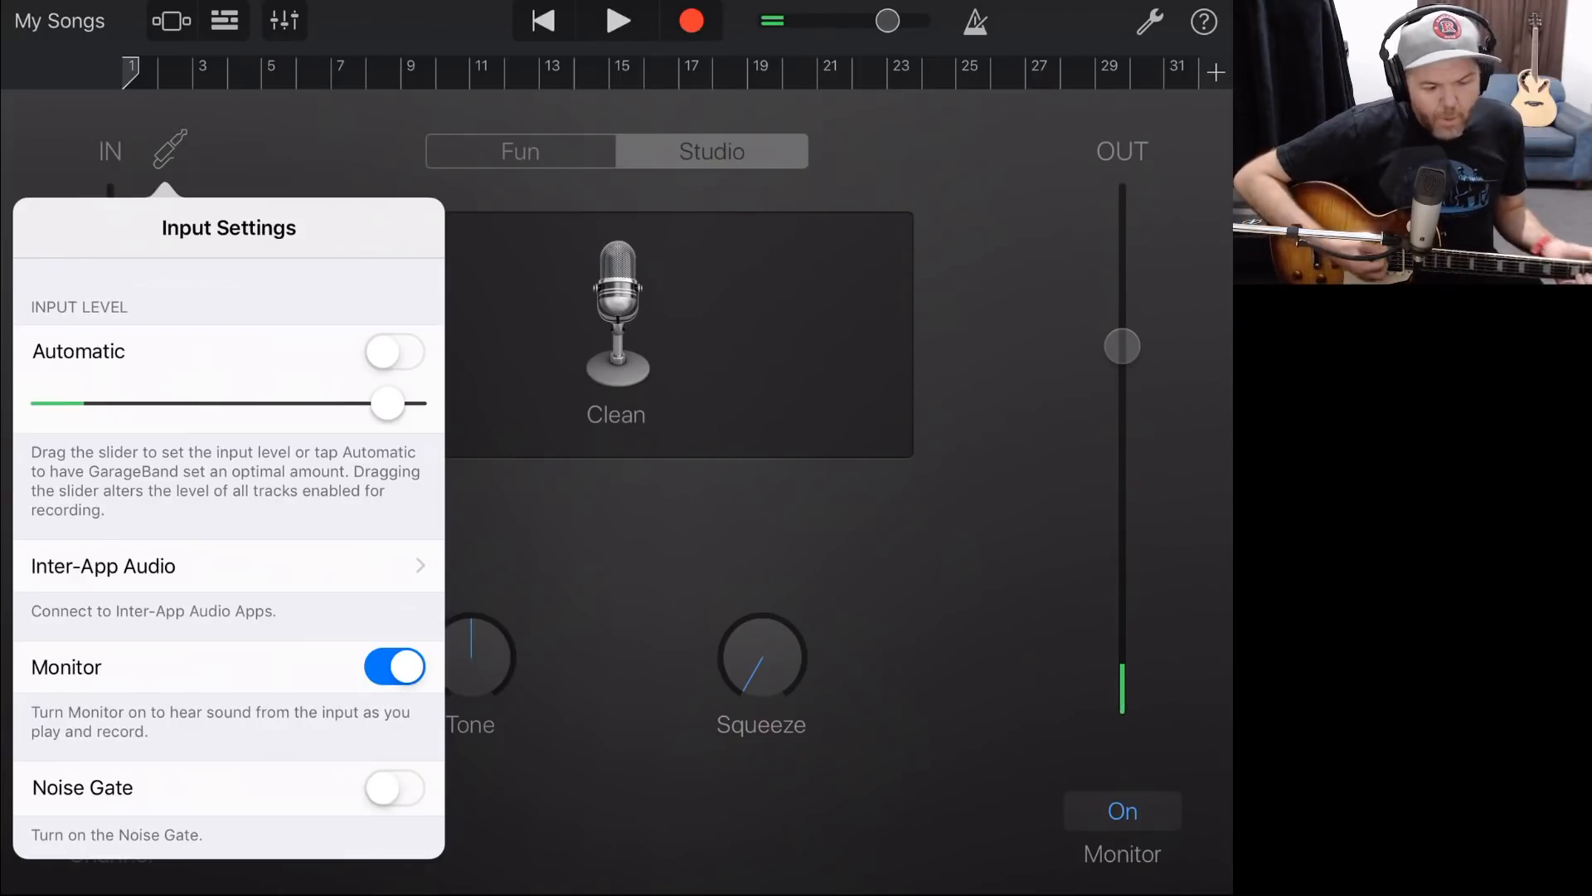
{"action": "left_click", "coordinate": [169, 149]}
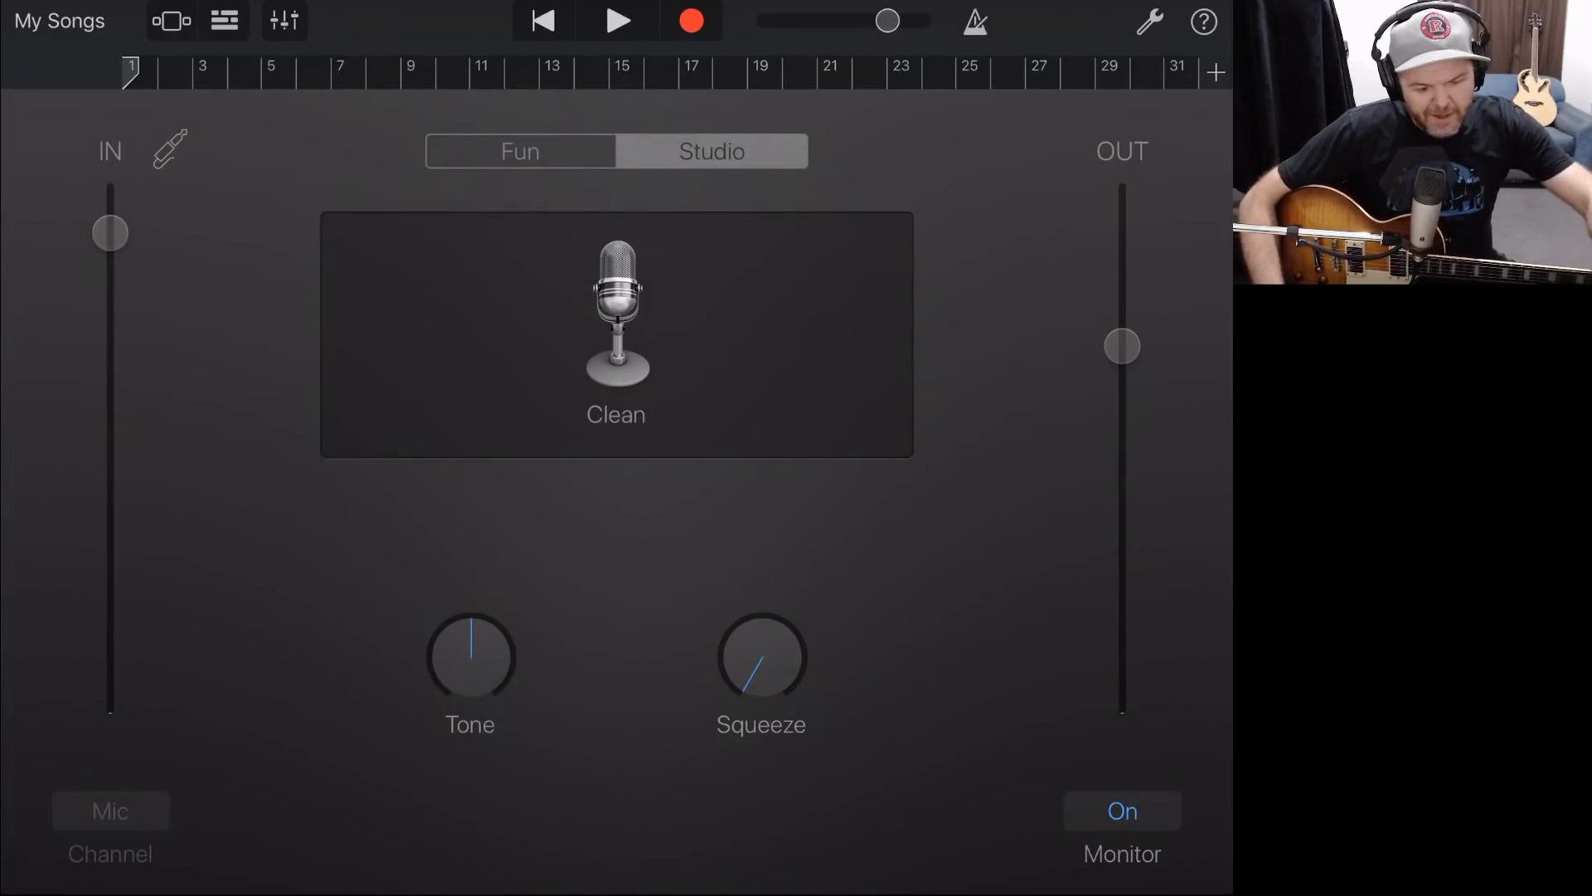
Step: Insert STARK on the Clean Audio Recorder track, leave it off, and lower the IN slider slightly
{"action": "left_click", "coordinate": [283, 20]}
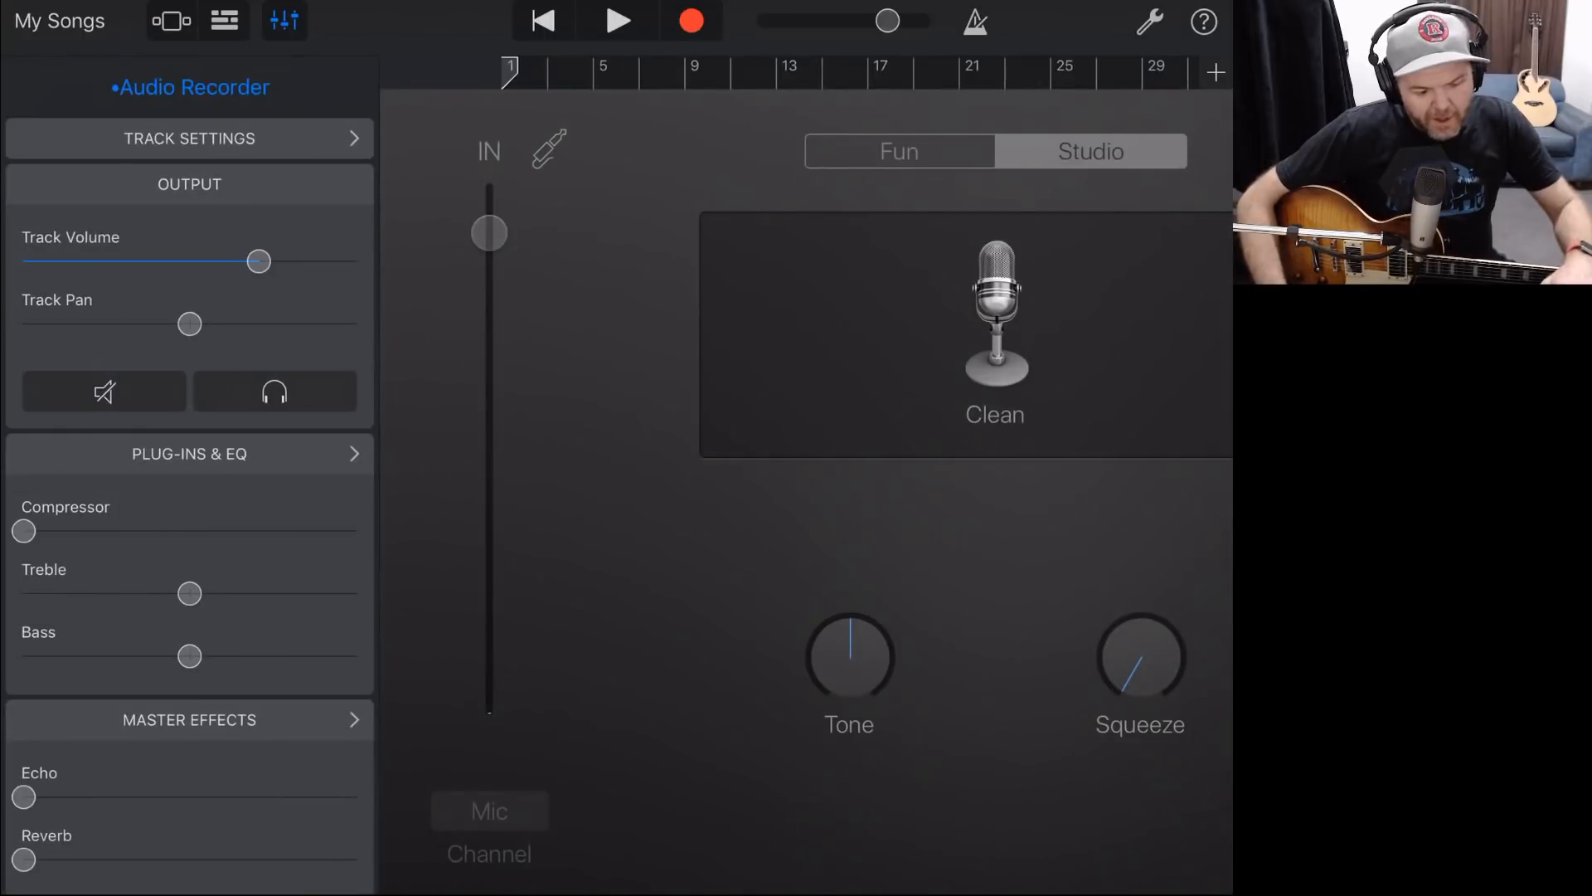
{"action": "left_click", "coordinate": [189, 453]}
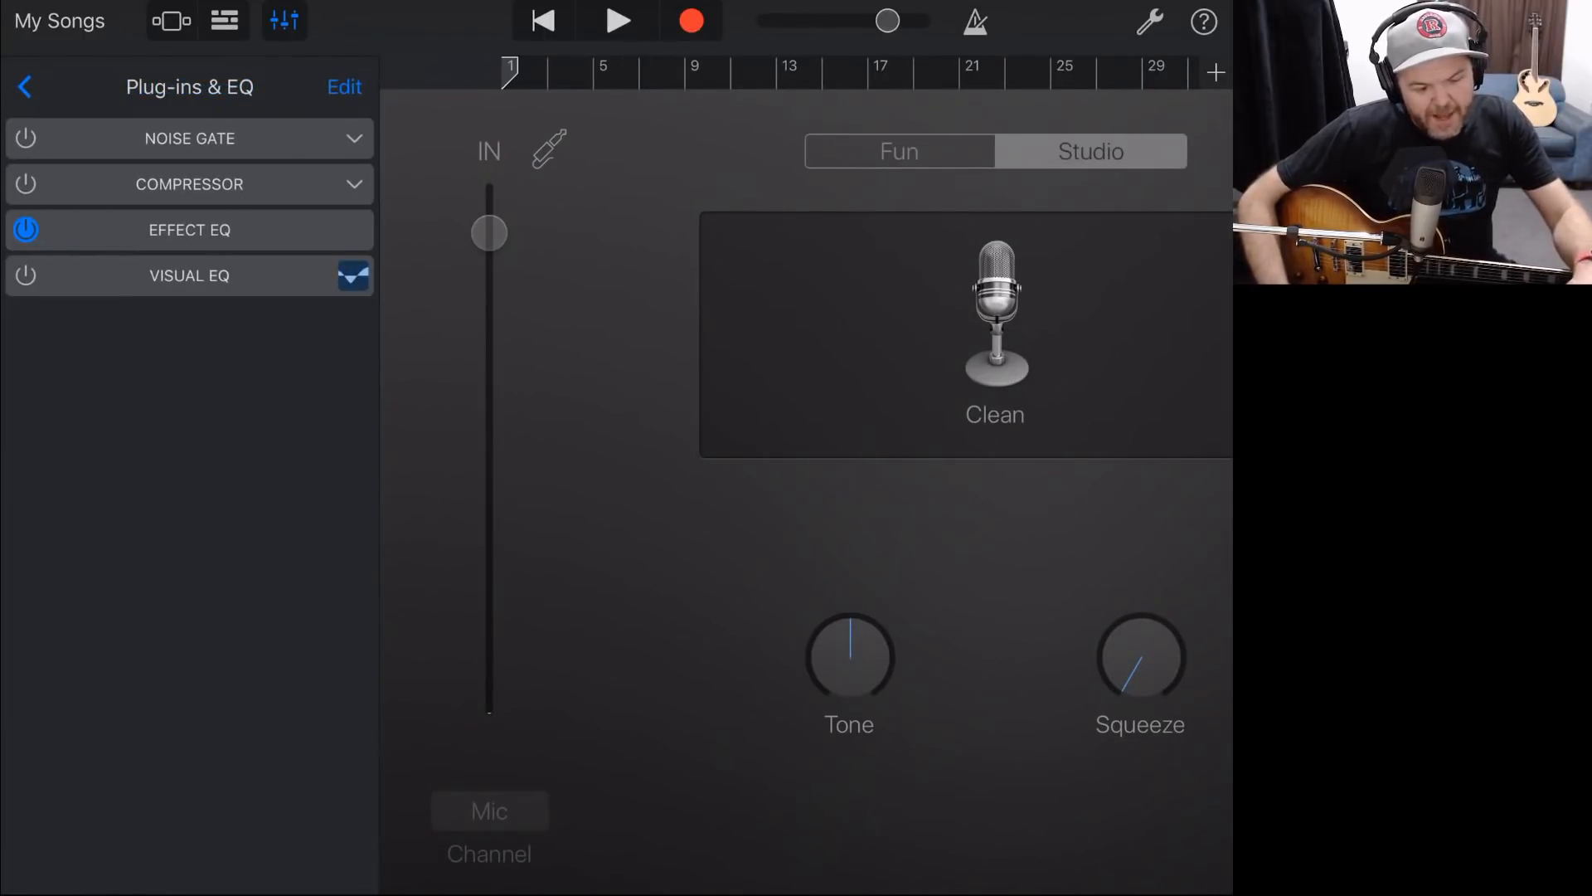
{"action": "left_click", "coordinate": [345, 87]}
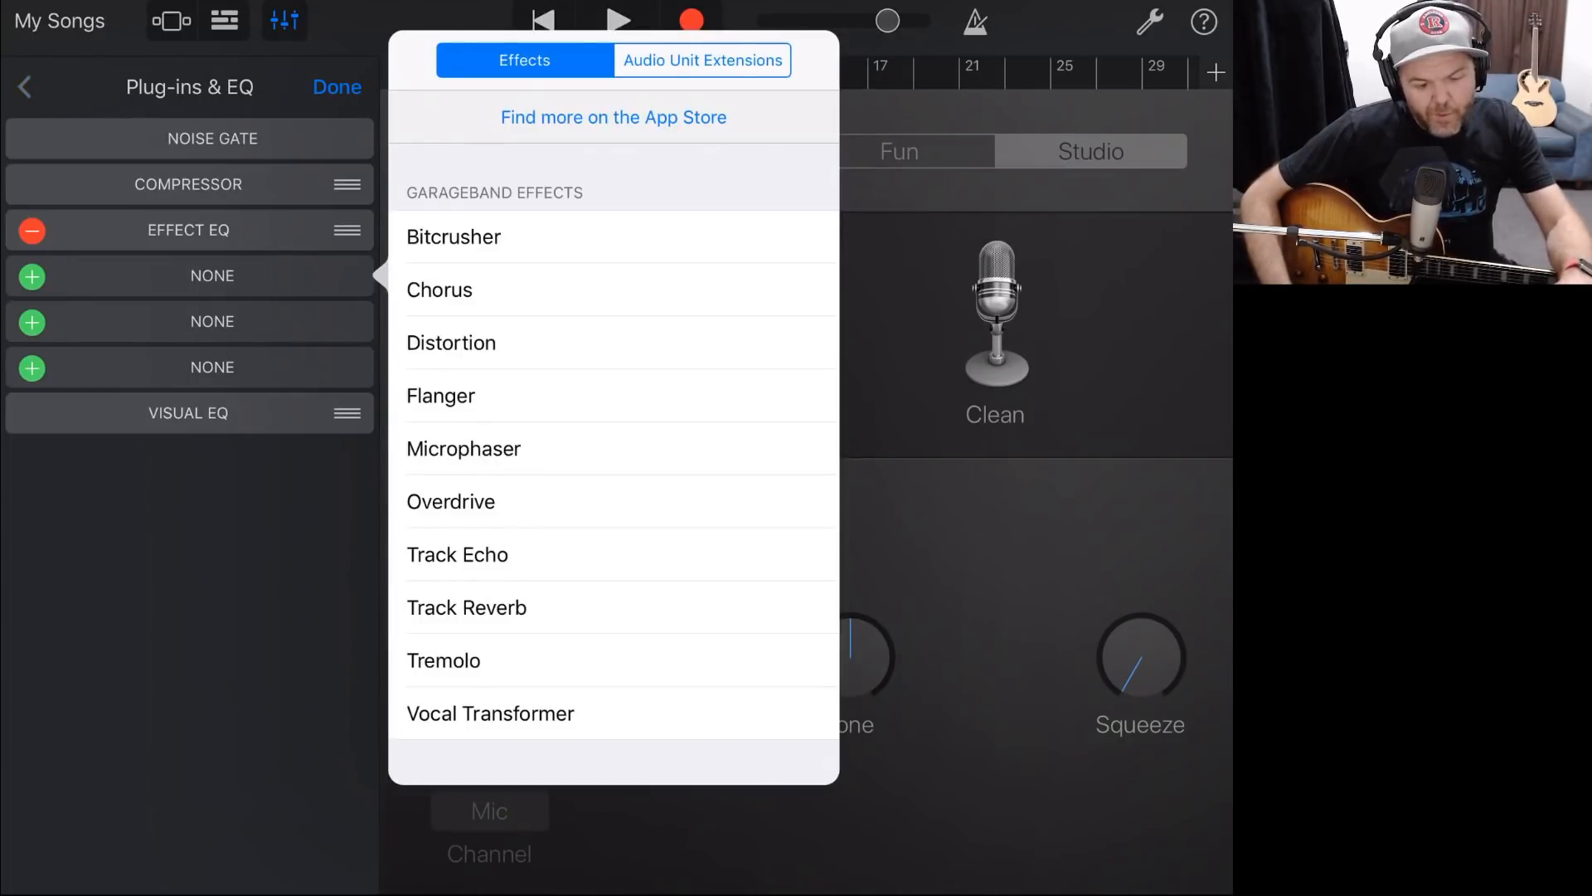
{"action": "left_click", "coordinate": [702, 60]}
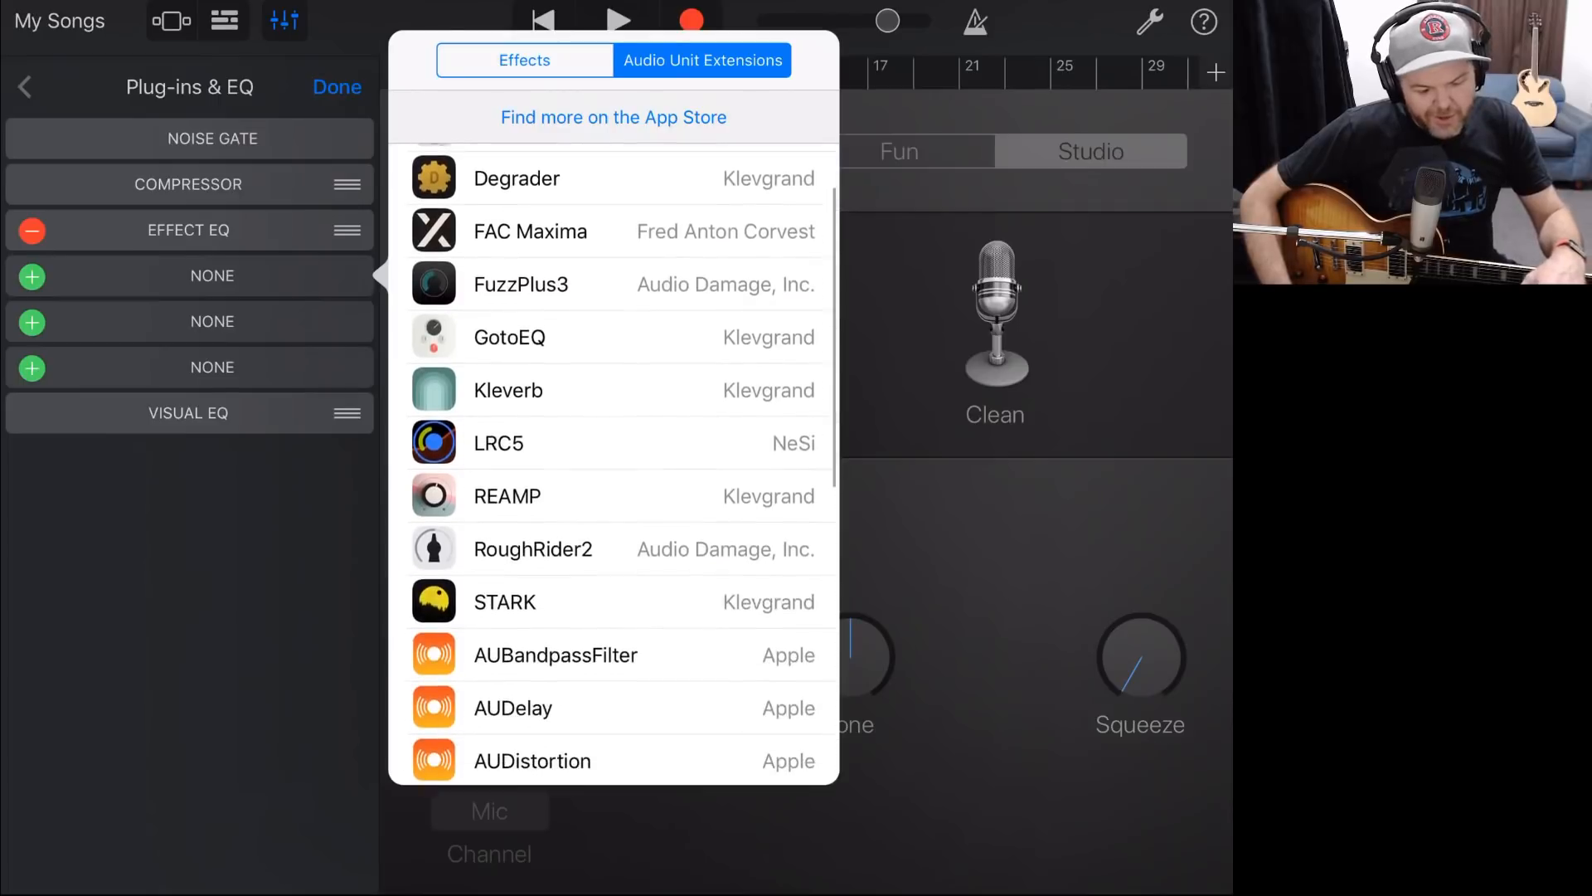
{"action": "left_click", "coordinate": [504, 601]}
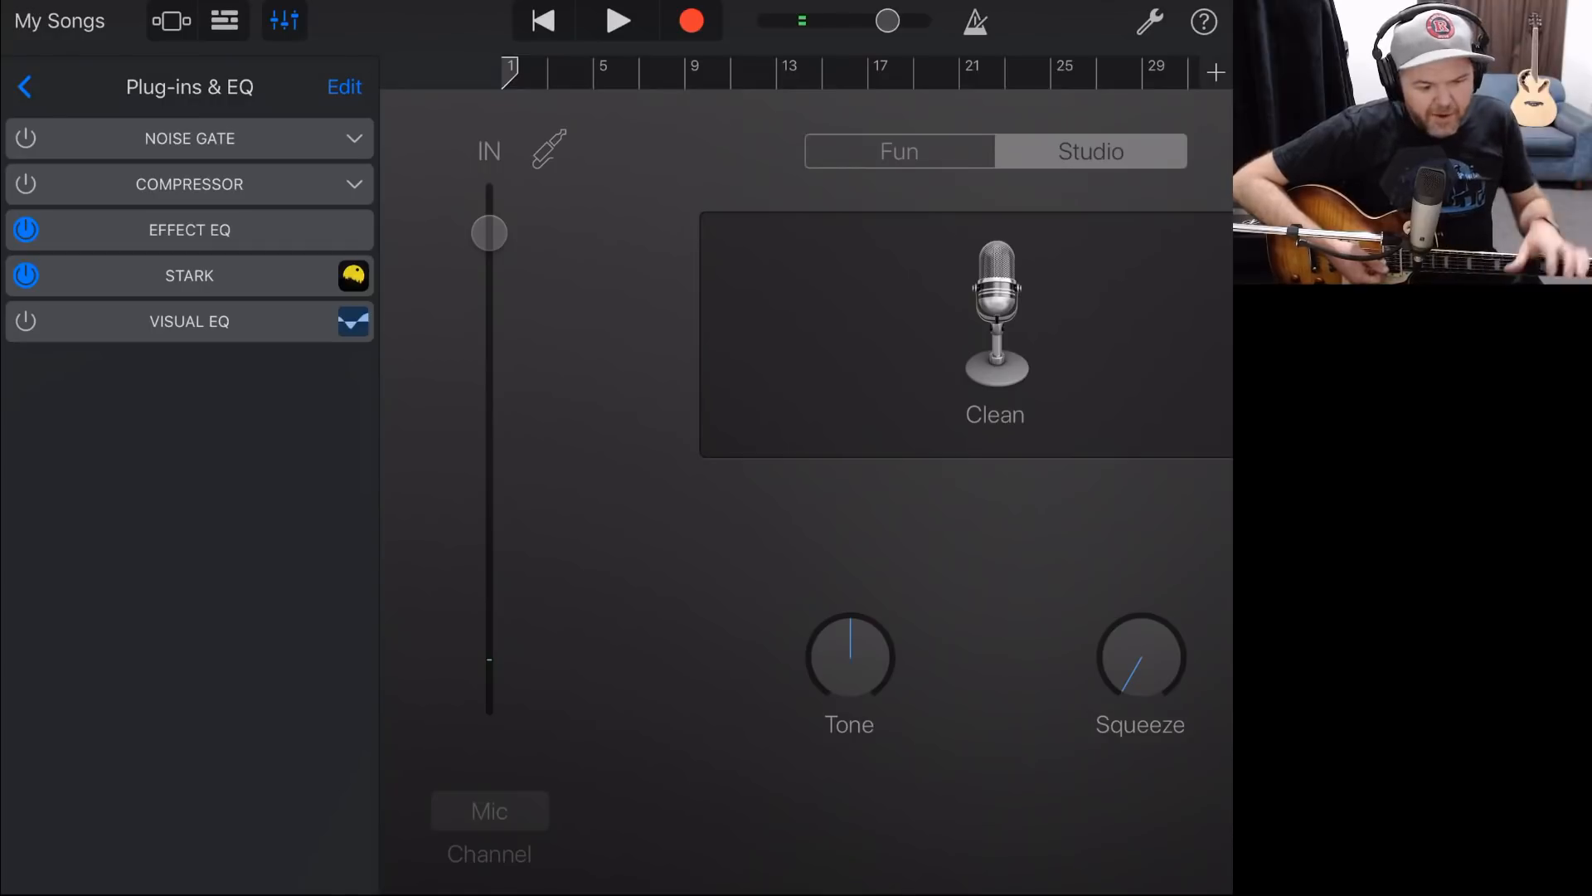
{"action": "left_click_drag", "start_coordinate": [487, 234], "coordinate": [488, 262]}
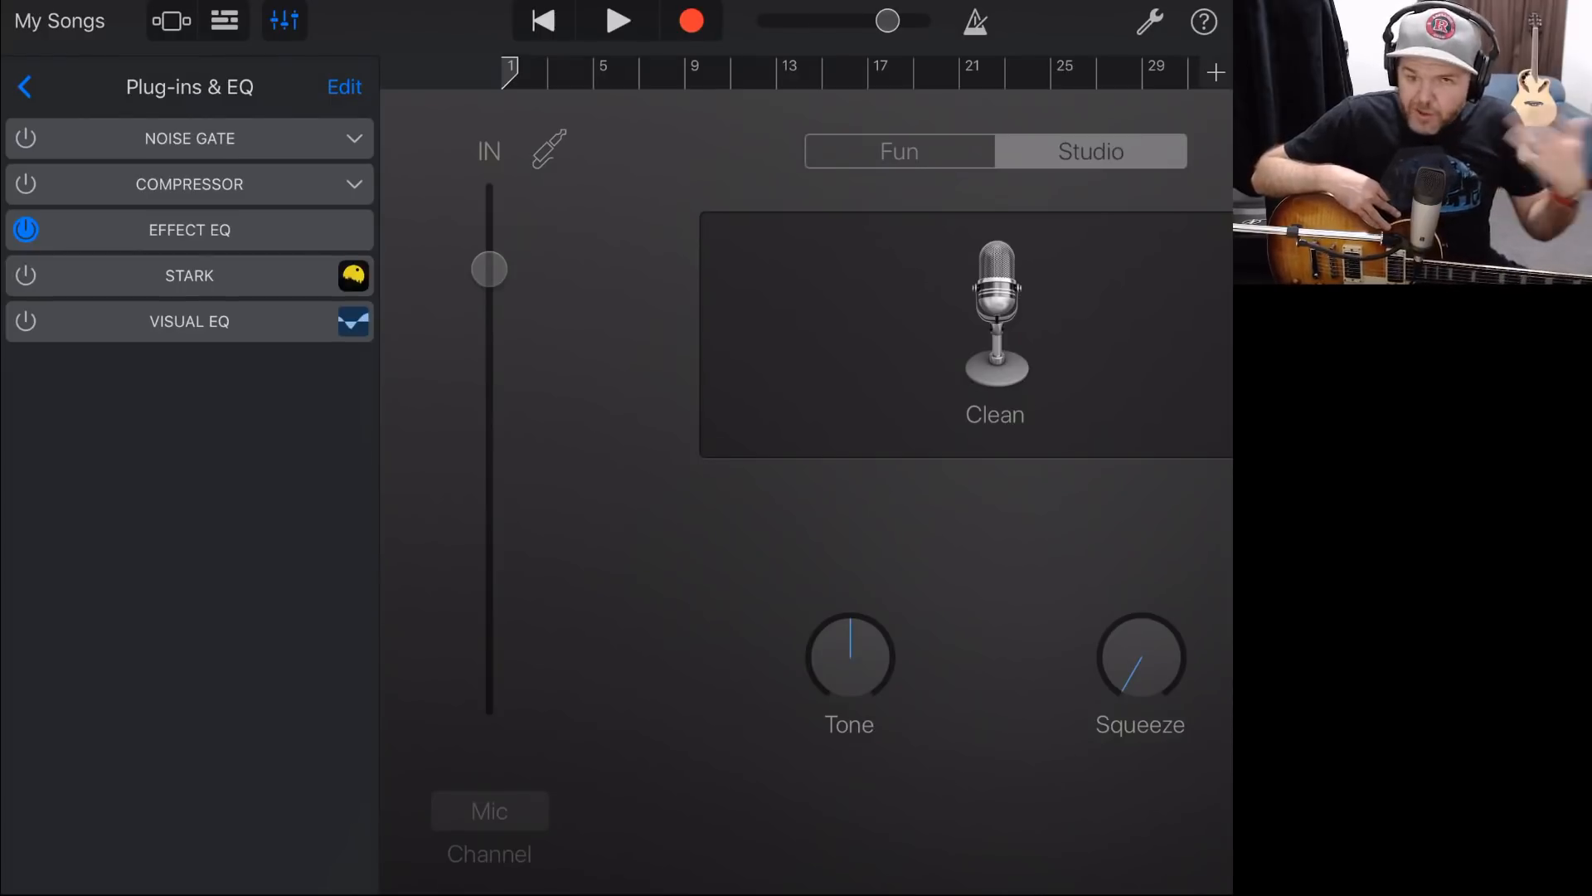
{"action": "left_click", "coordinate": [25, 87]}
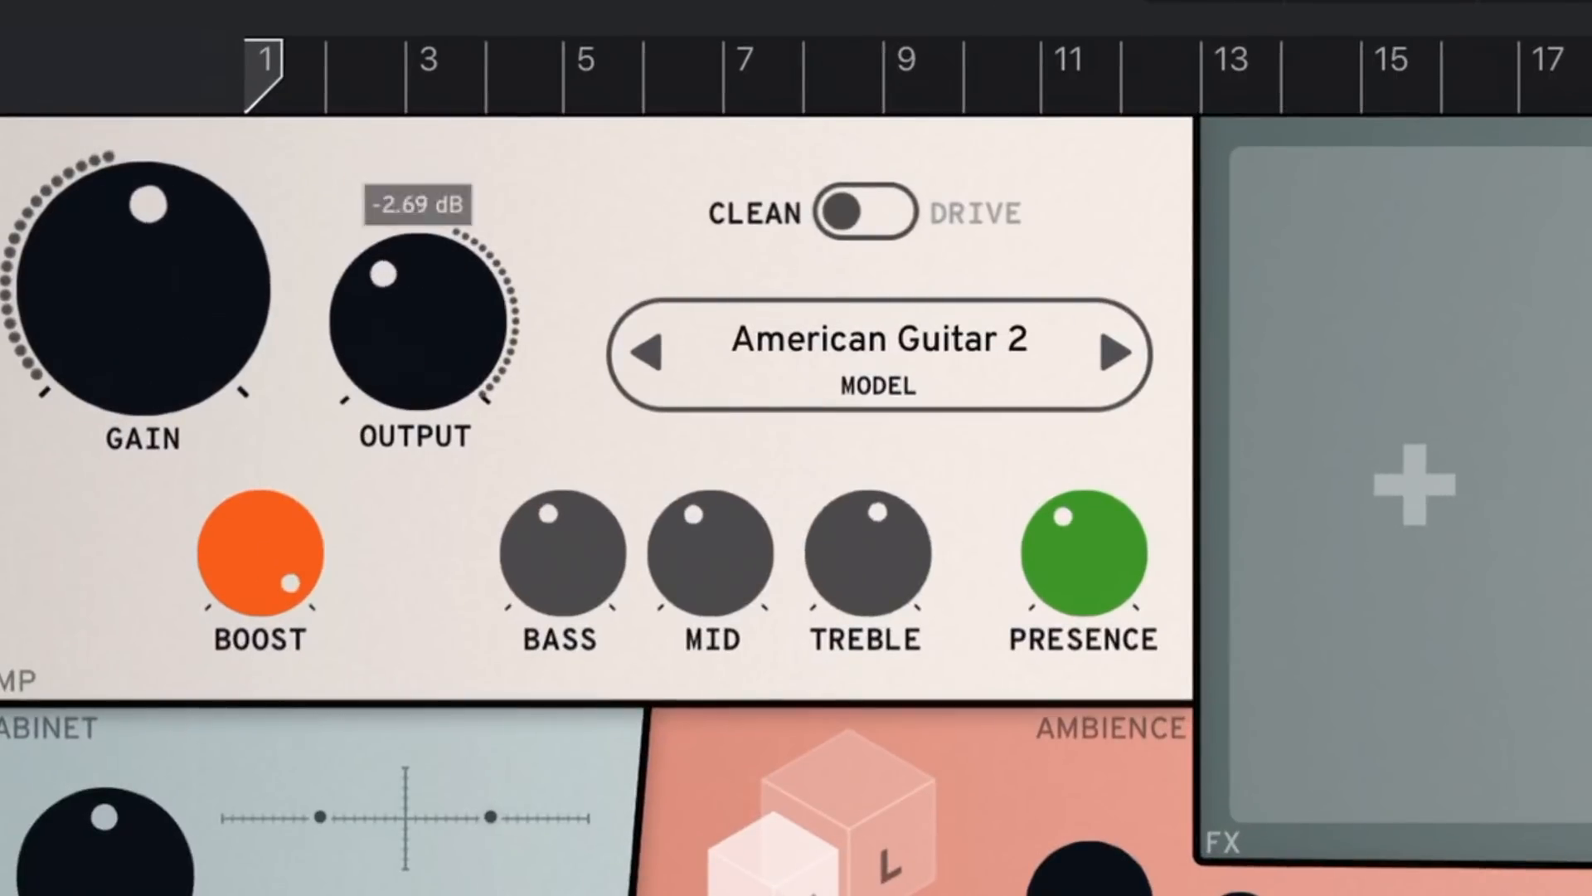
Step: Adjust the amp output, keep the clean channel, and switch the model to British Guitar B 1
{"action": "left_click_drag", "start_coordinate": [413, 268], "coordinate": [402, 239]}
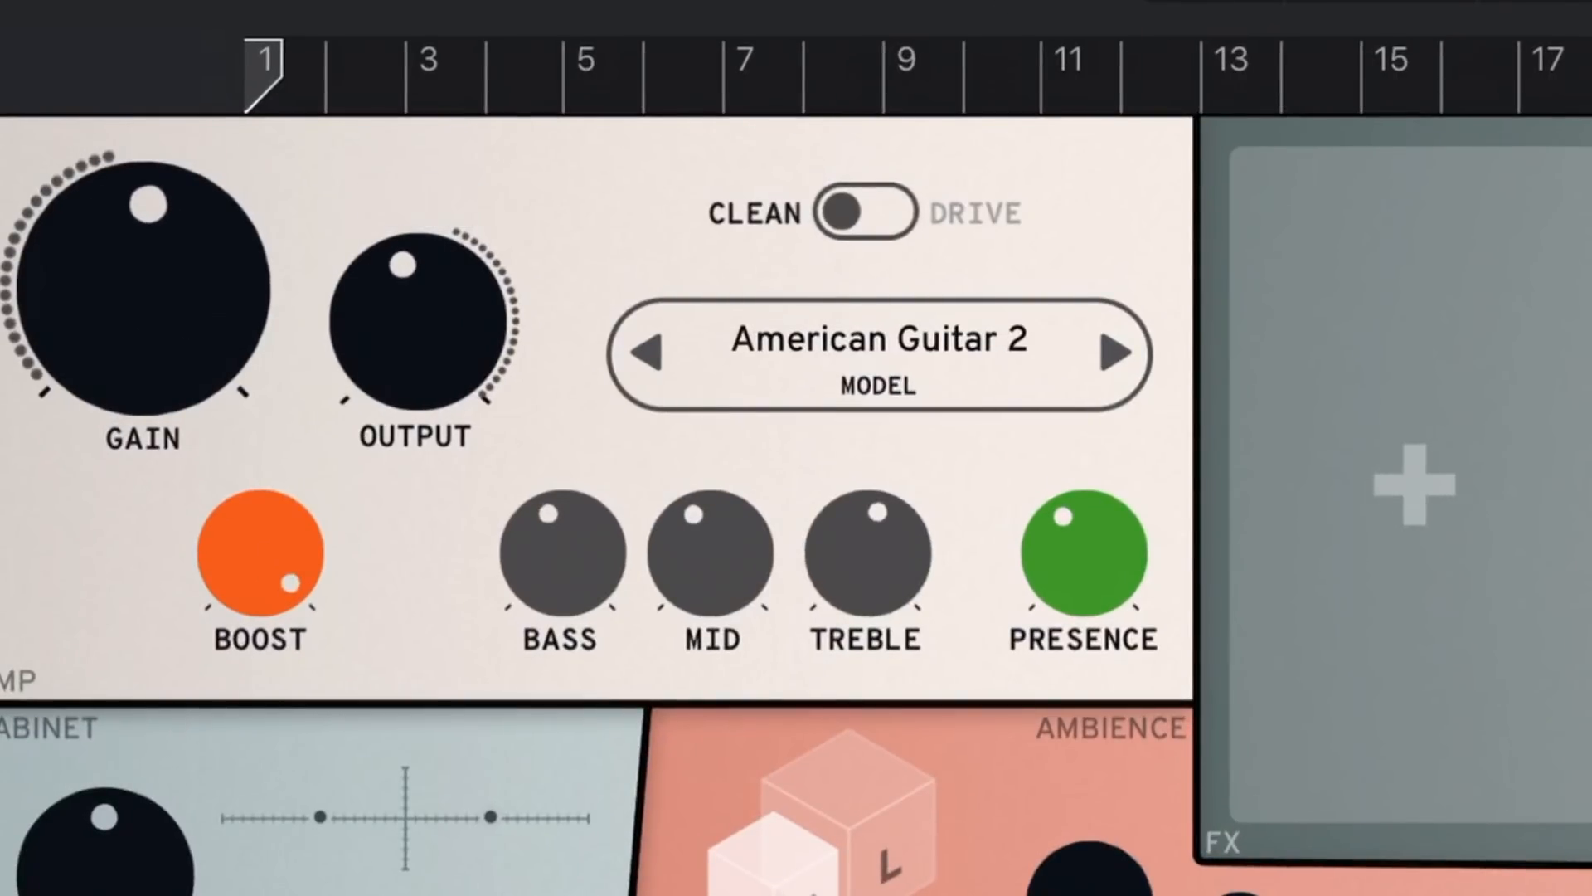
{"action": "left_click", "coordinate": [862, 212]}
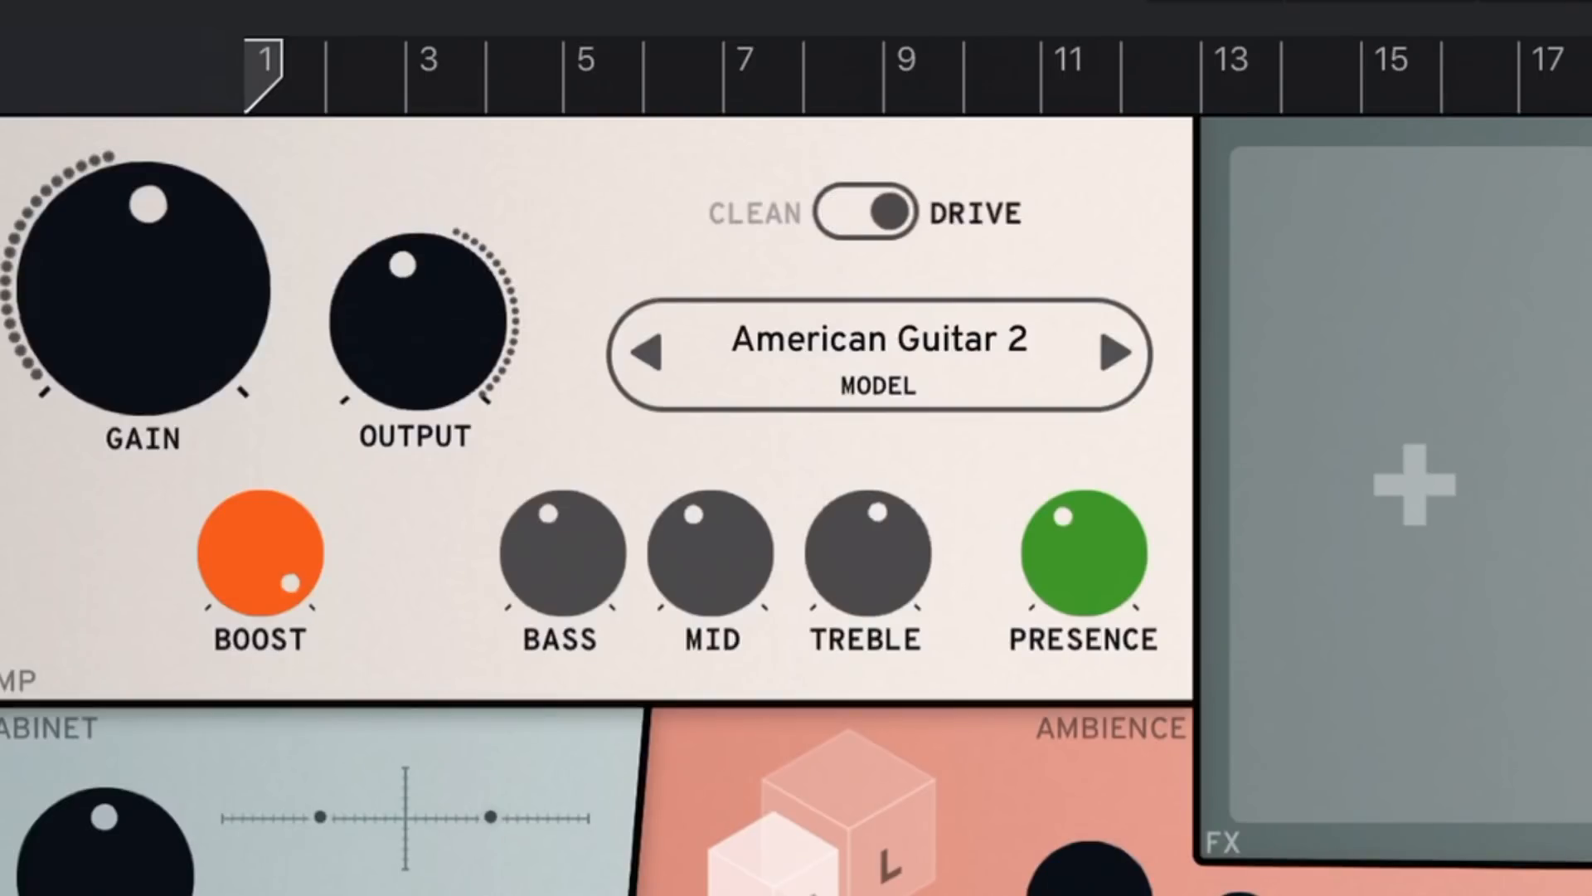
{"action": "left_click", "coordinate": [862, 212]}
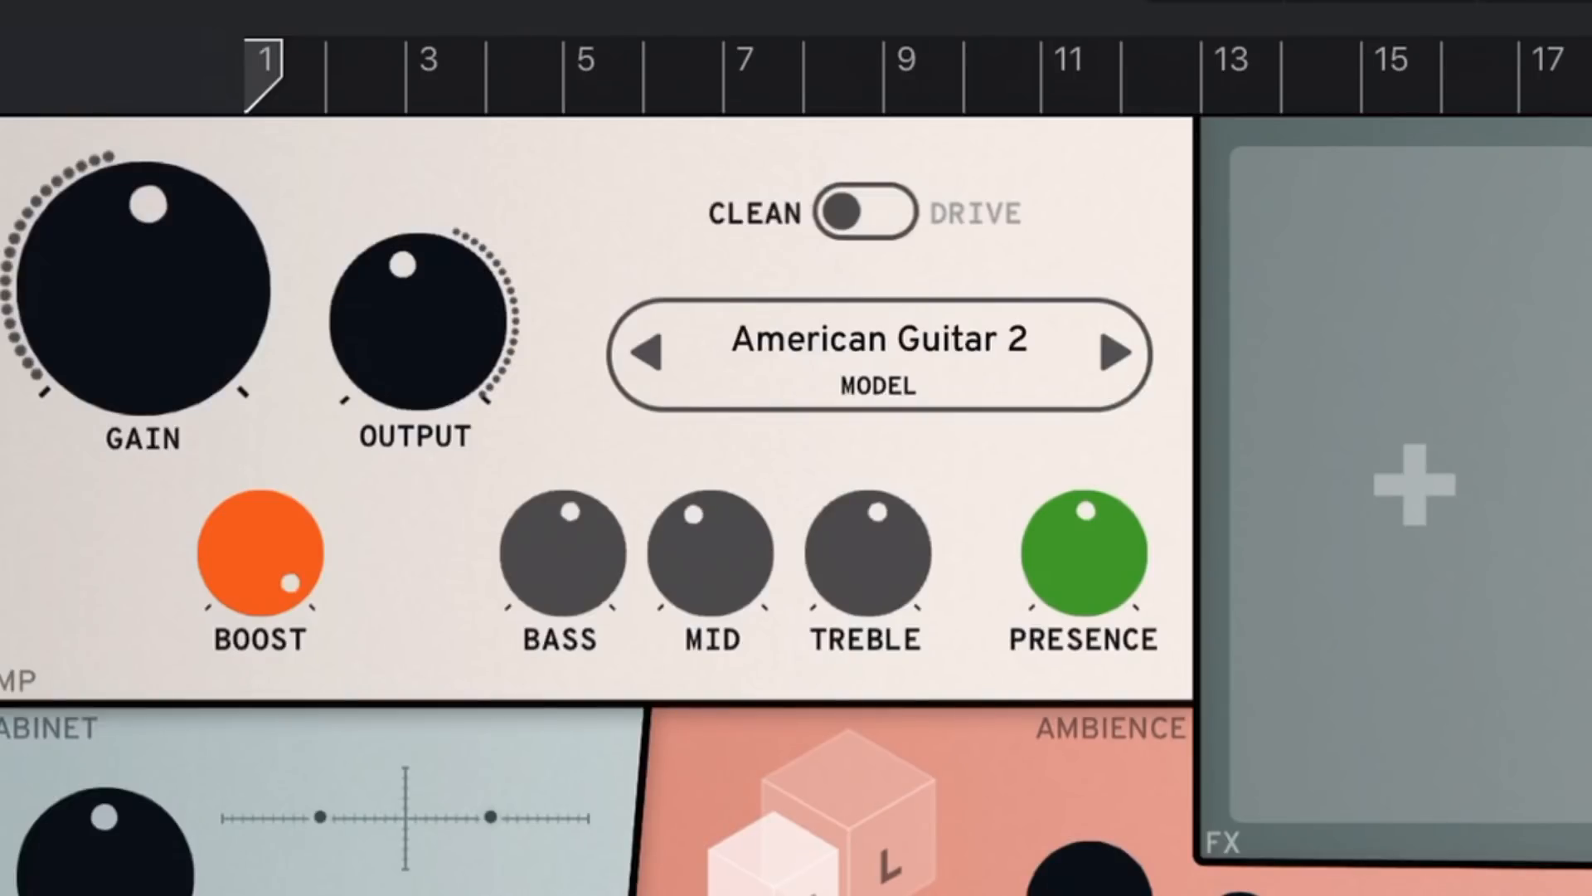
{"action": "left_click", "coordinate": [878, 355]}
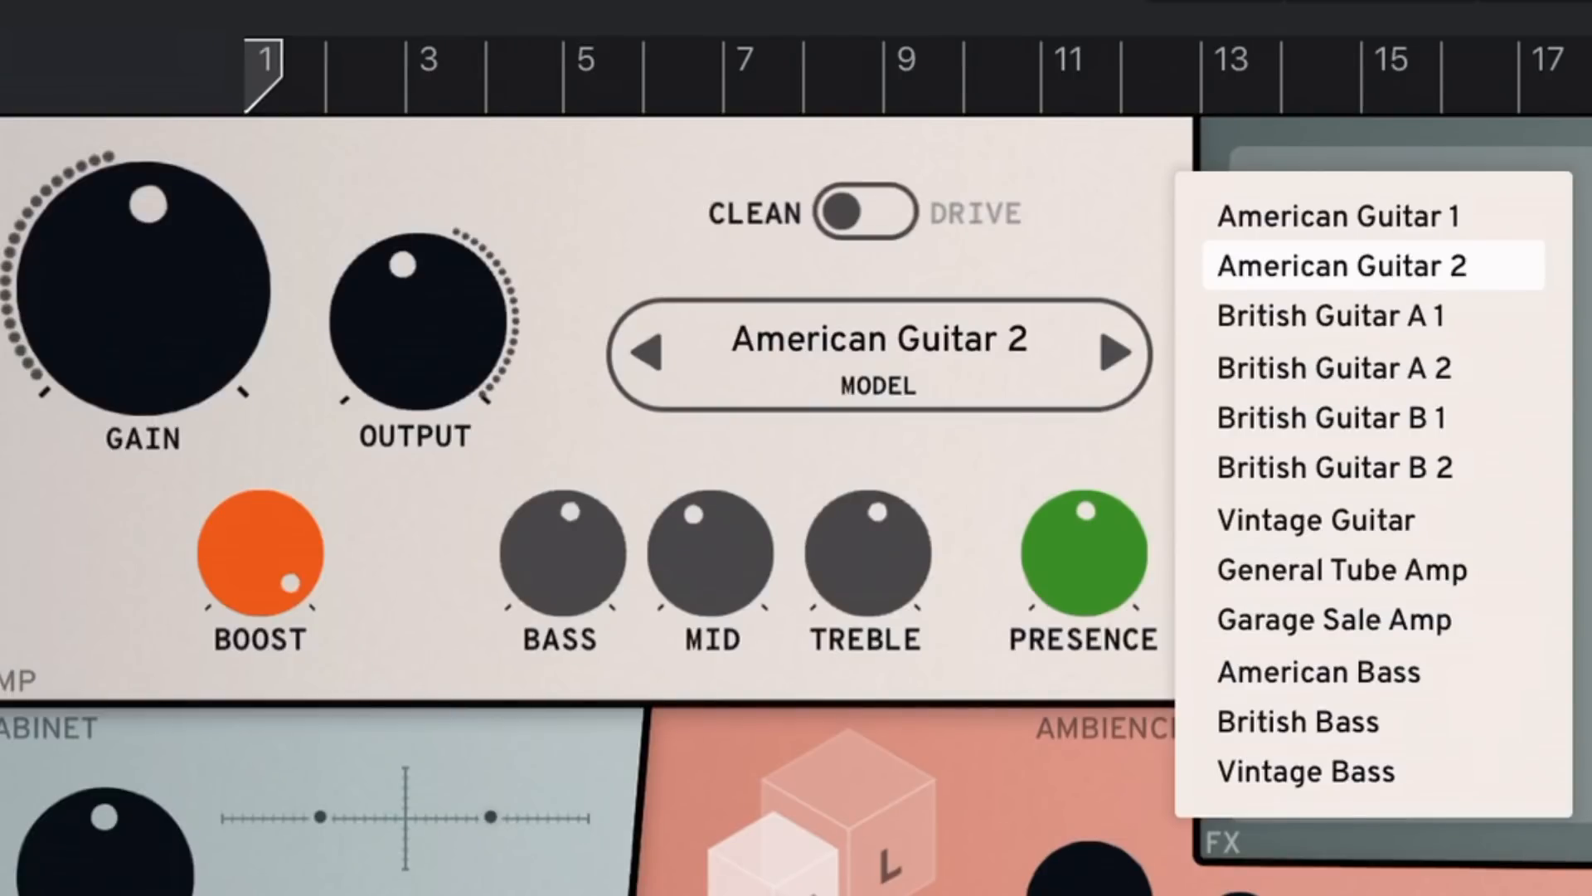
{"action": "left_click", "coordinate": [1329, 418]}
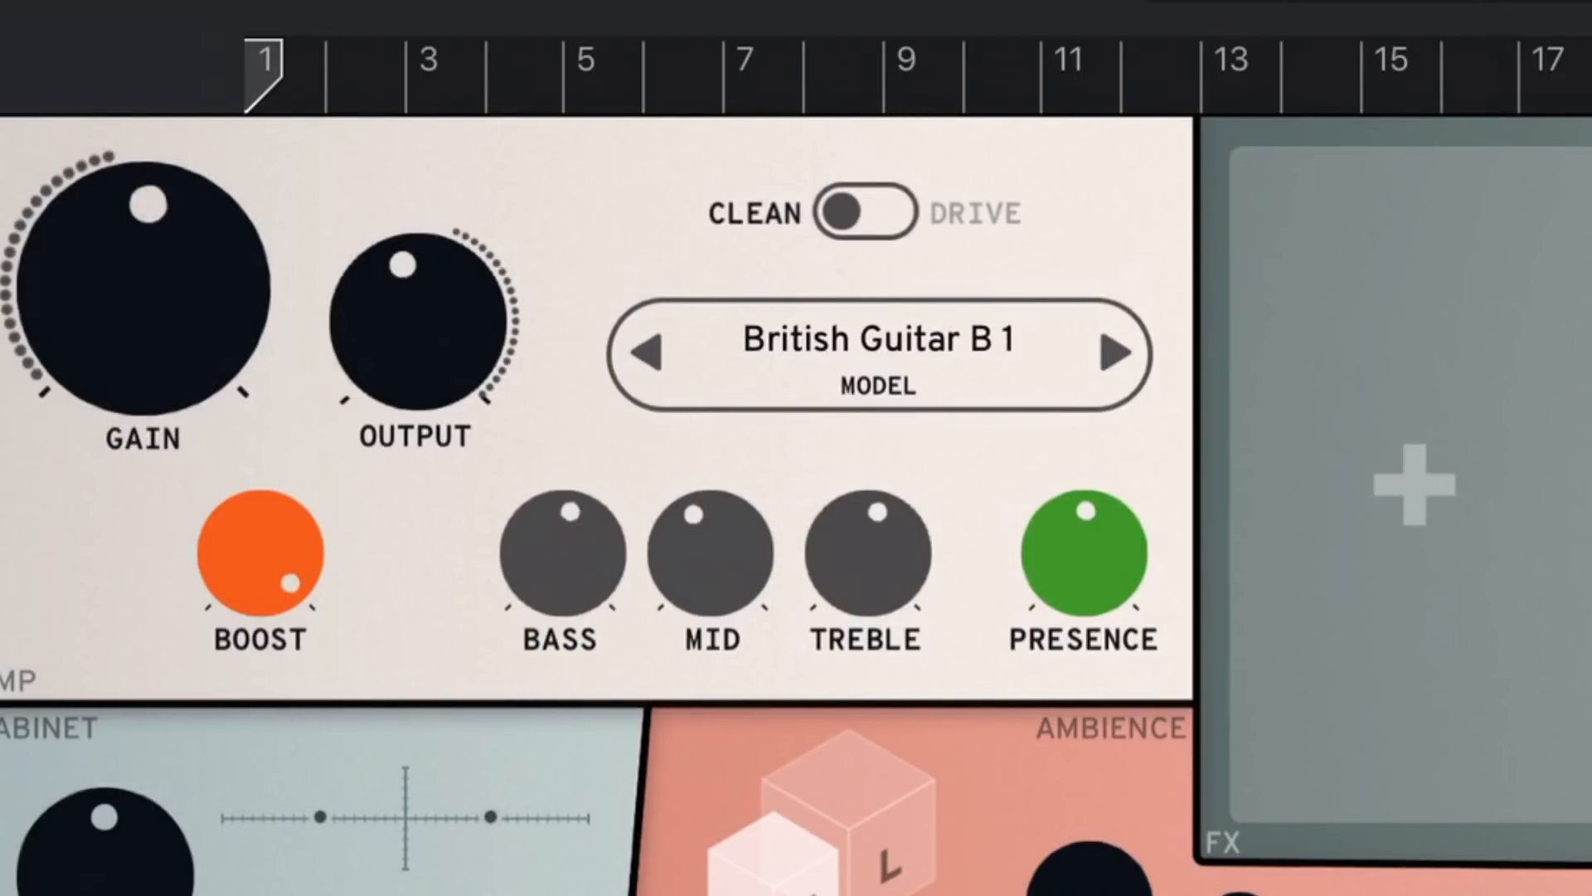
Step: Set cabinet stereo width to 49% and change the cabinet from Wide Large to a Small model
{"action": "scroll", "scroll_direction": "down", "scroll_amount": 3}
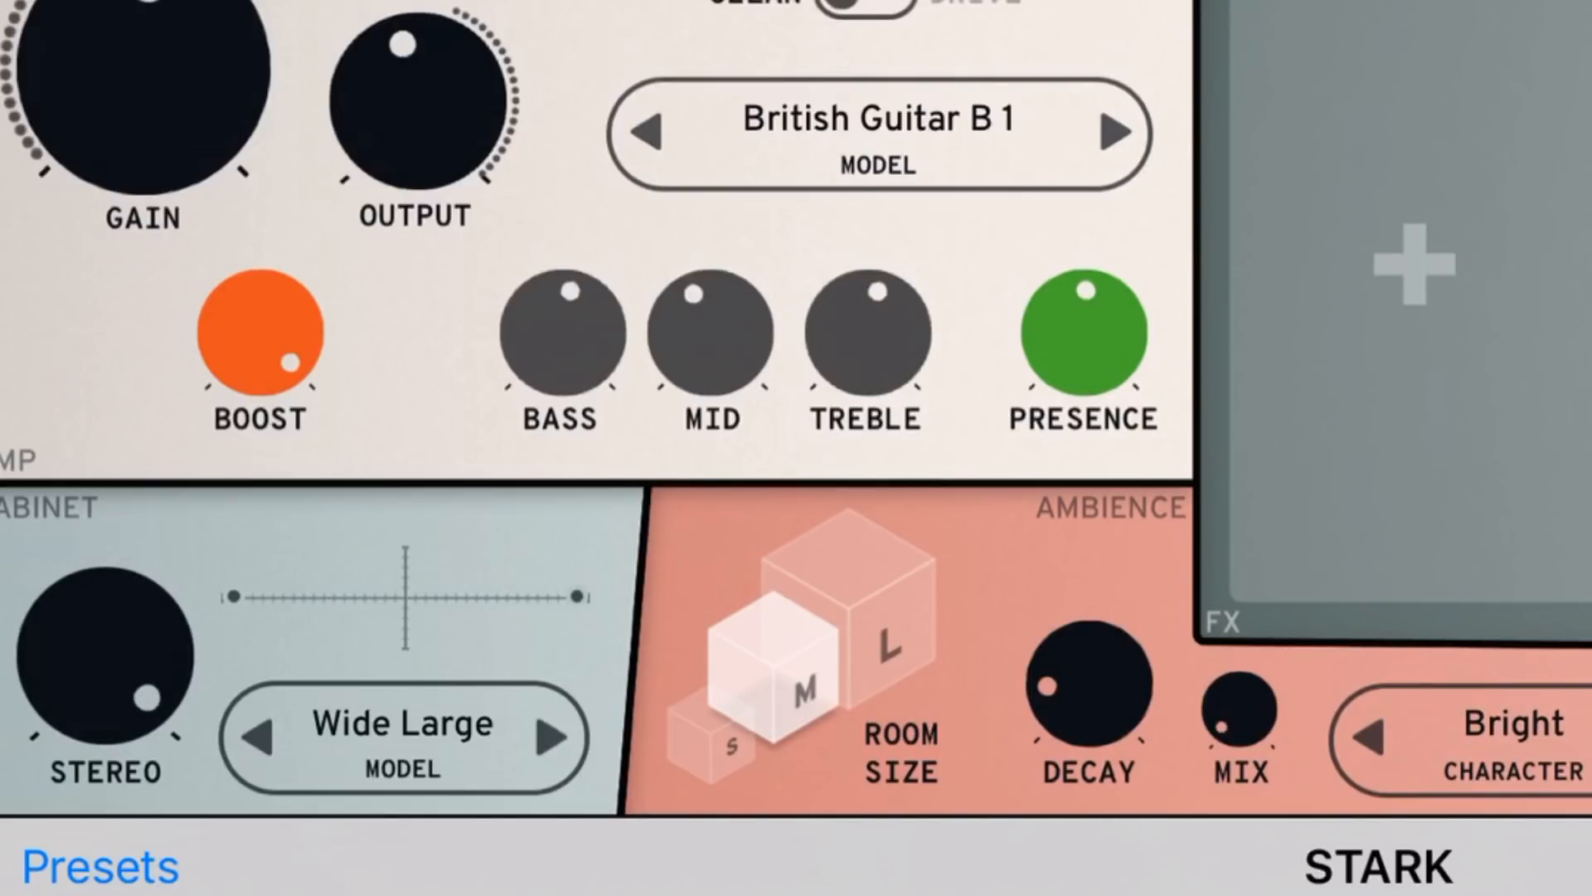
{"action": "left_click_drag", "start_coordinate": [101, 660], "coordinate": [111, 608]}
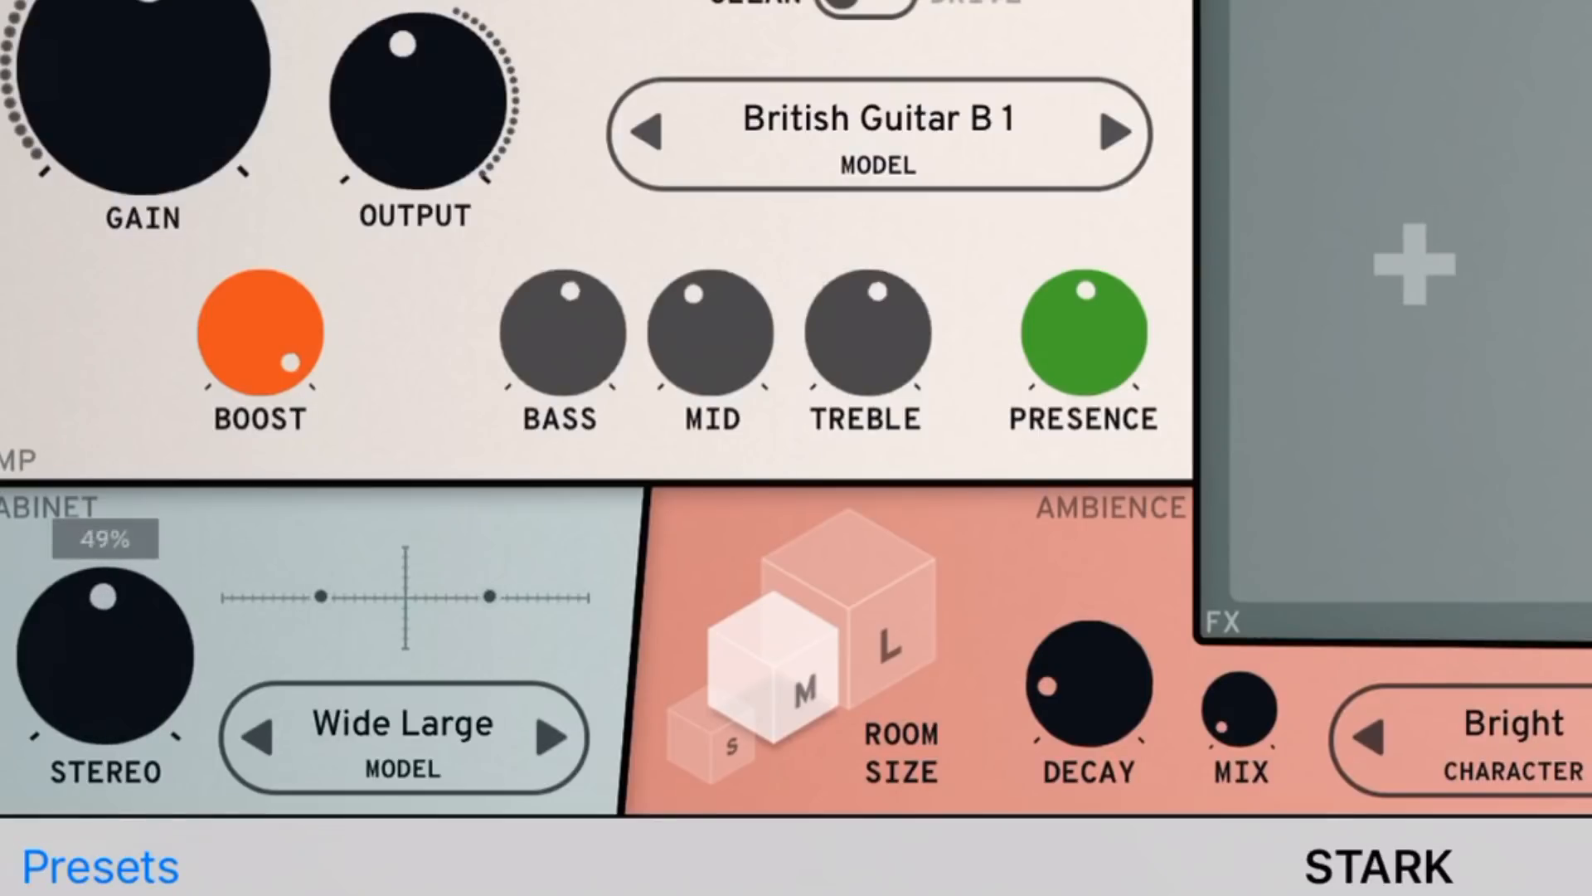
{"action": "left_click", "coordinate": [401, 723]}
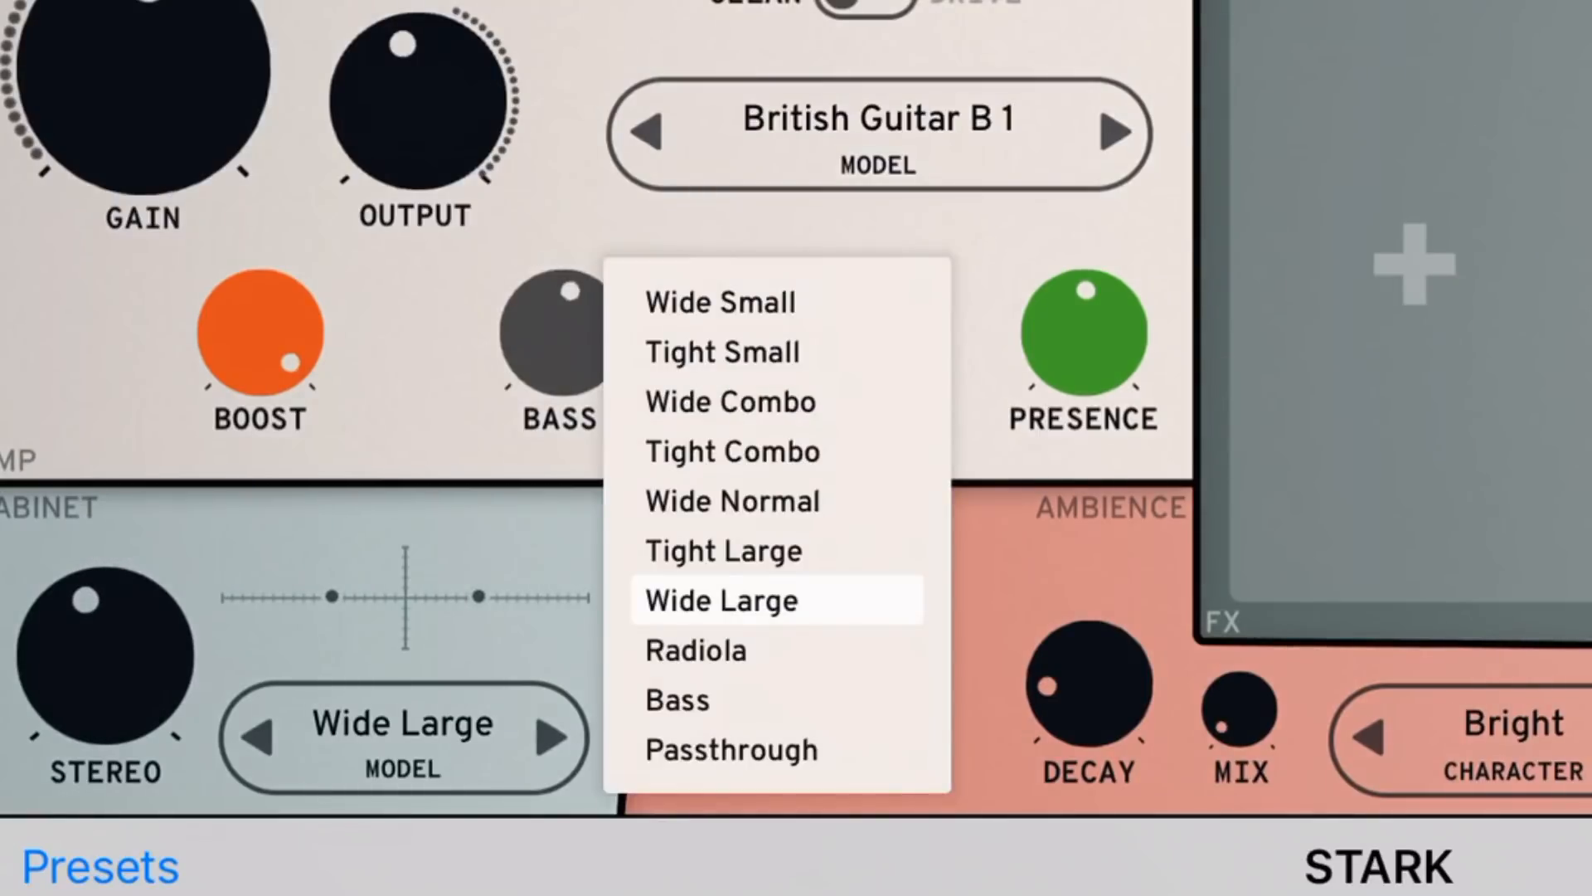
{"action": "left_click", "coordinate": [730, 499]}
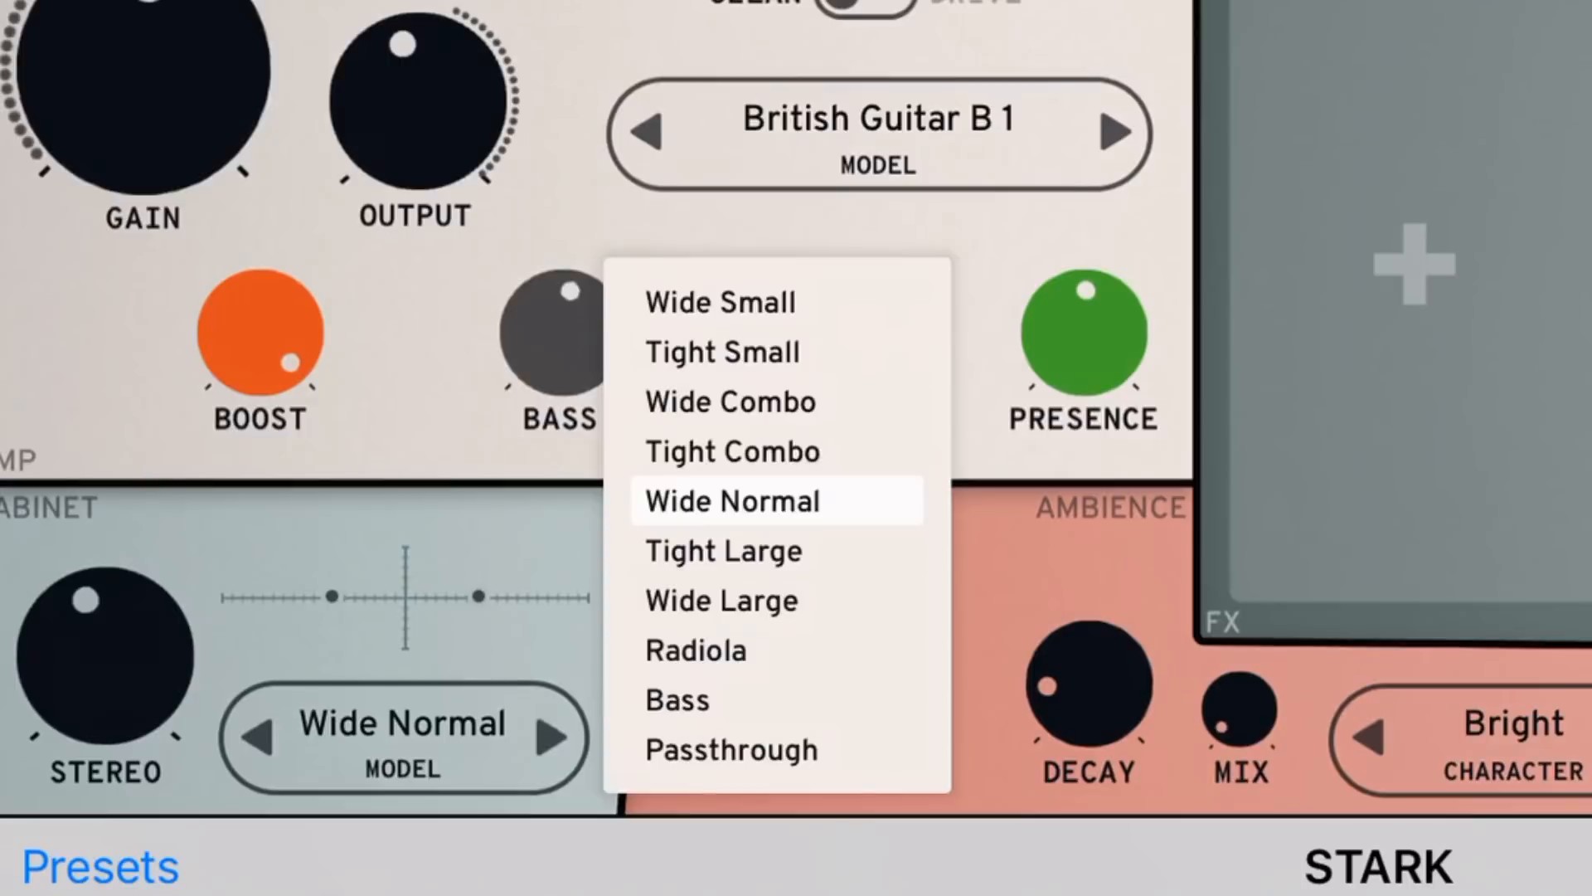
{"action": "left_click", "coordinate": [721, 302]}
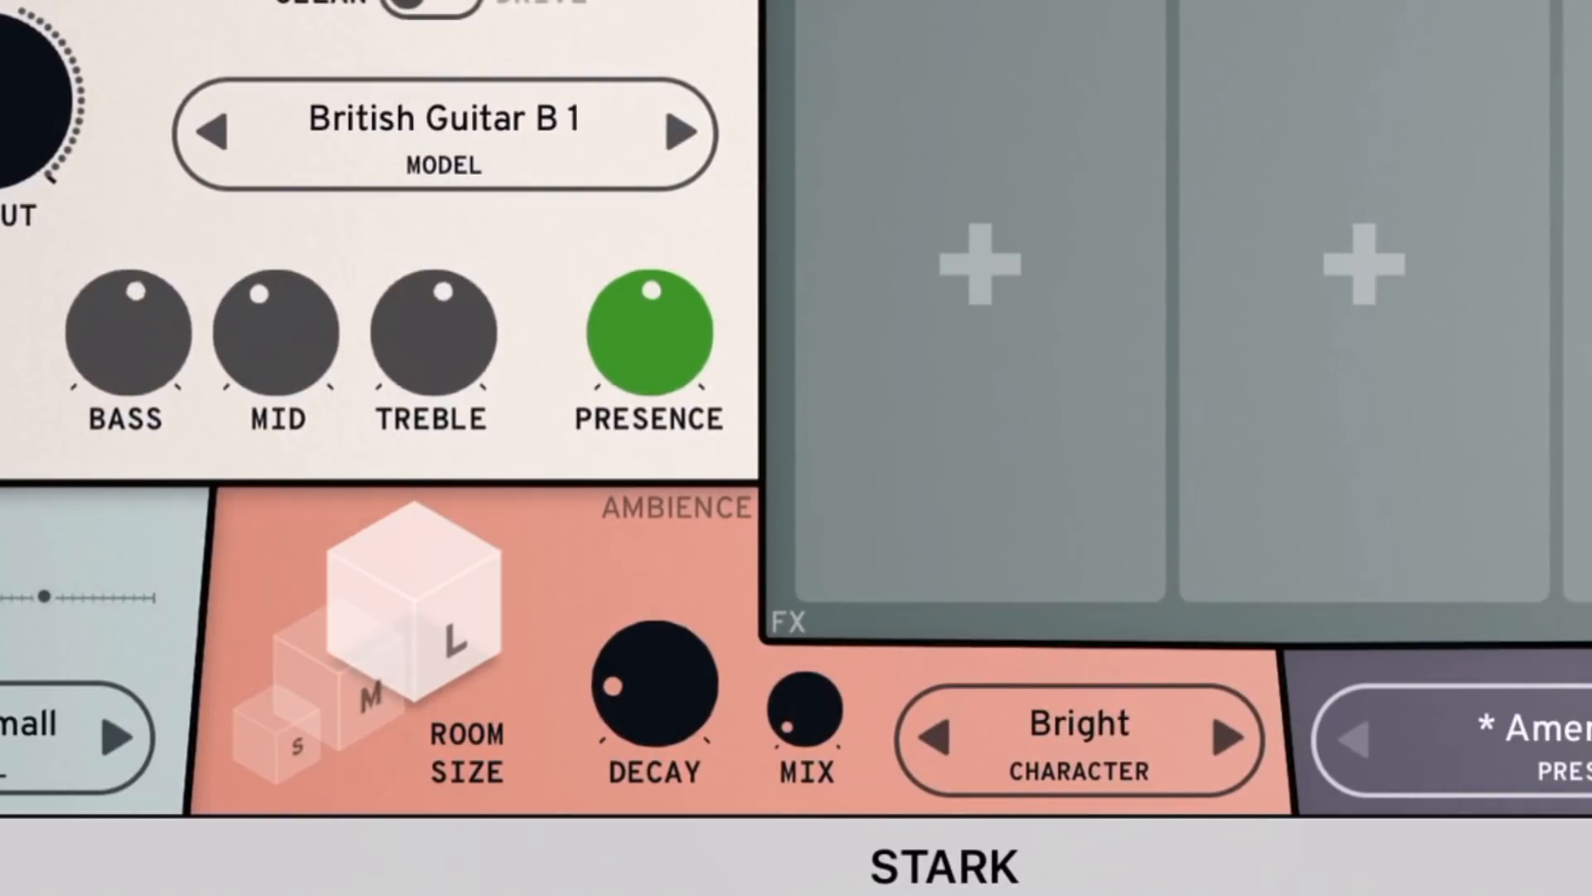
{"action": "left_click_drag", "start_coordinate": [609, 680], "coordinate": [650, 645]}
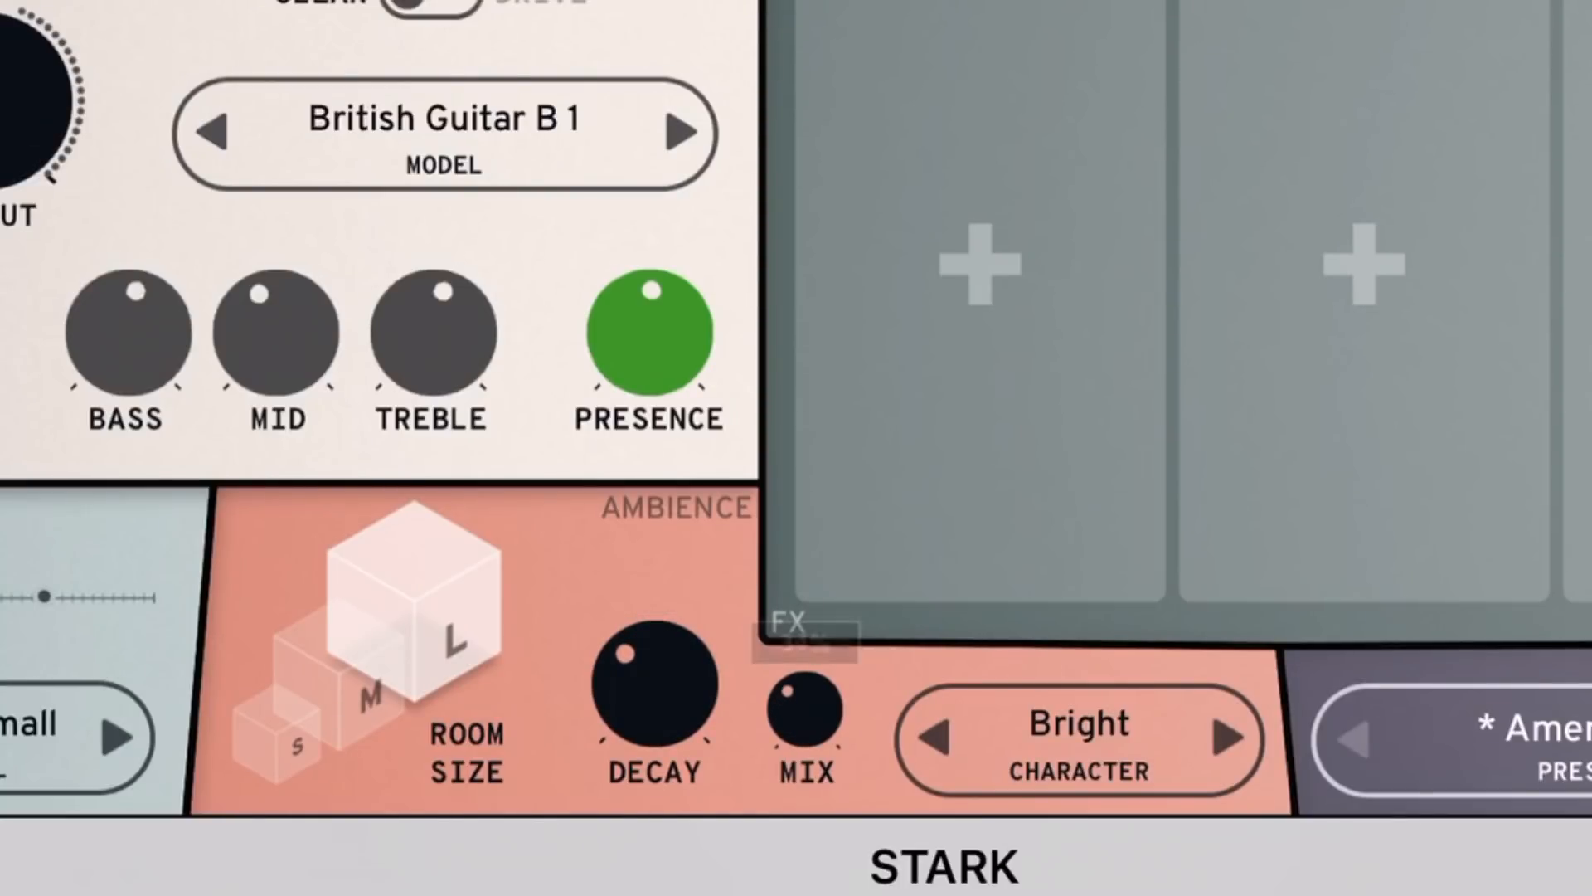
{"action": "left_click", "coordinate": [1078, 721]}
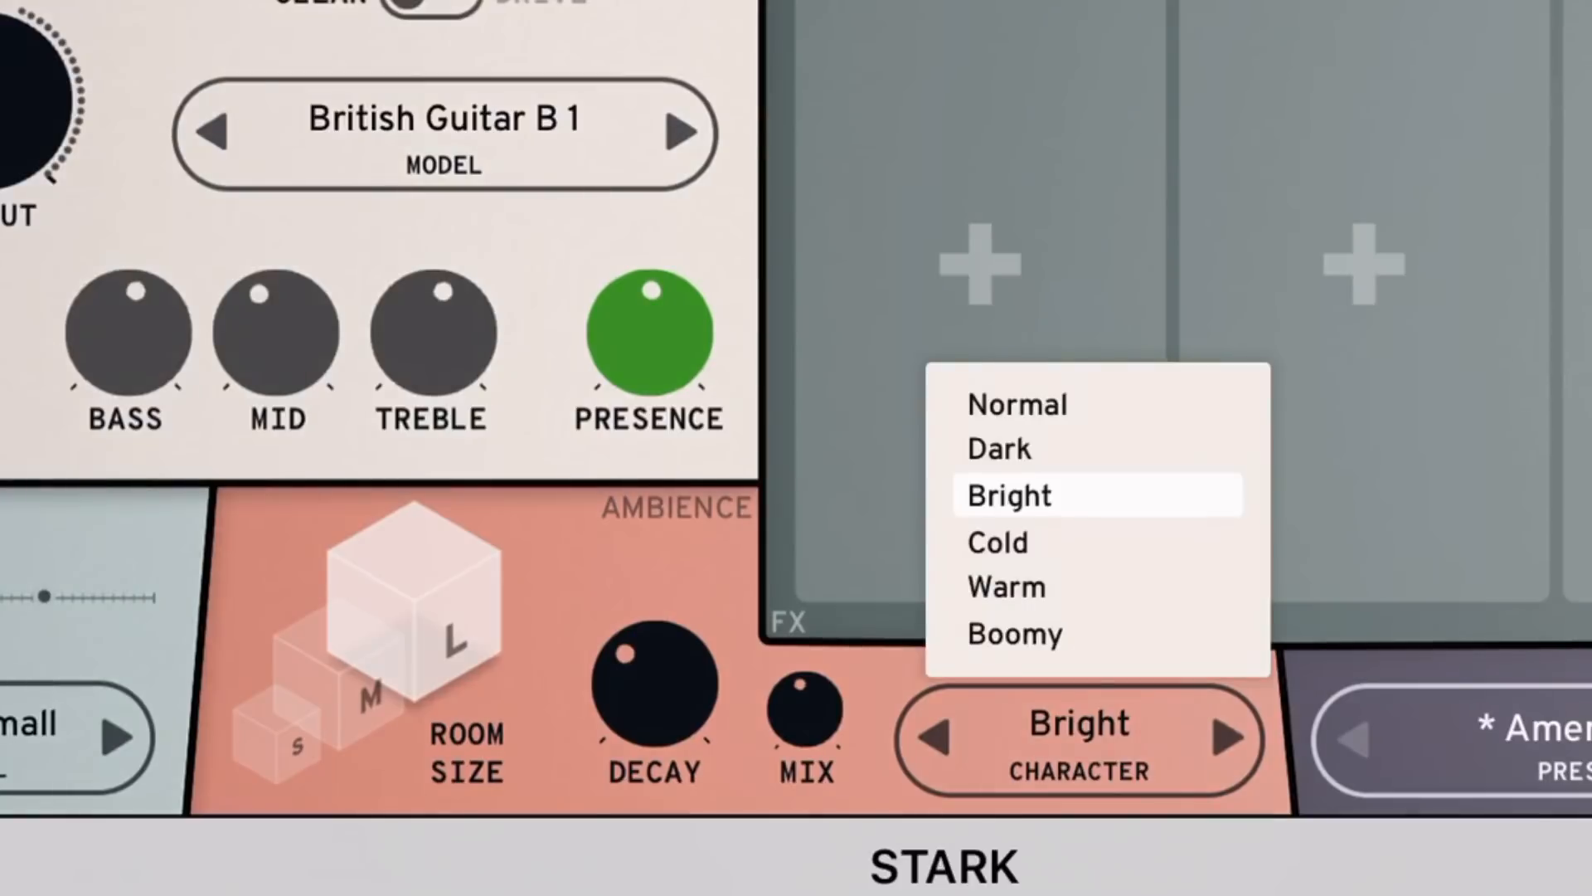
{"action": "left_click", "coordinate": [1003, 588]}
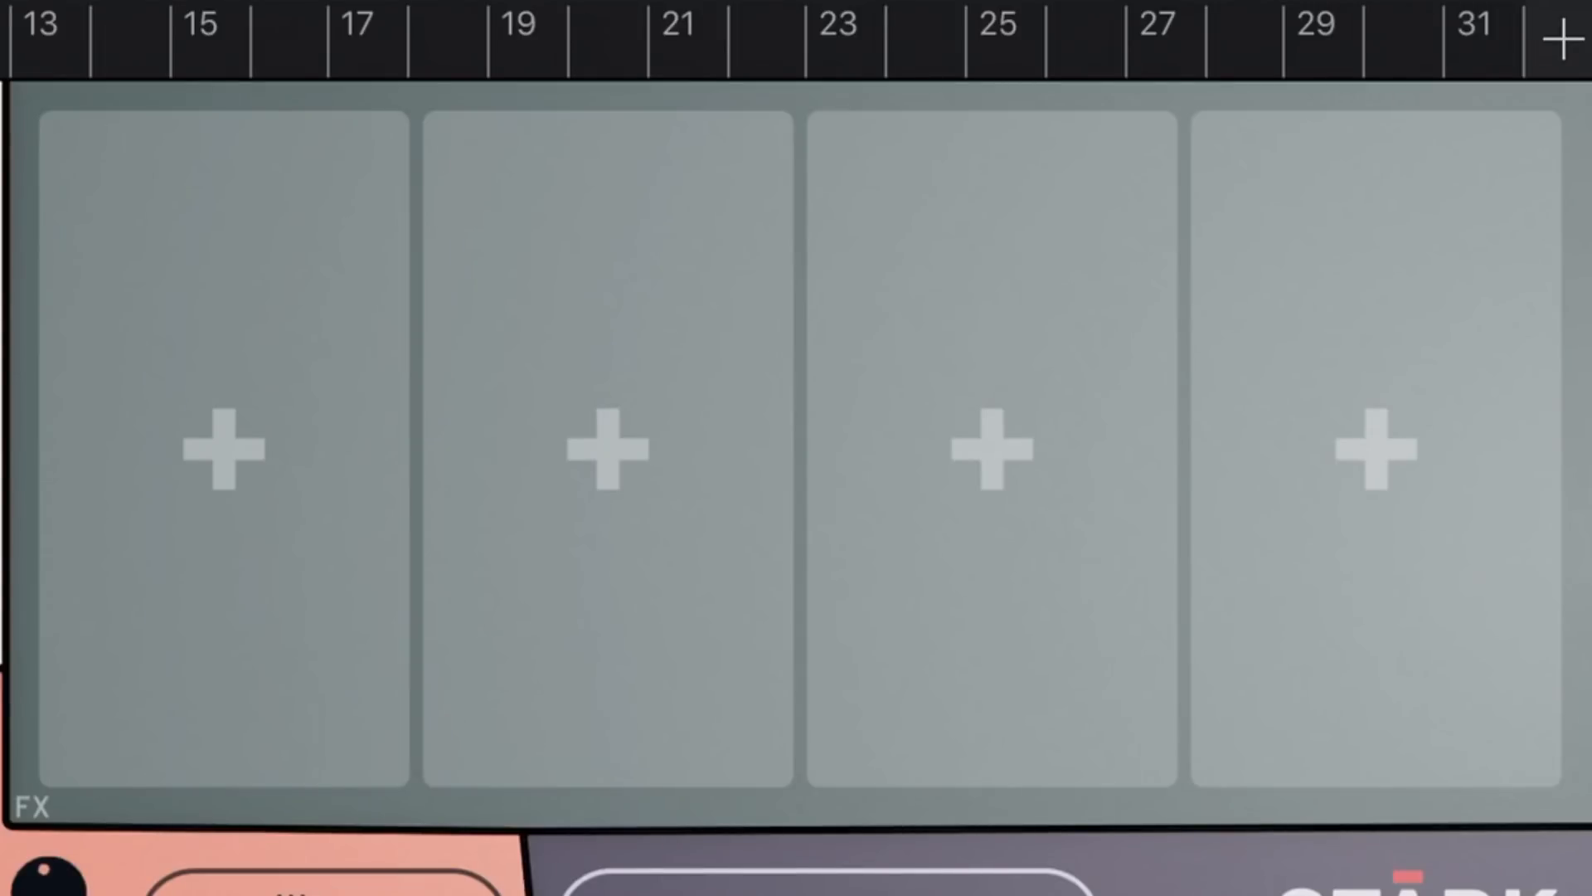
Step: Add a Flanger to the first FX slot and a Distortion to the second
{"action": "left_click", "coordinate": [224, 446]}
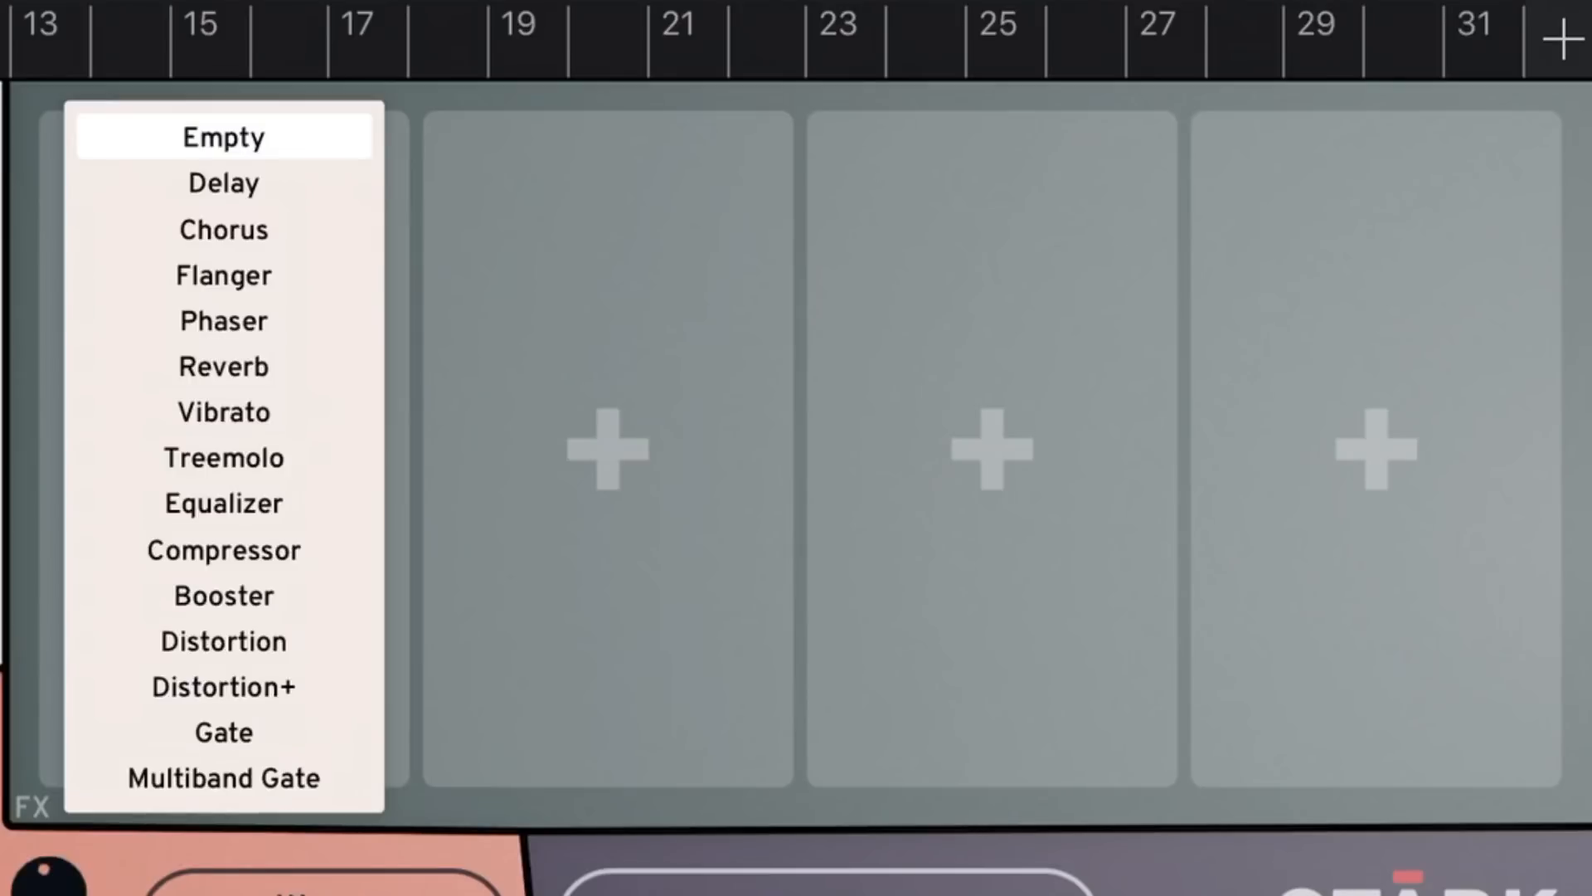
{"action": "left_click", "coordinate": [222, 276]}
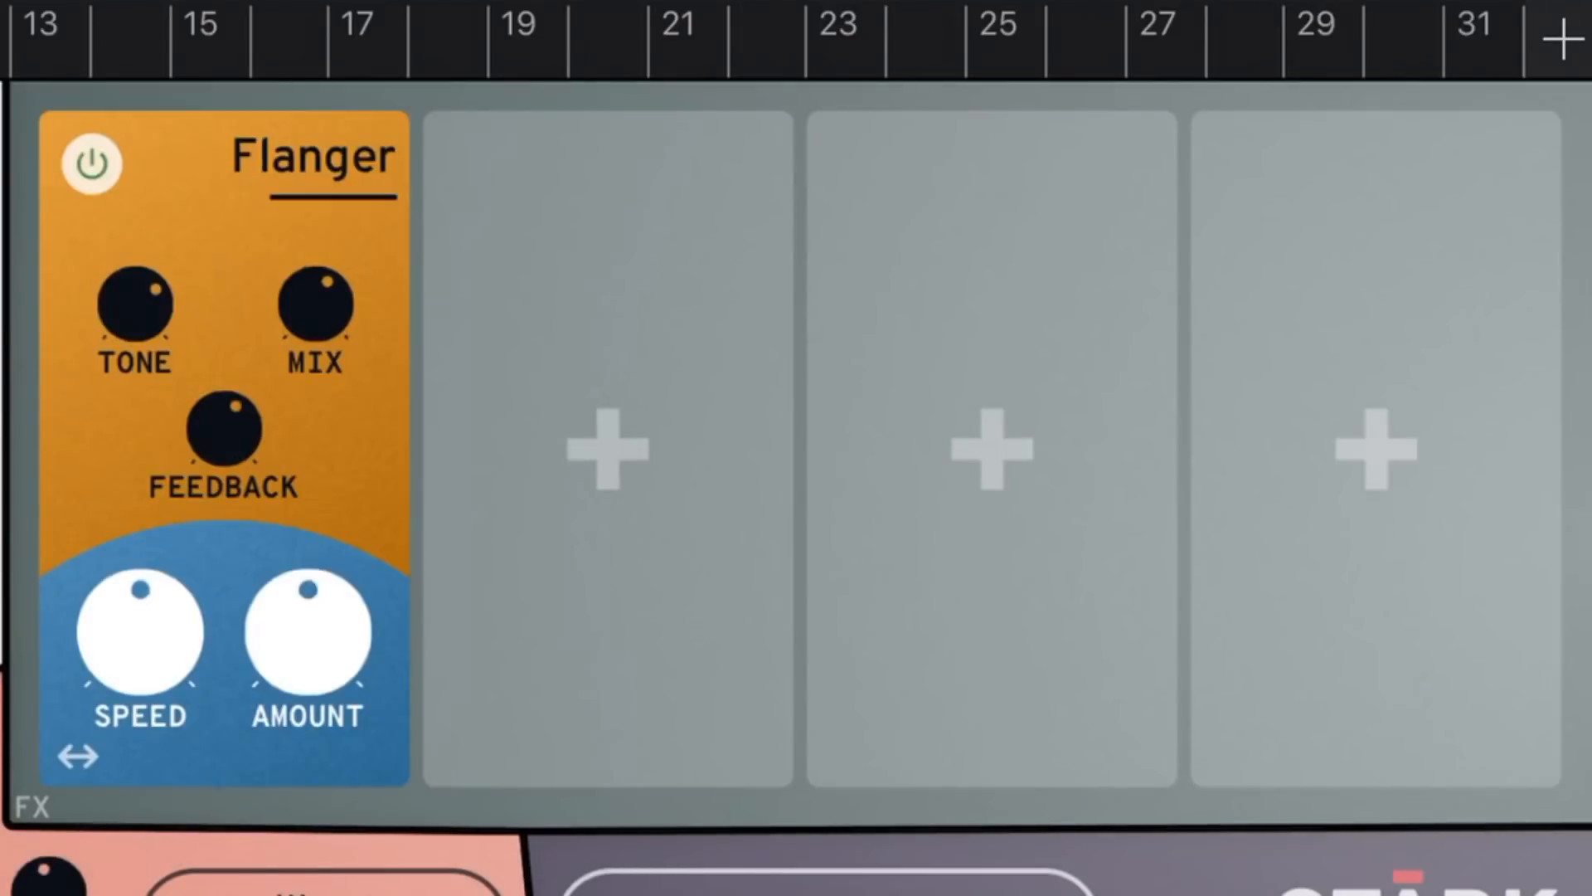
{"action": "left_click", "coordinate": [607, 446]}
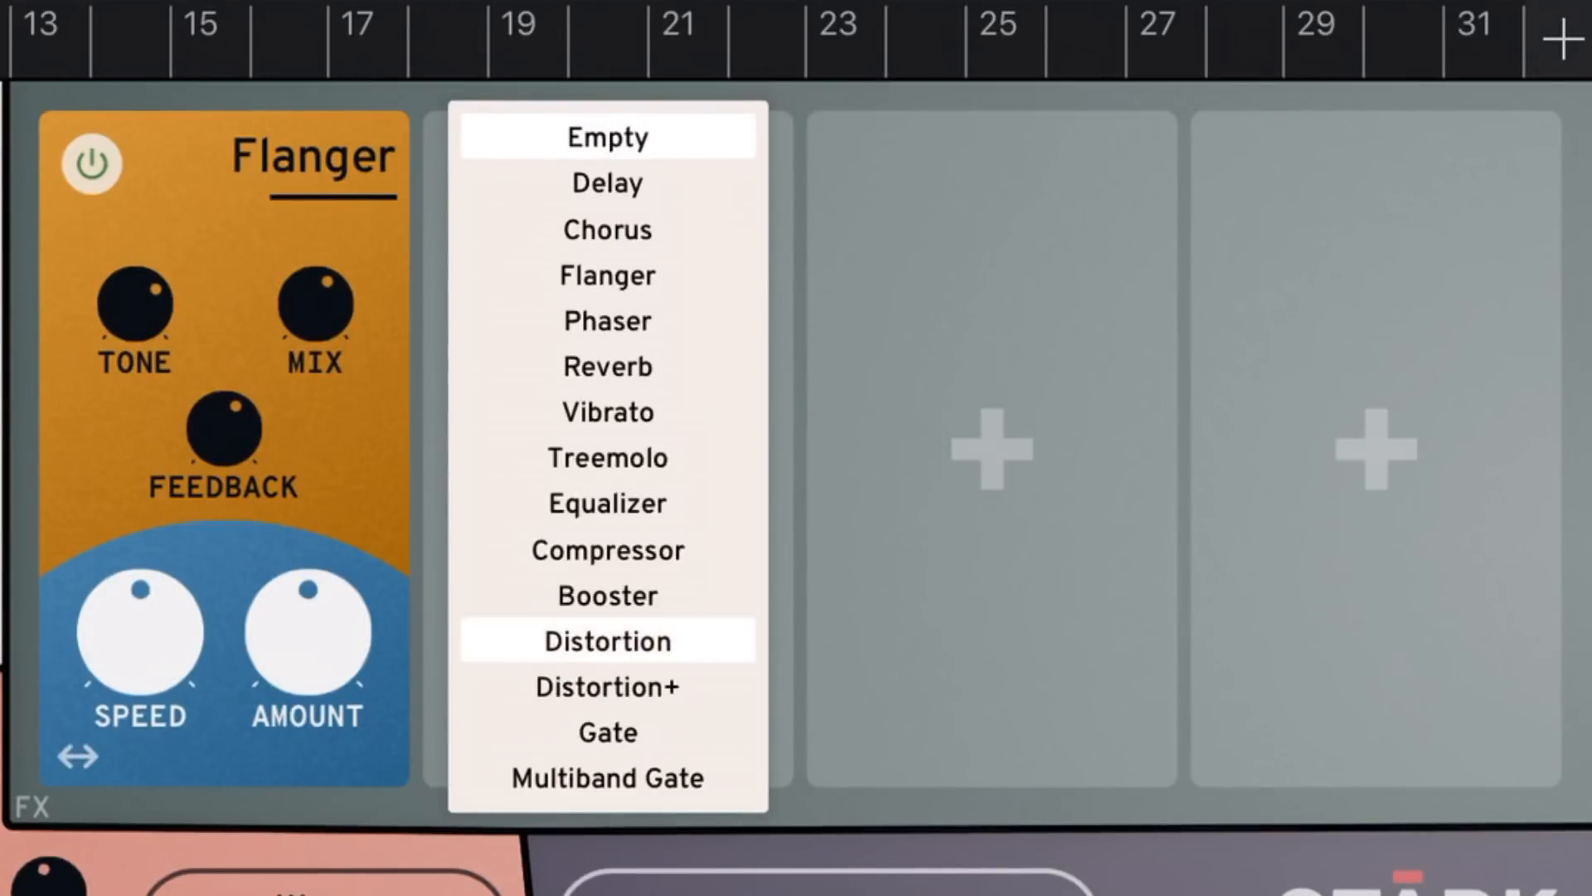
{"action": "left_click", "coordinate": [607, 640]}
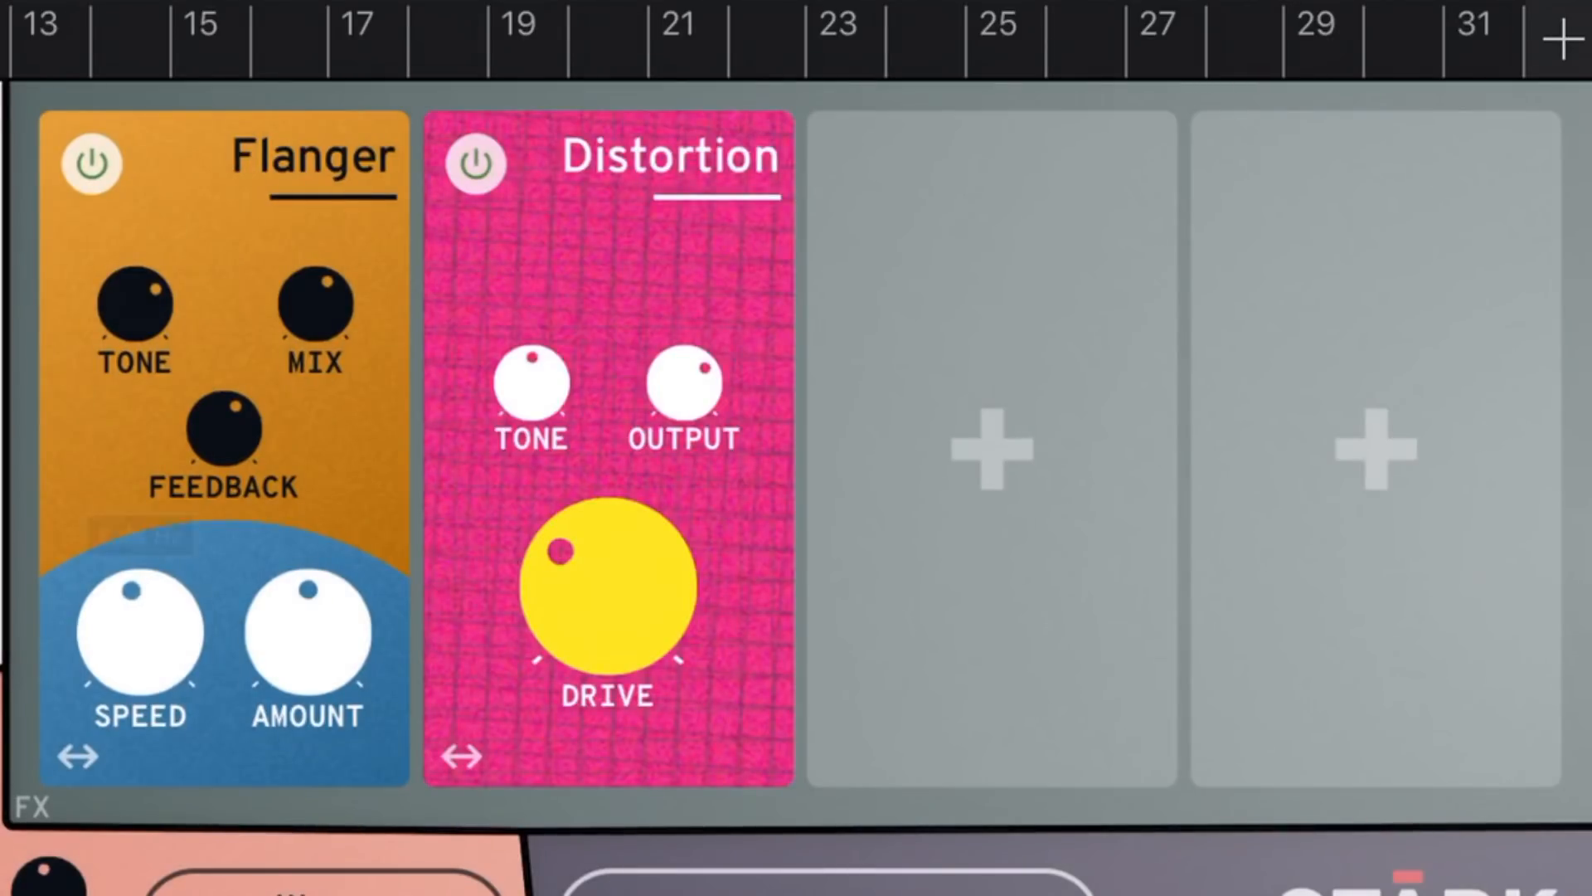
Step: Raise flanger speed/amount and distortion drive, then move Distortion to the third slot
{"action": "left_click_drag", "start_coordinate": [310, 631], "coordinate": [315, 608]}
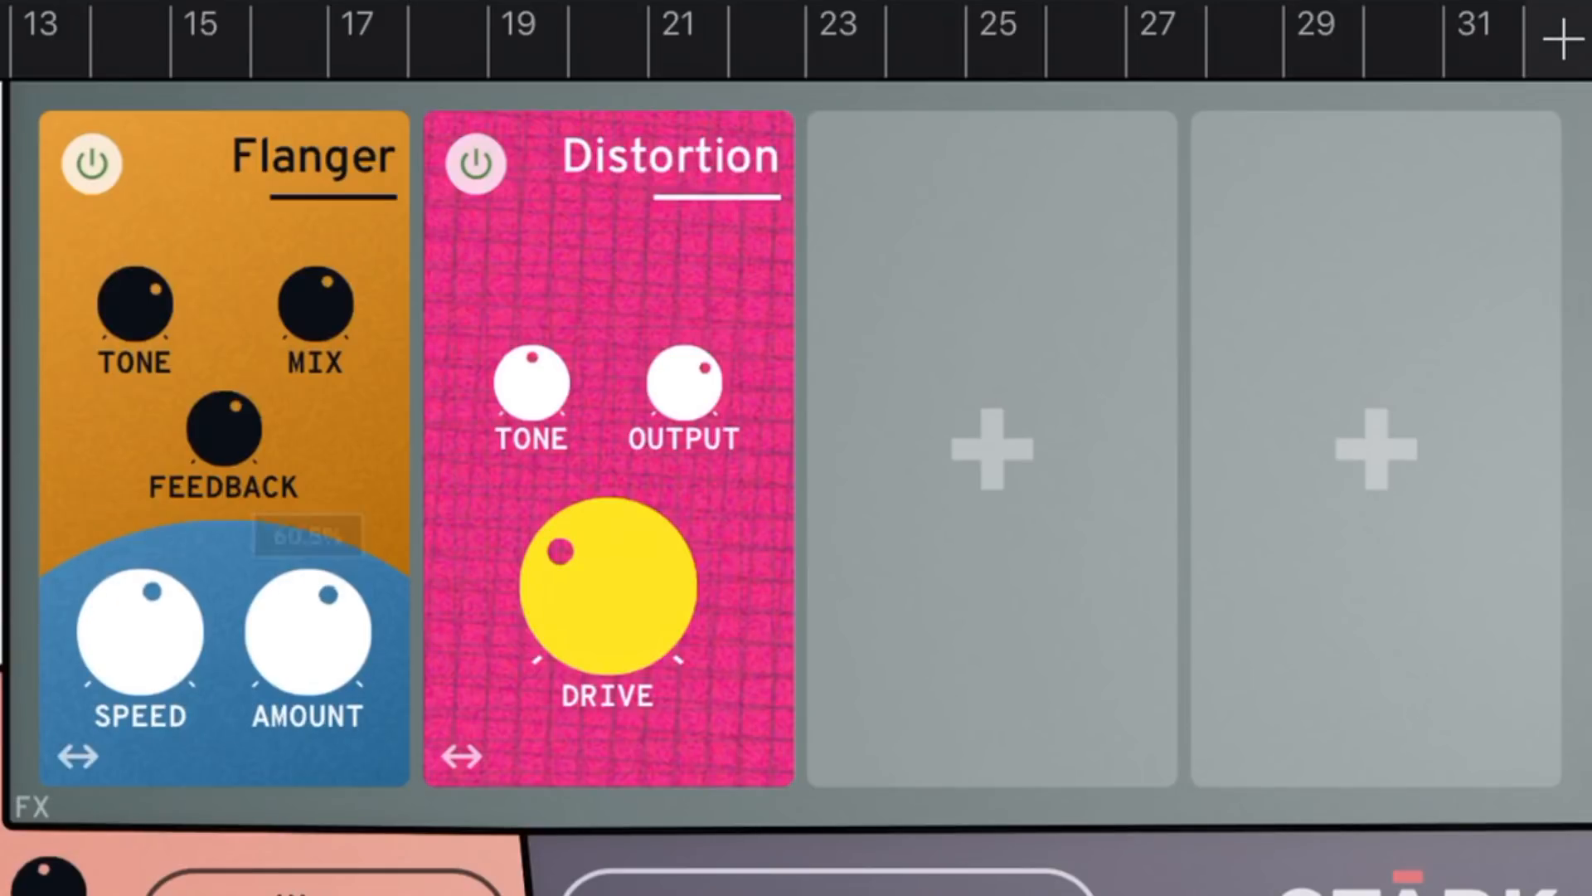
{"action": "left_click_drag", "start_coordinate": [599, 553], "coordinate": [584, 528]}
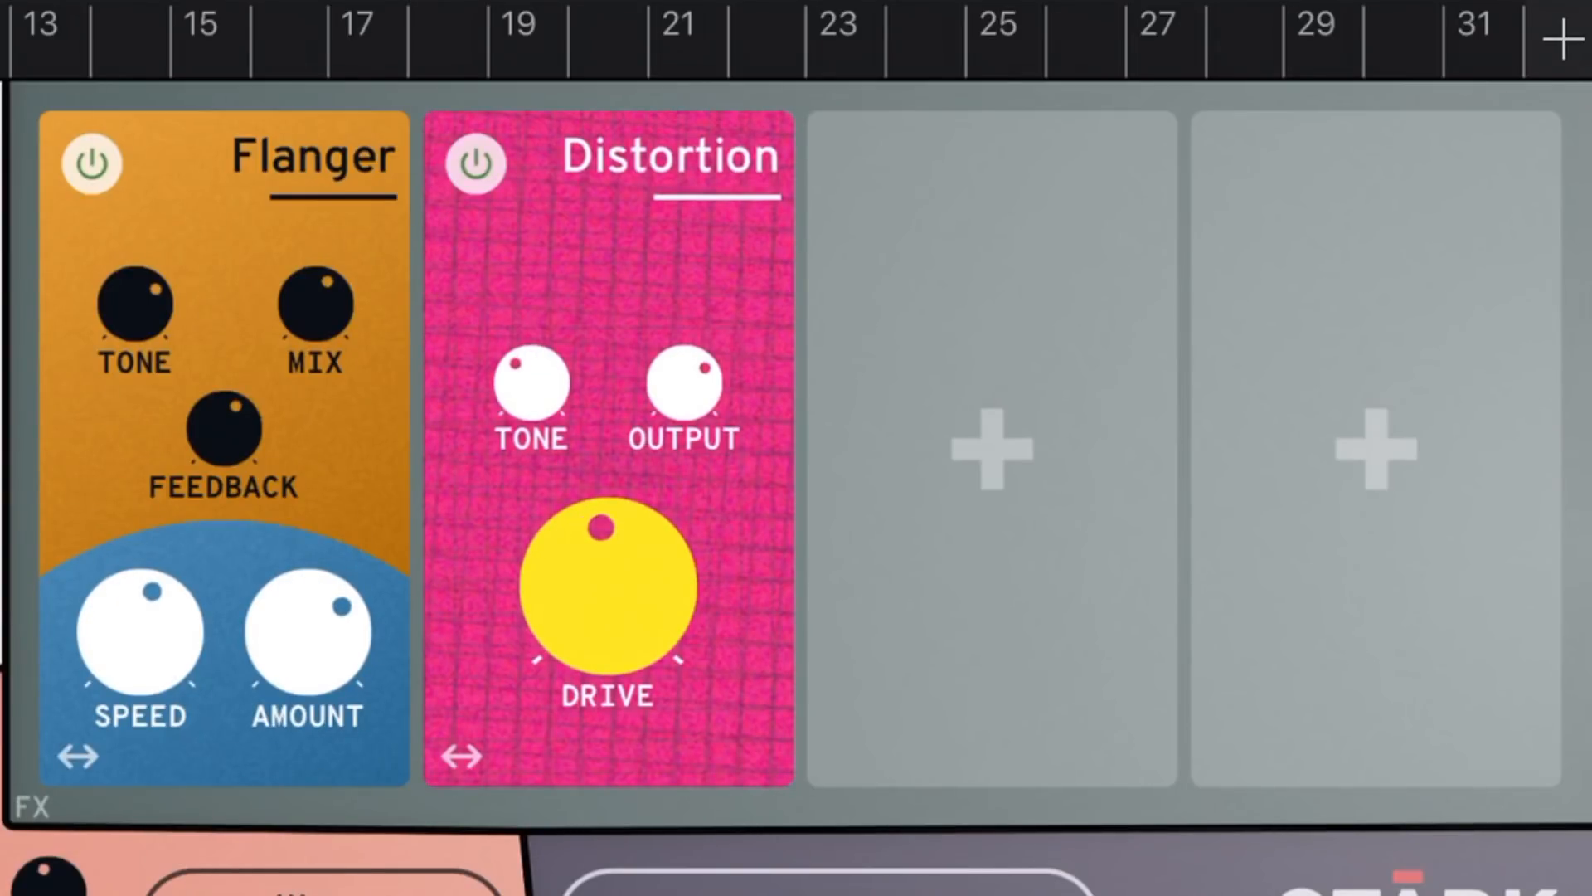
{"action": "left_click_drag", "start_coordinate": [463, 756], "coordinate": [703, 778]}
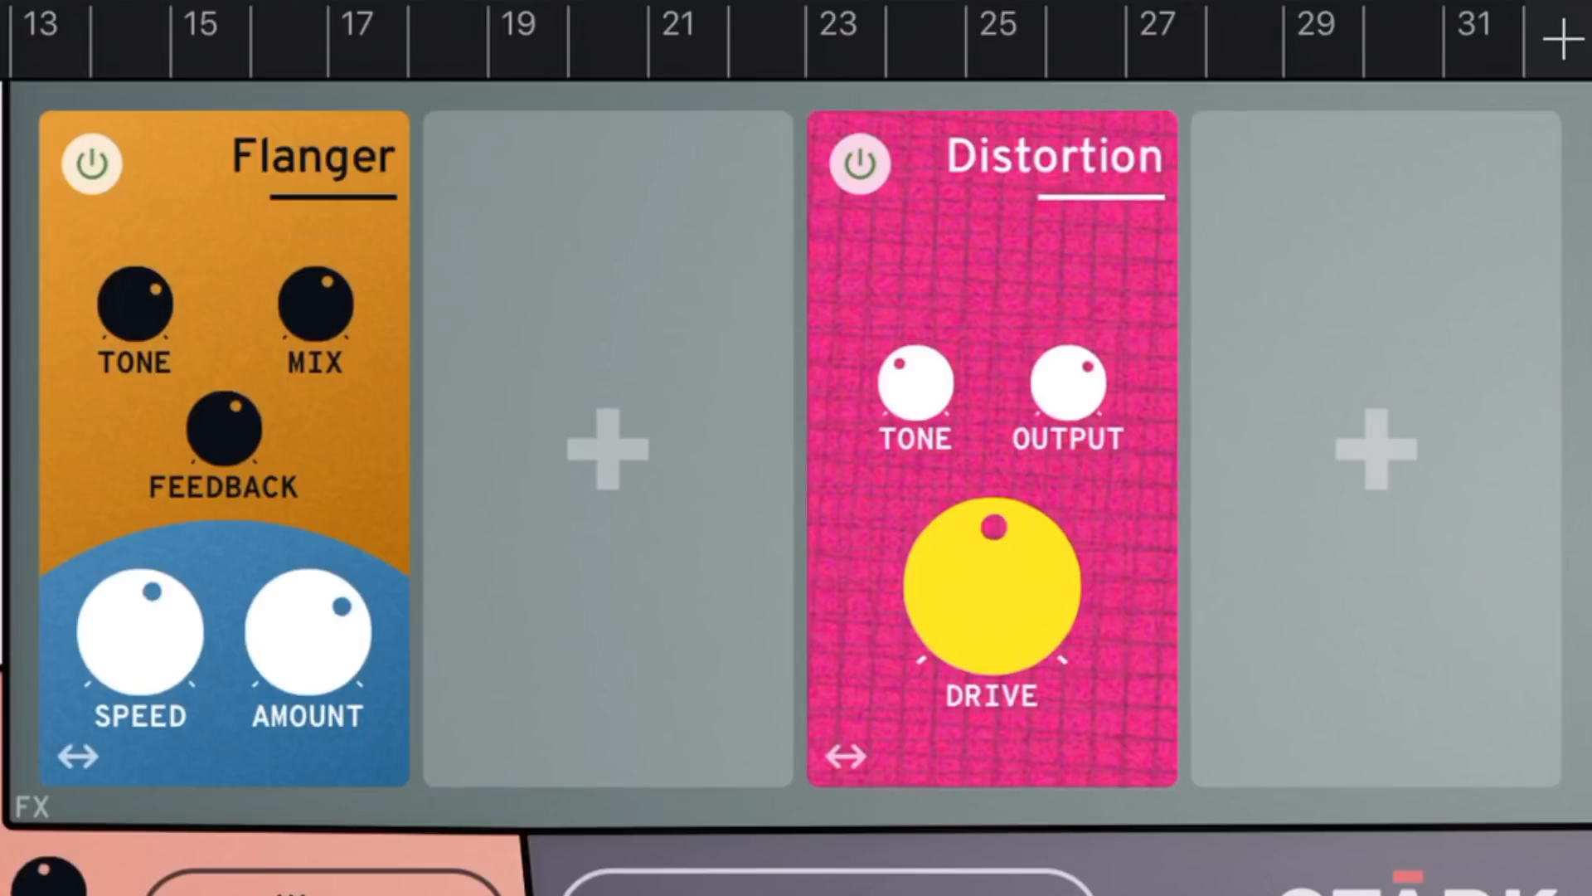
Step: Fill the empty second FX slot with a Phaser and toggle the pedals off and on to compare
{"action": "left_click", "coordinate": [607, 446]}
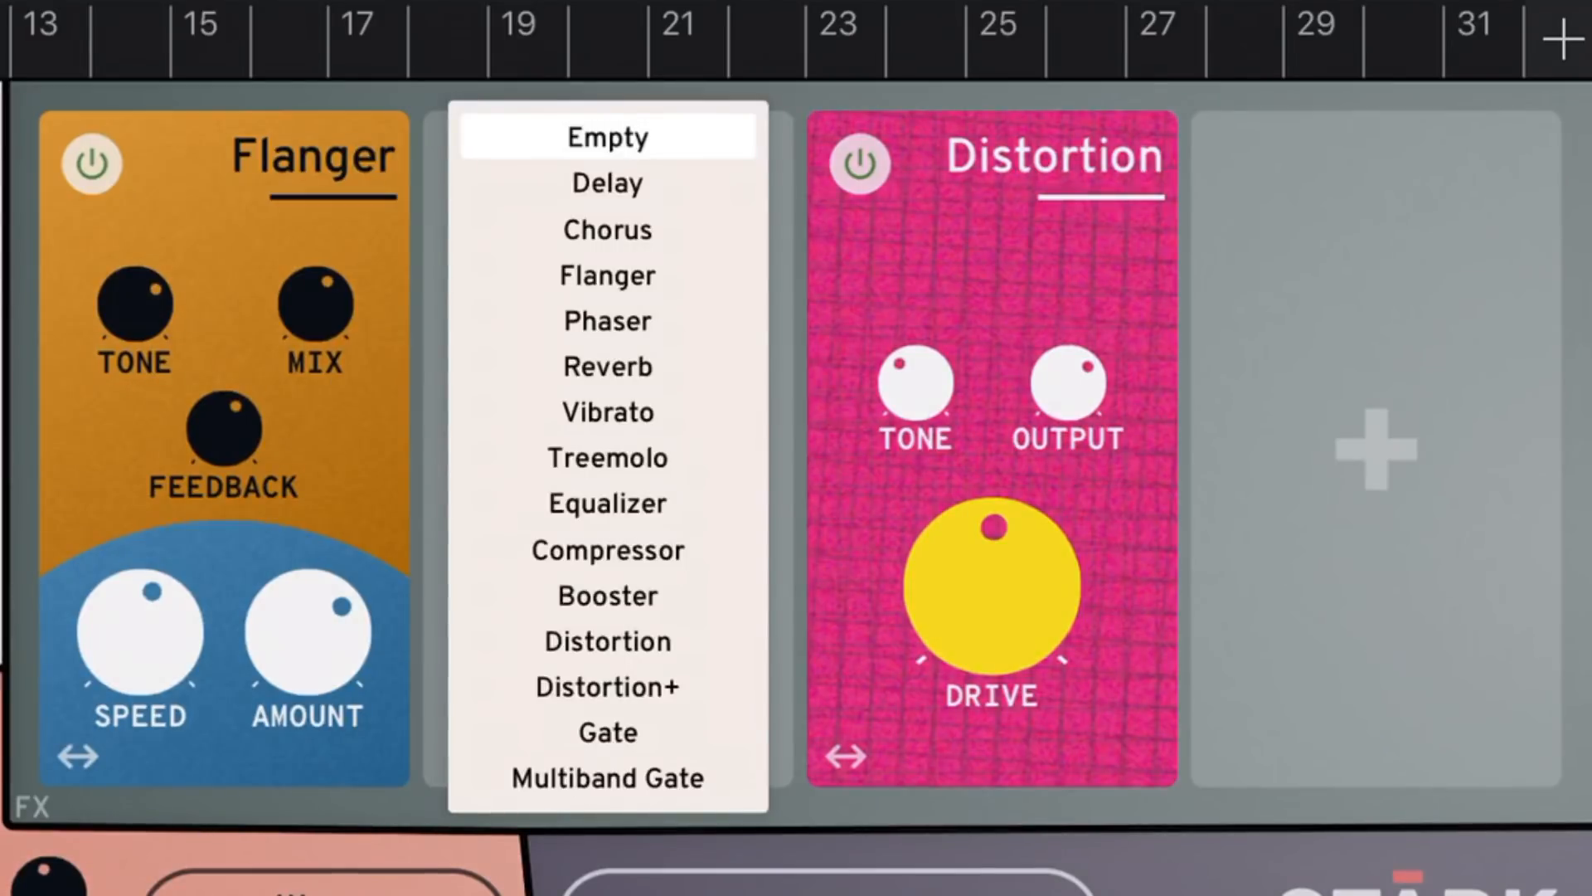
{"action": "left_click", "coordinate": [607, 320]}
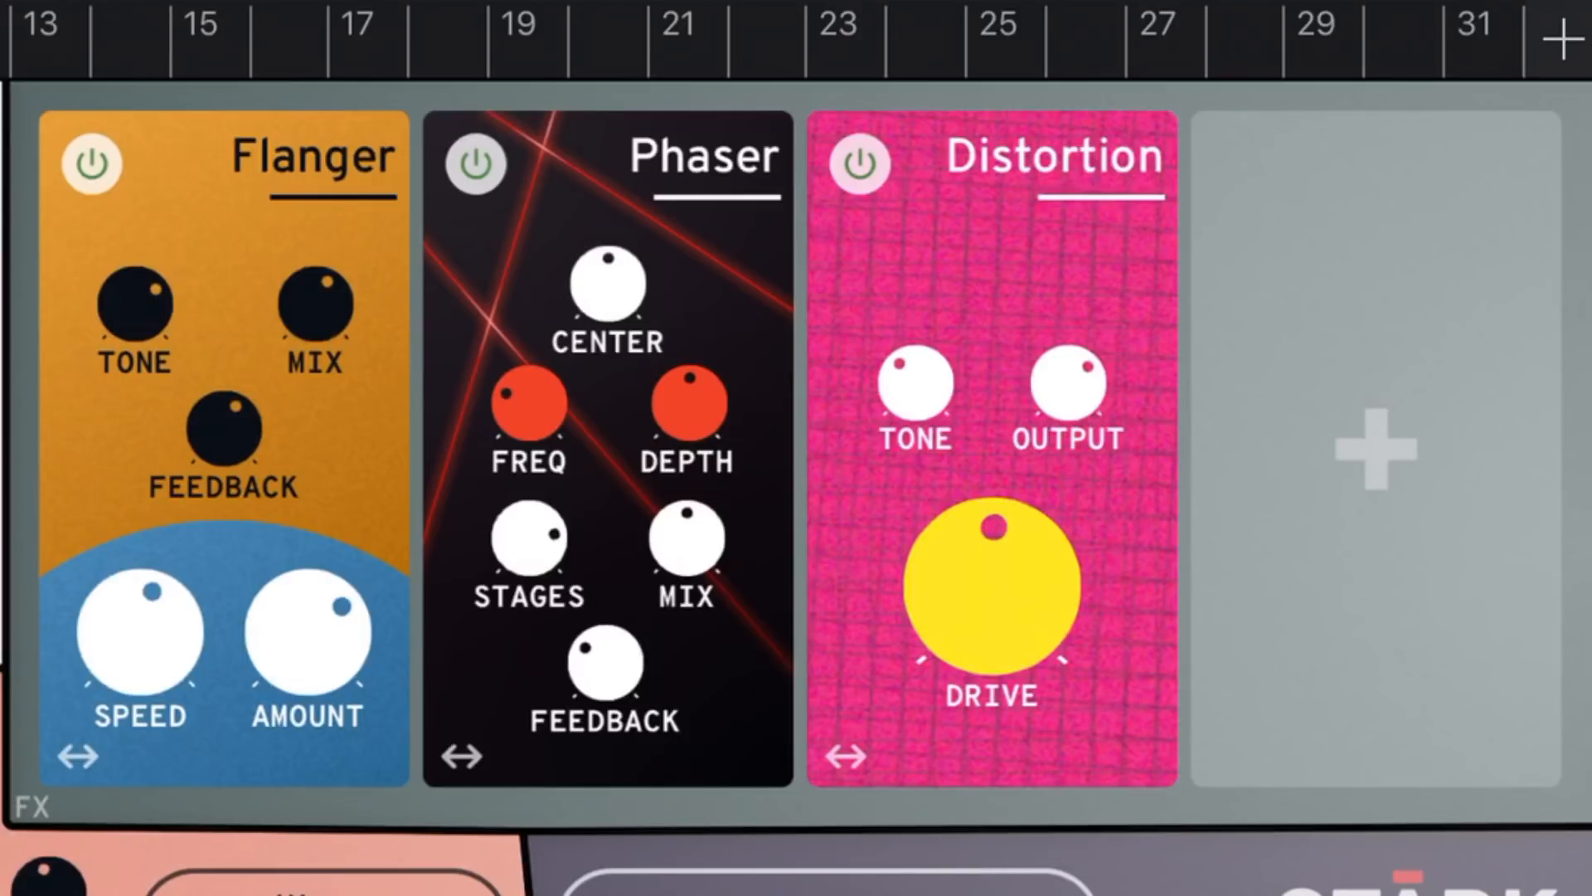
{"action": "left_click", "coordinate": [89, 165]}
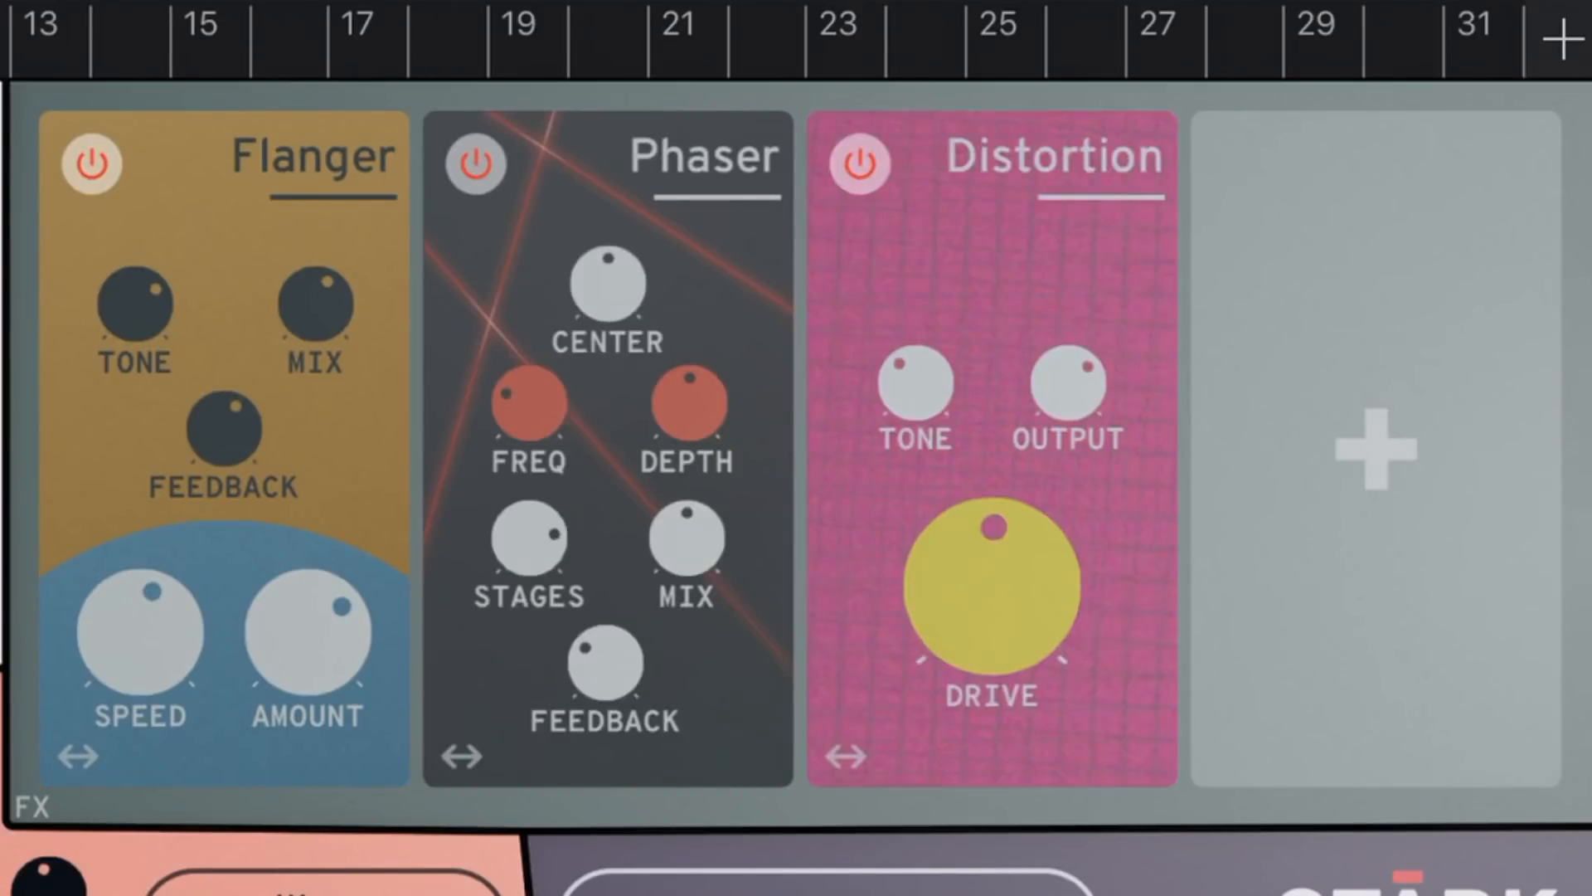
{"action": "left_click", "coordinate": [860, 163]}
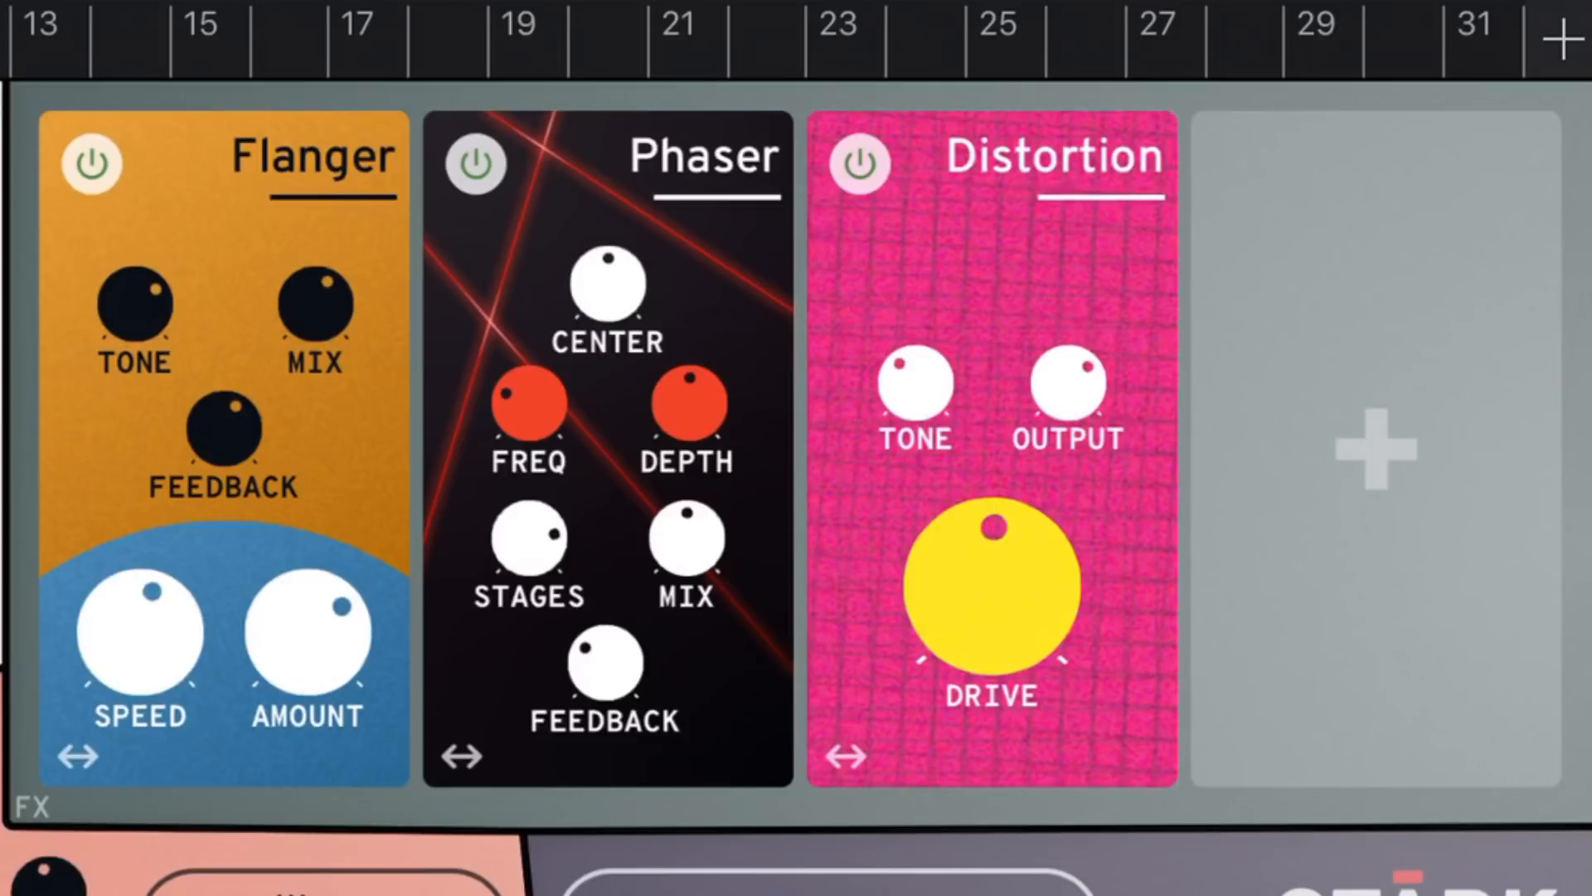
Step: Load the Guitar Overdrive > American 4 preset in STARK, leaving all effect slots empty
{"action": "scroll", "scroll_direction": "down", "scroll_amount": 3}
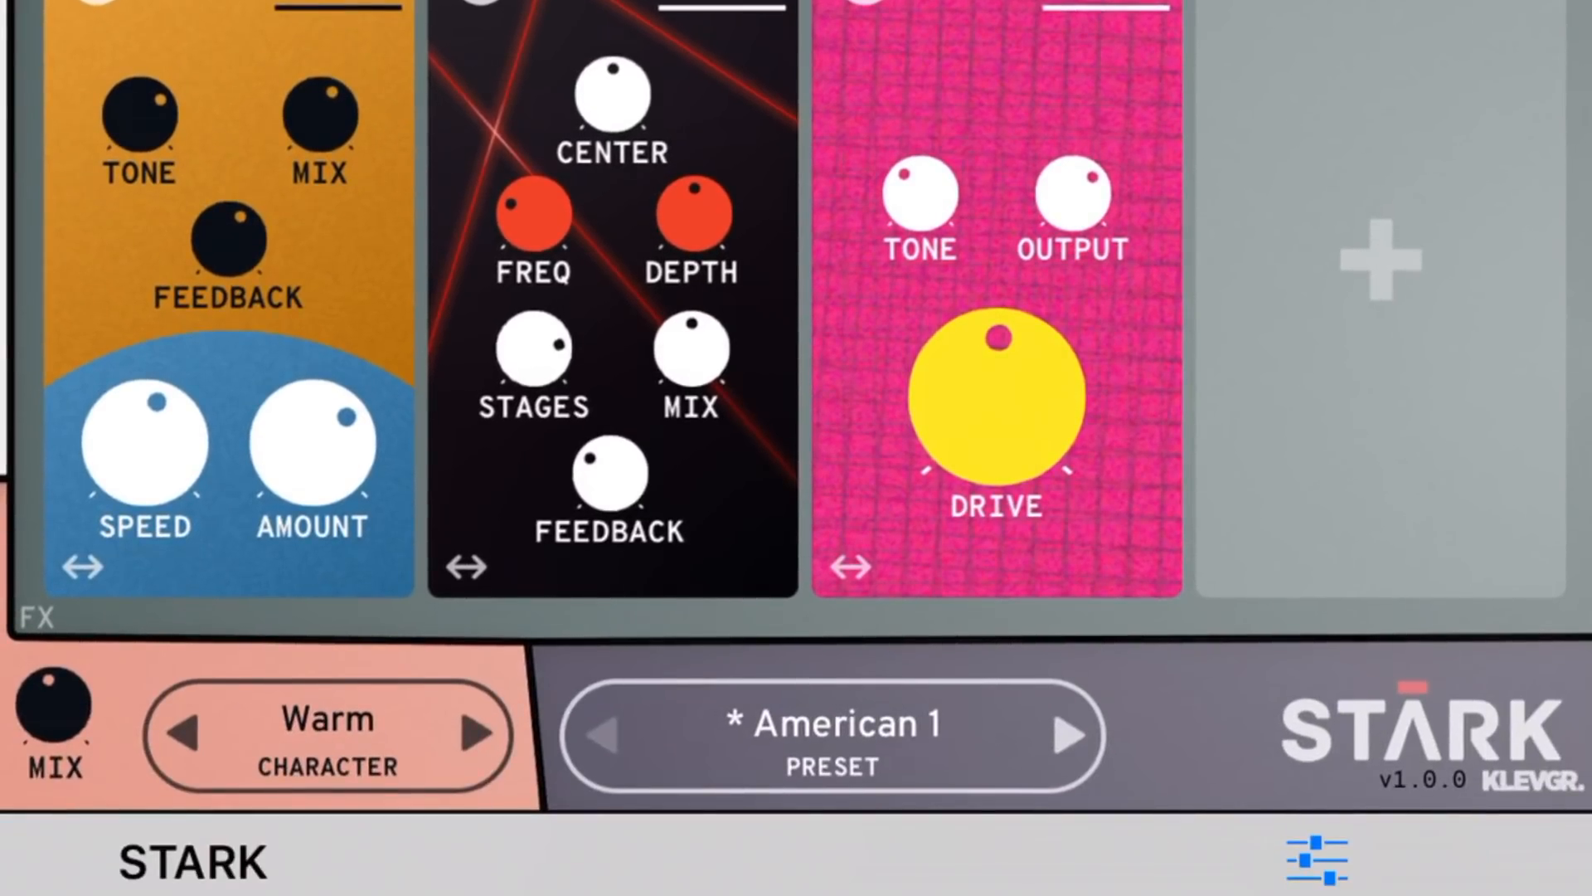
{"action": "left_click", "coordinate": [1319, 863]}
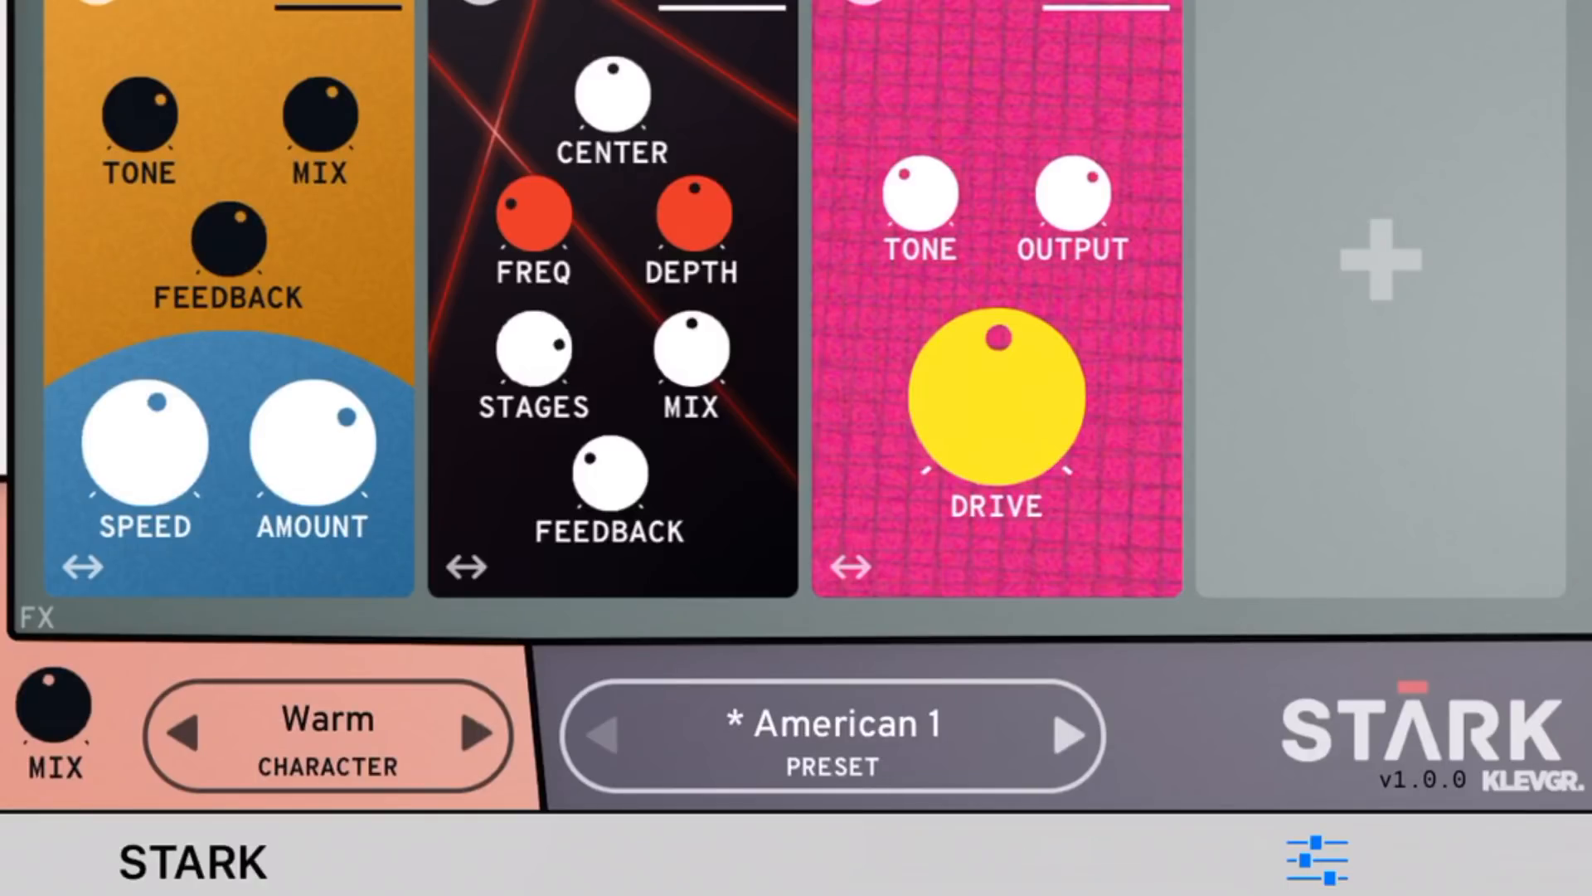
{"action": "left_click", "coordinate": [828, 734]}
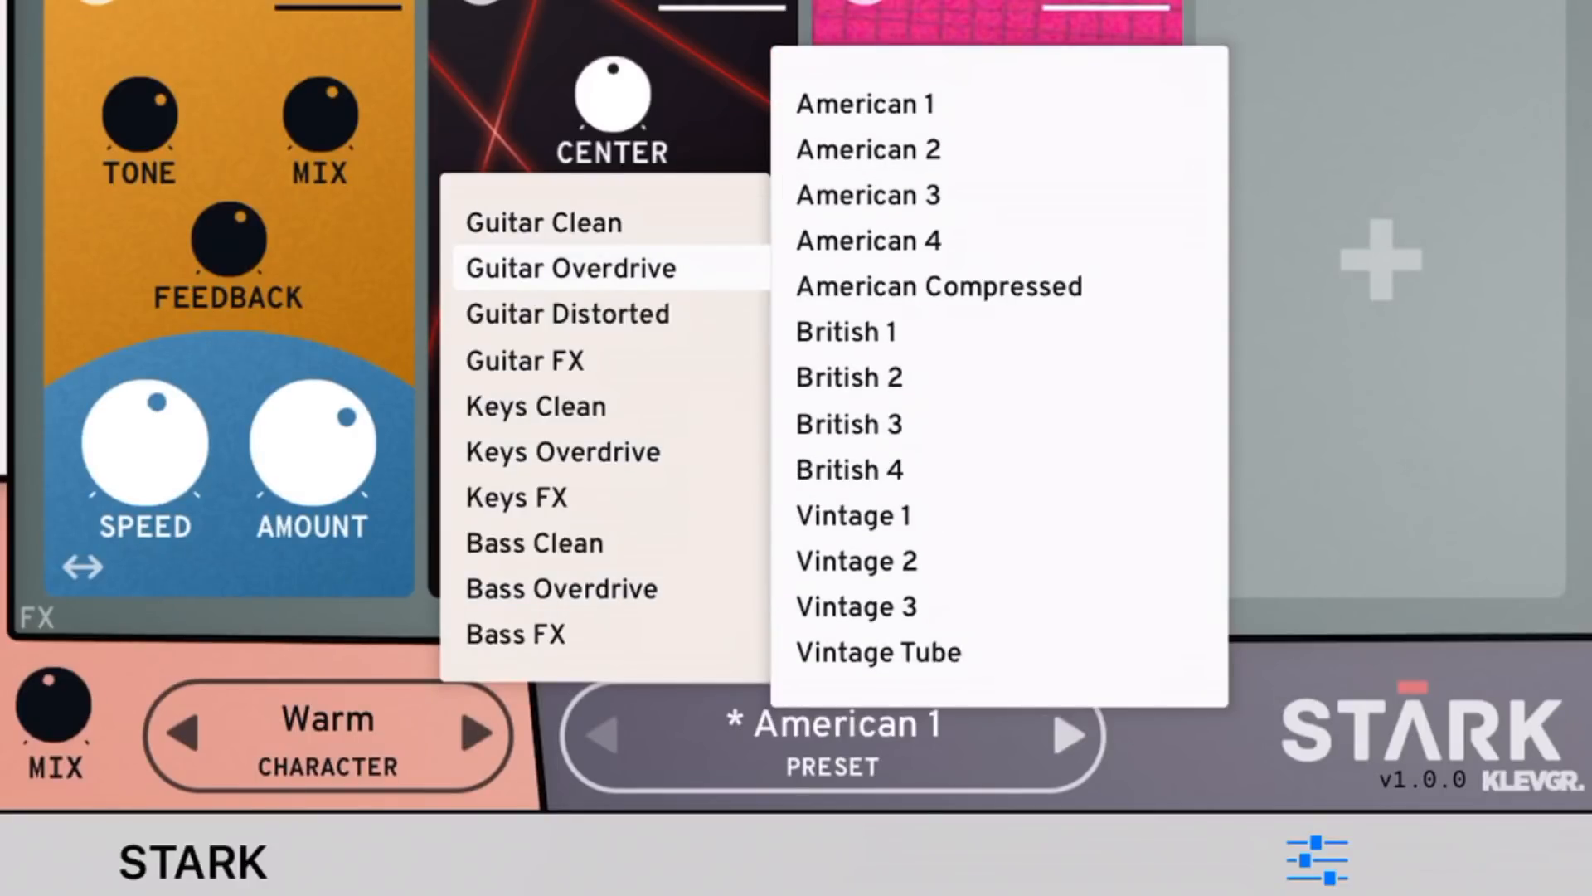
{"action": "left_click", "coordinate": [867, 240]}
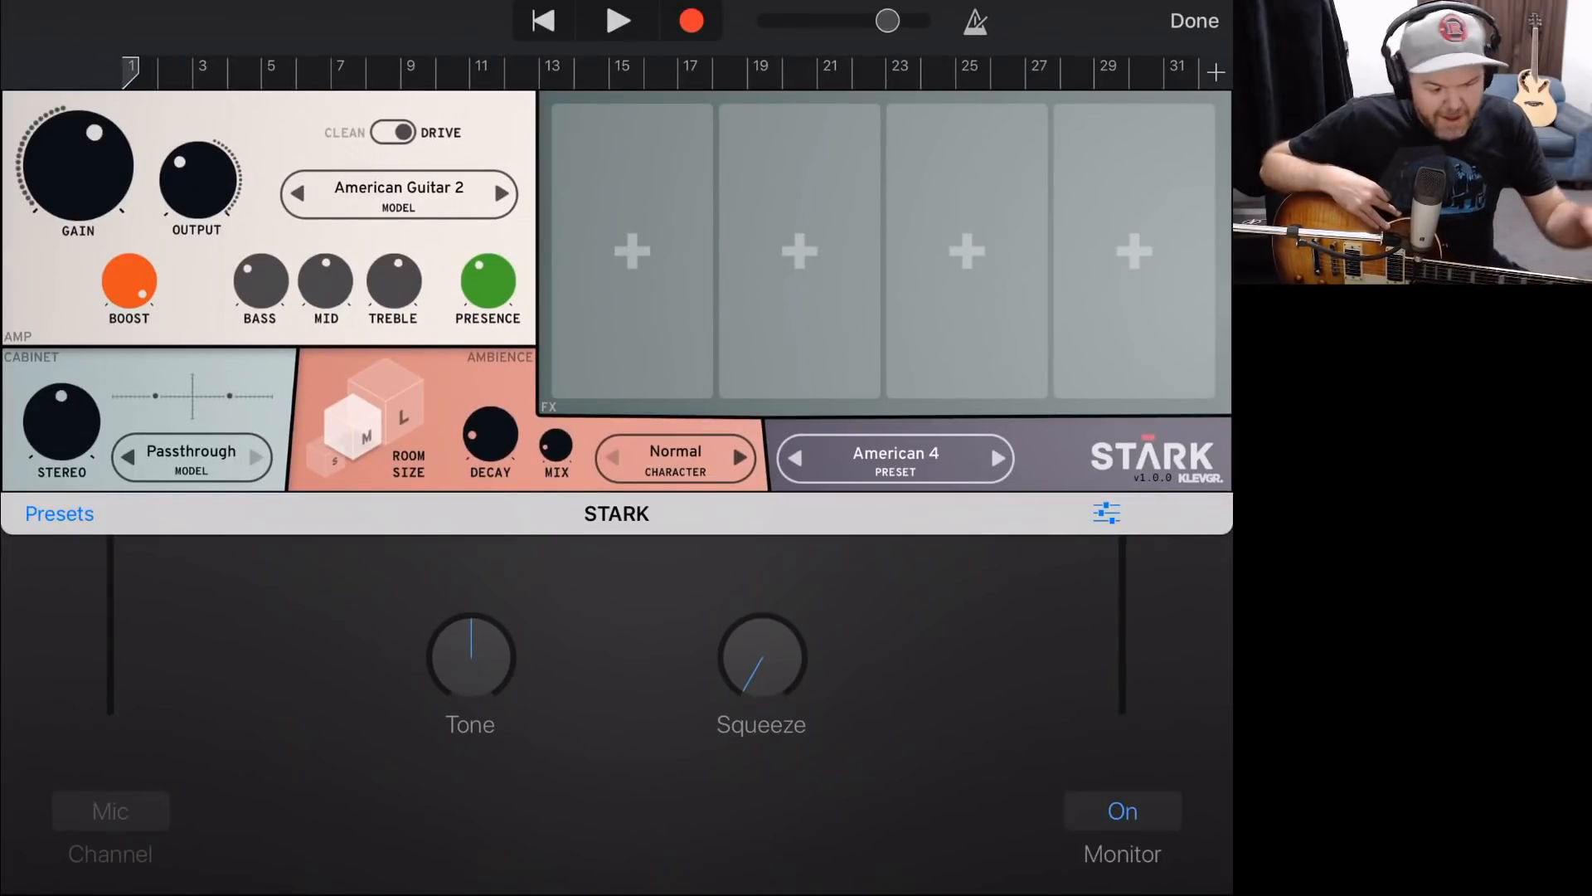
Step: Browse the Guitar Distorted presets, then close STARK back to the Clean track's Plug-ins & EQ list
{"action": "left_click", "coordinate": [894, 453]}
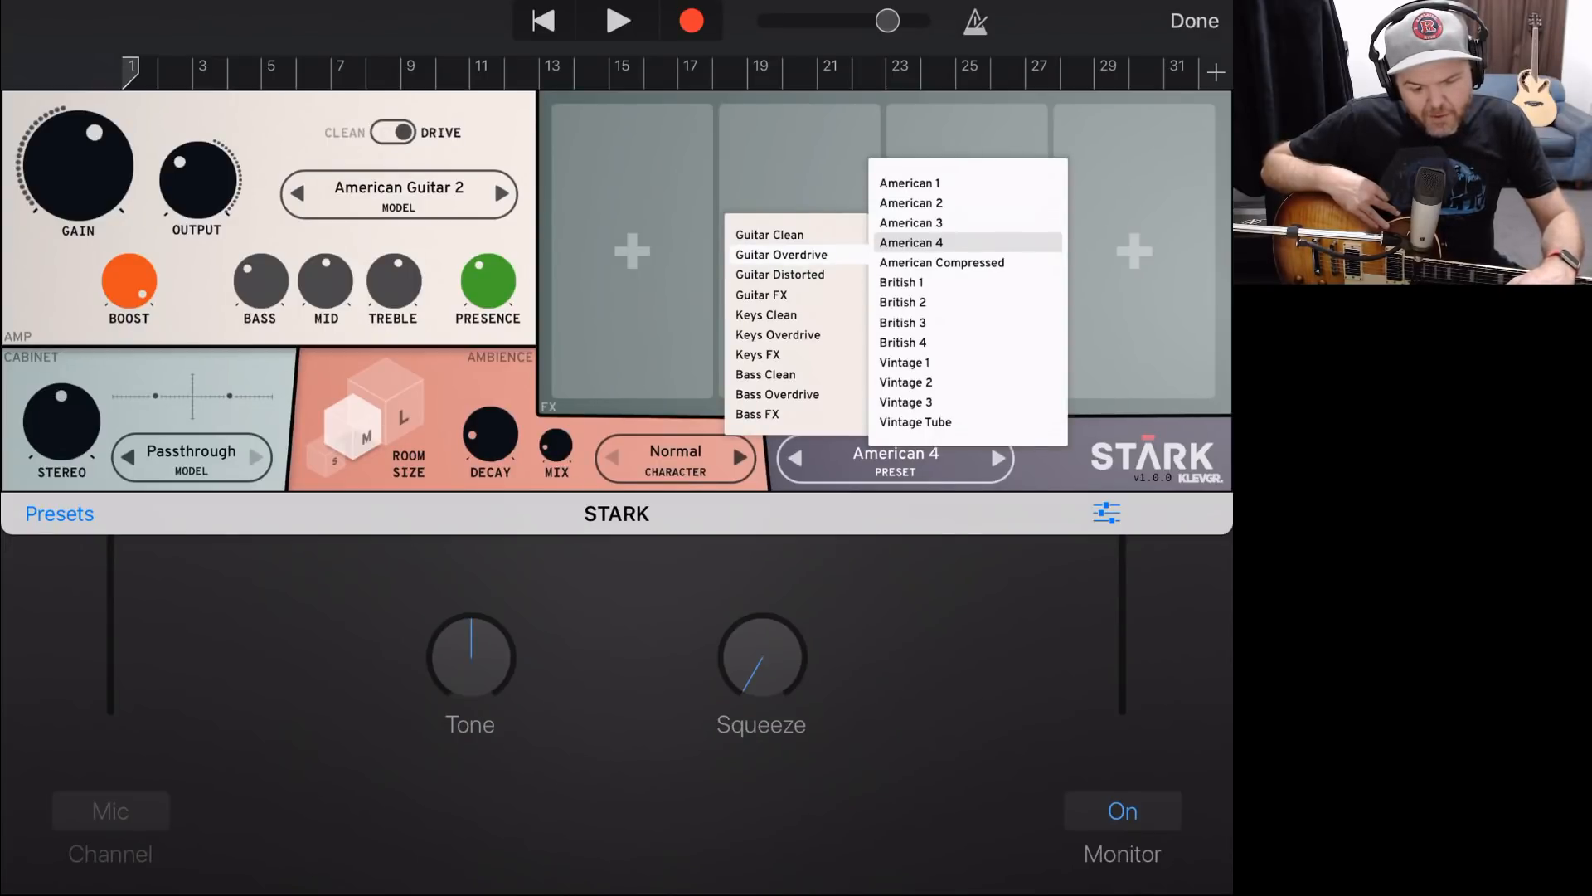
{"action": "left_click", "coordinate": [779, 274]}
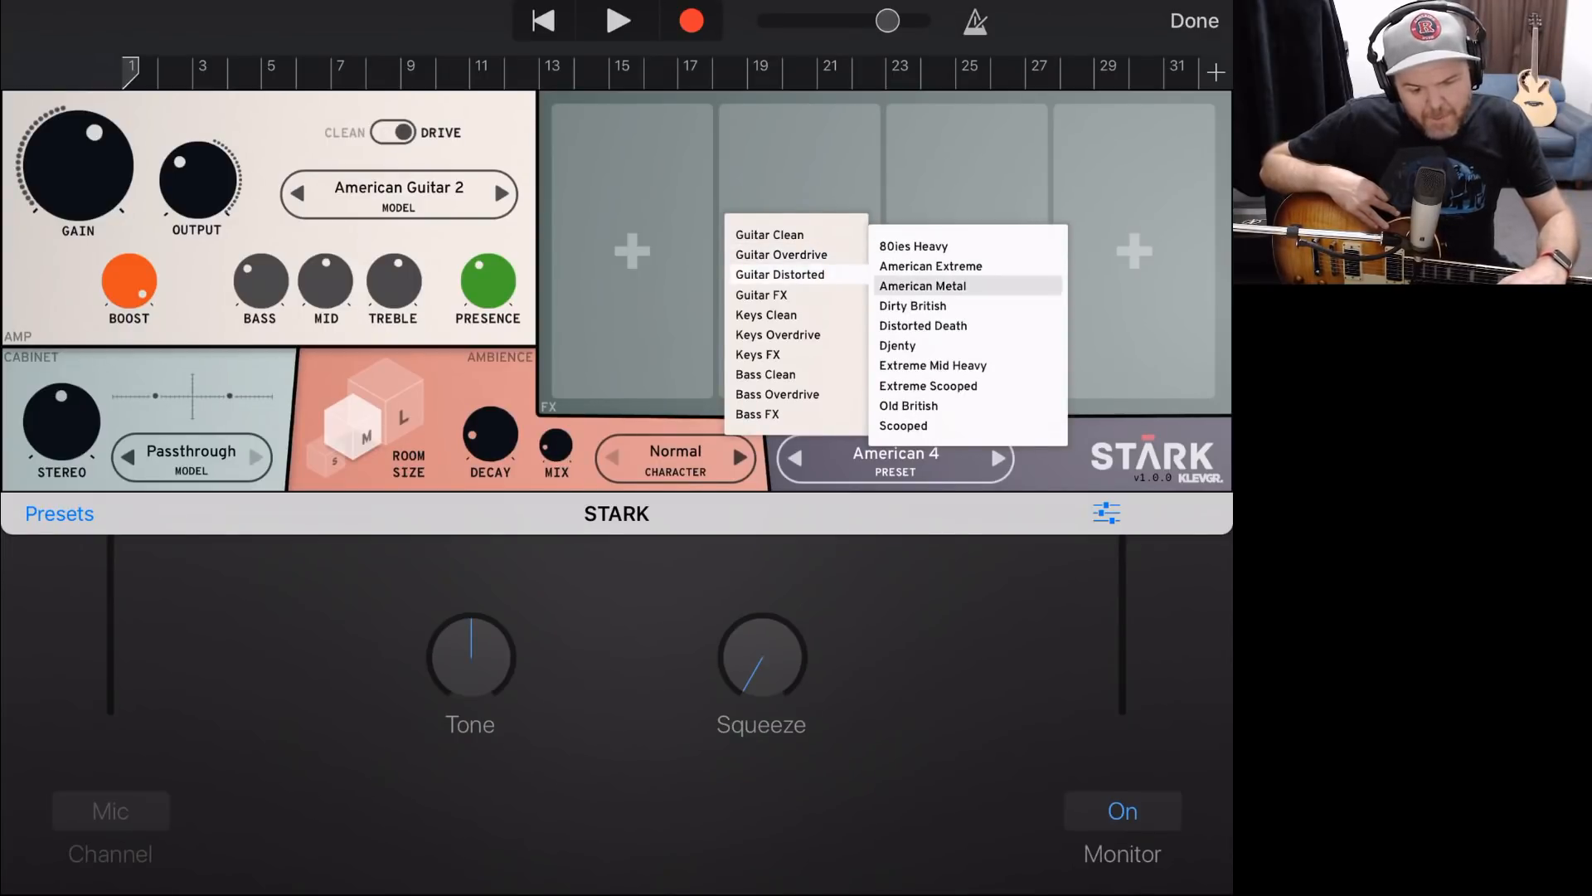
{"action": "left_click", "coordinate": [922, 286]}
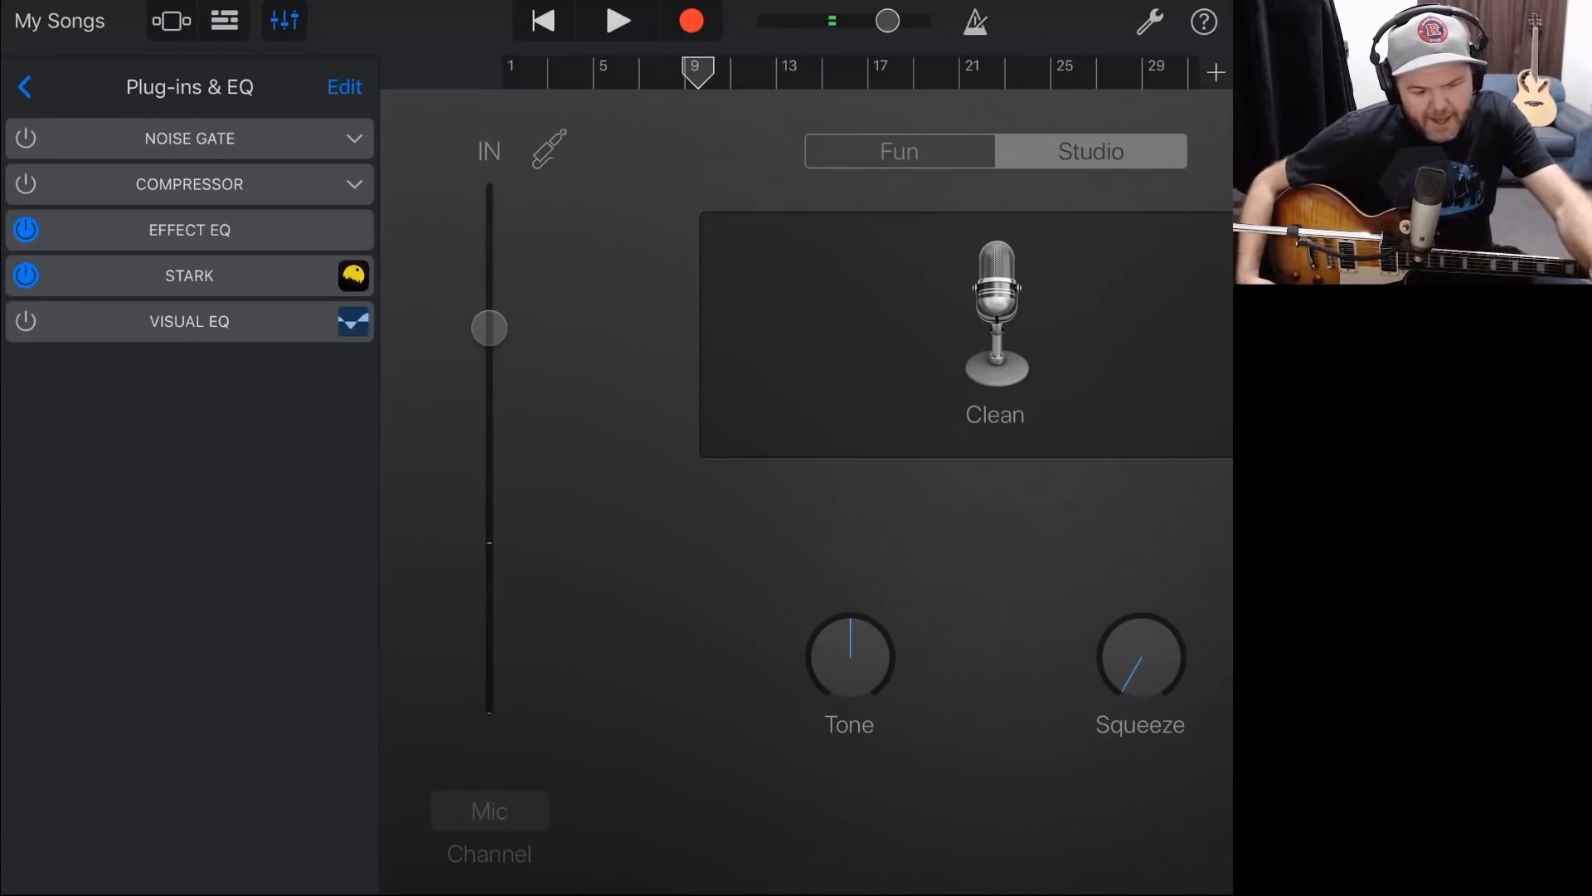
Step: Reopen STARK with the British 1 preset and start a recording count-in
{"action": "left_click", "coordinate": [189, 275]}
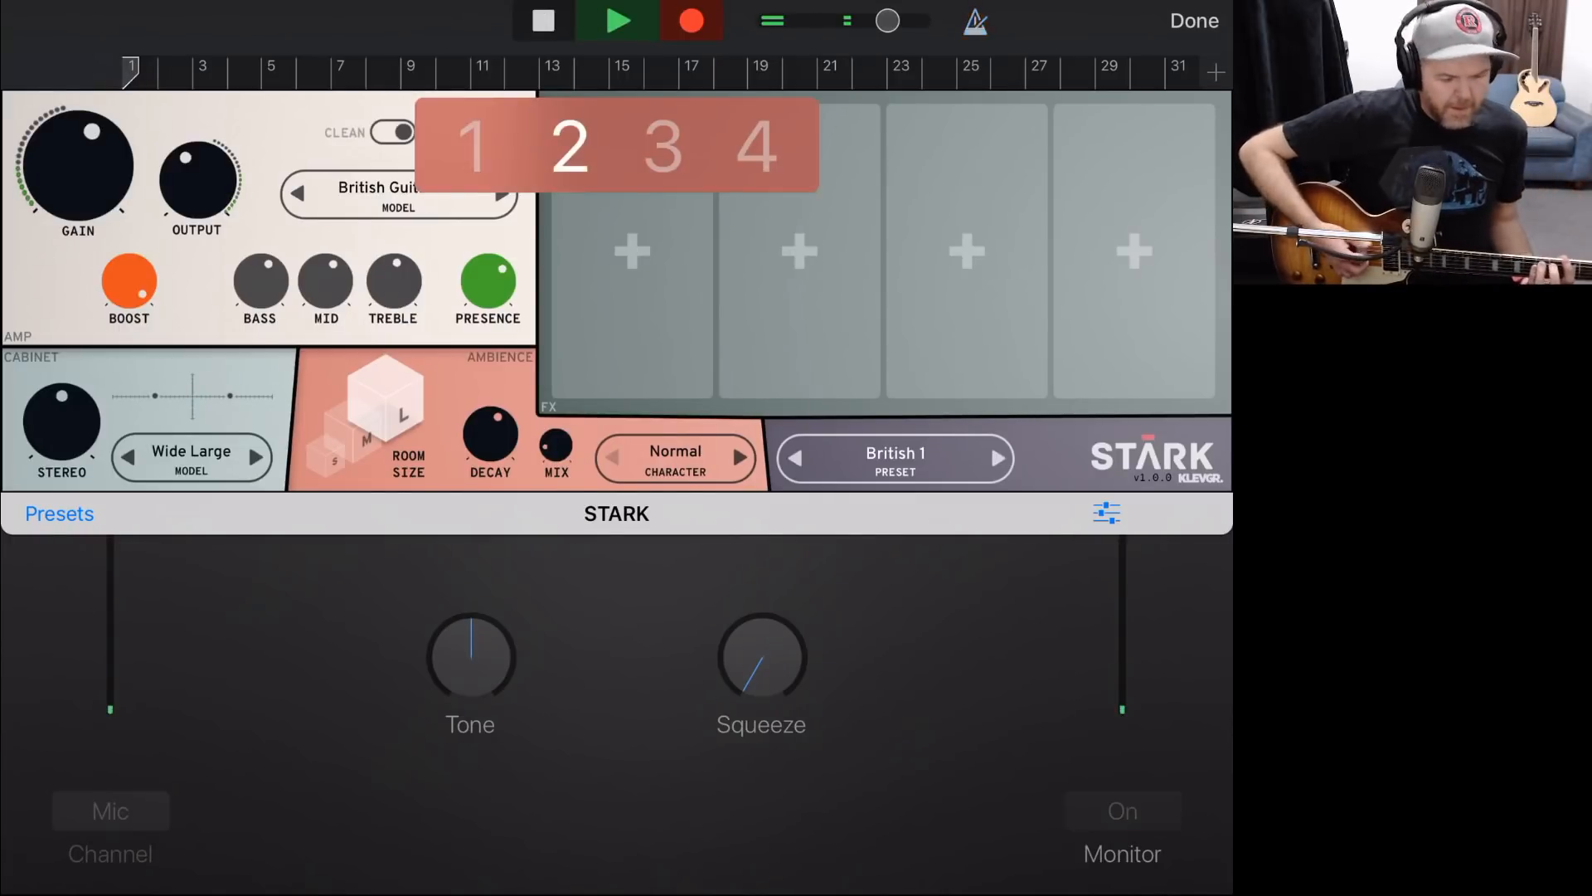
Step: Close STARK mid-recording and capture a guitar take of about twelve bars on the Clean track
{"action": "left_click", "coordinate": [395, 132]}
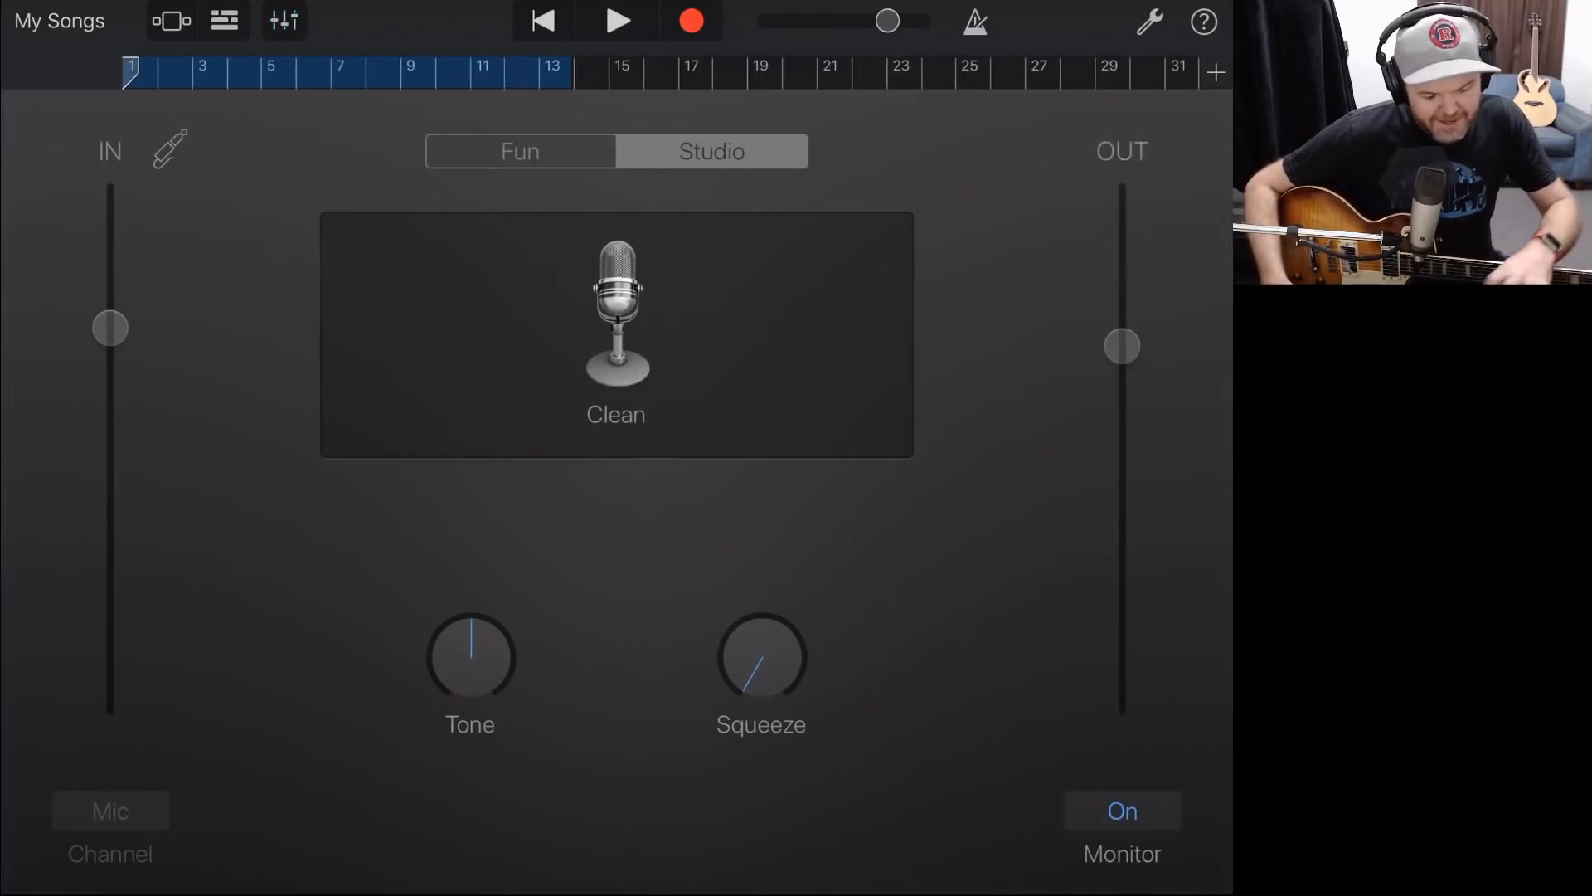
Step: Solo the Clean Audio Recorder track in Tracks view and play the take back against the Anders drums
{"action": "left_click", "coordinate": [1121, 811]}
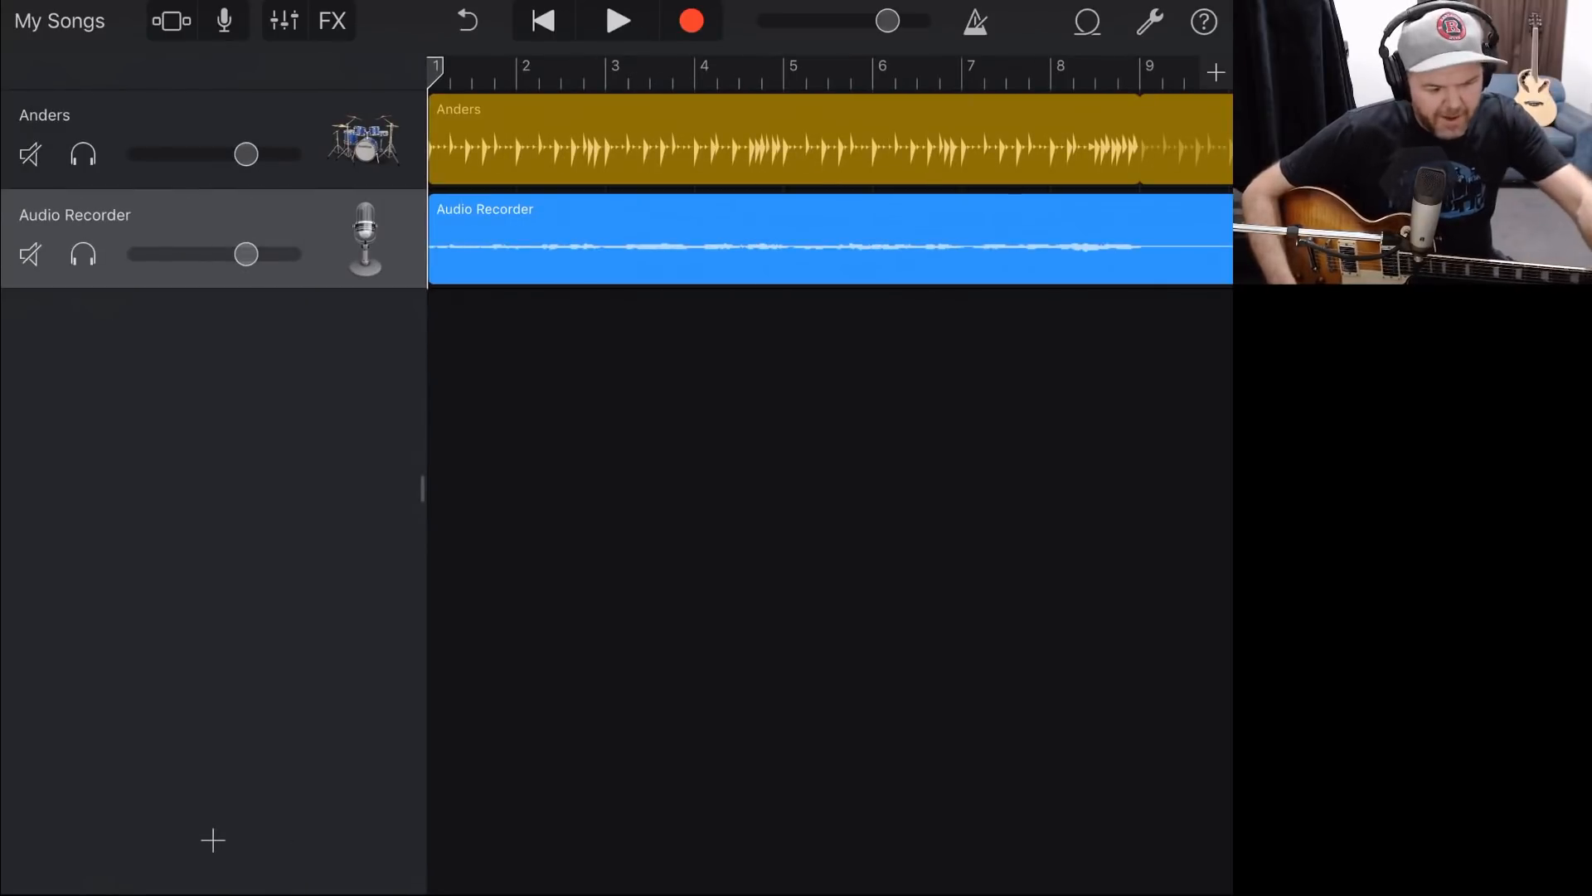
{"action": "left_click", "coordinate": [83, 253]}
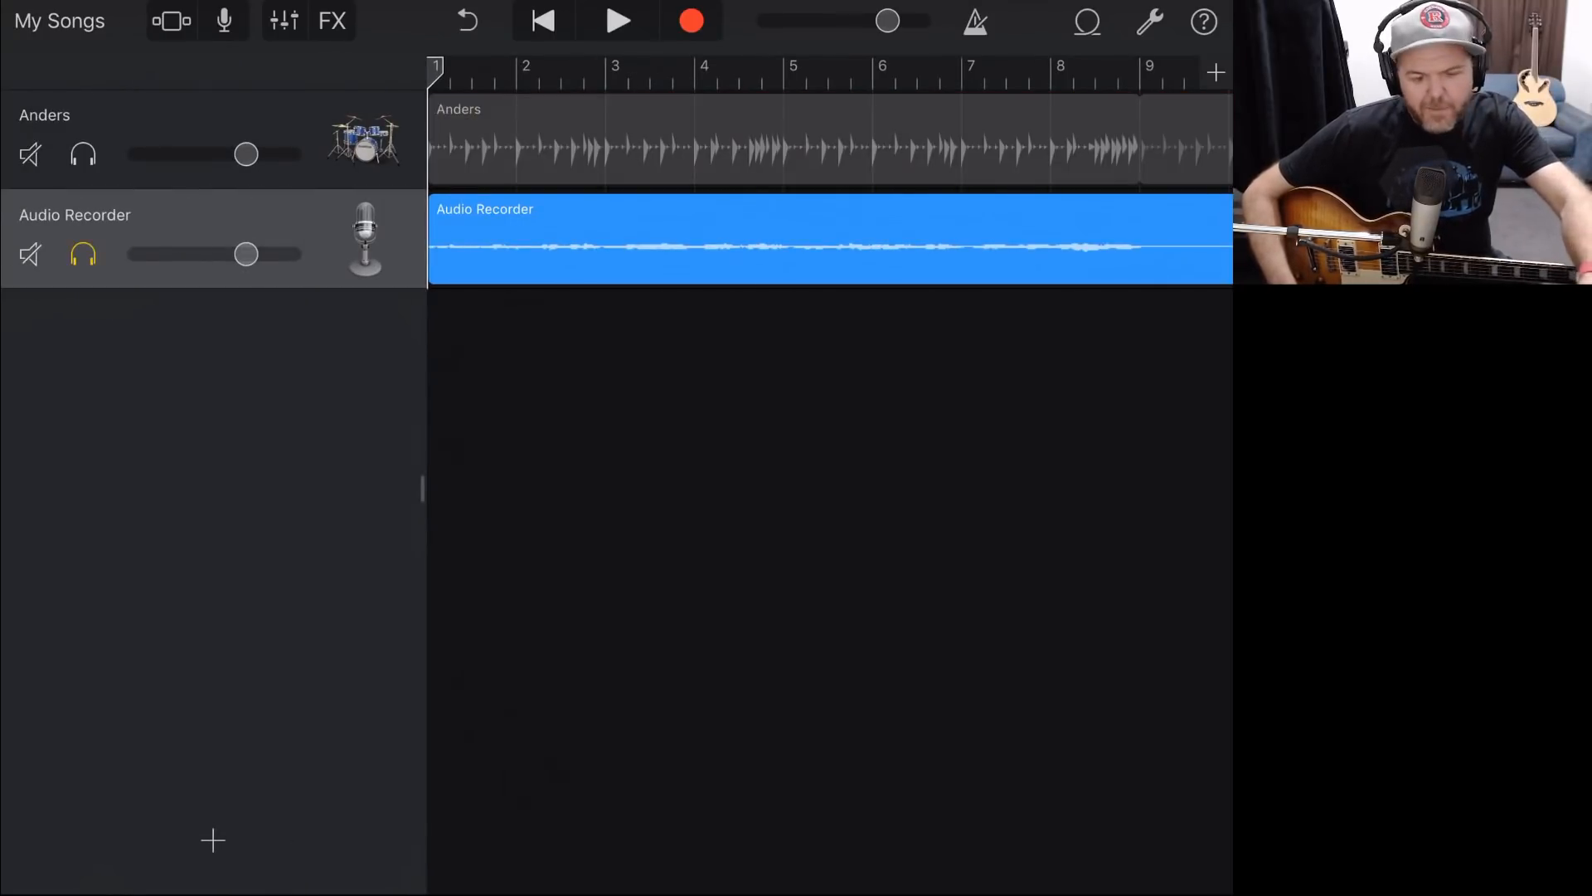
{"action": "left_click", "coordinate": [617, 19]}
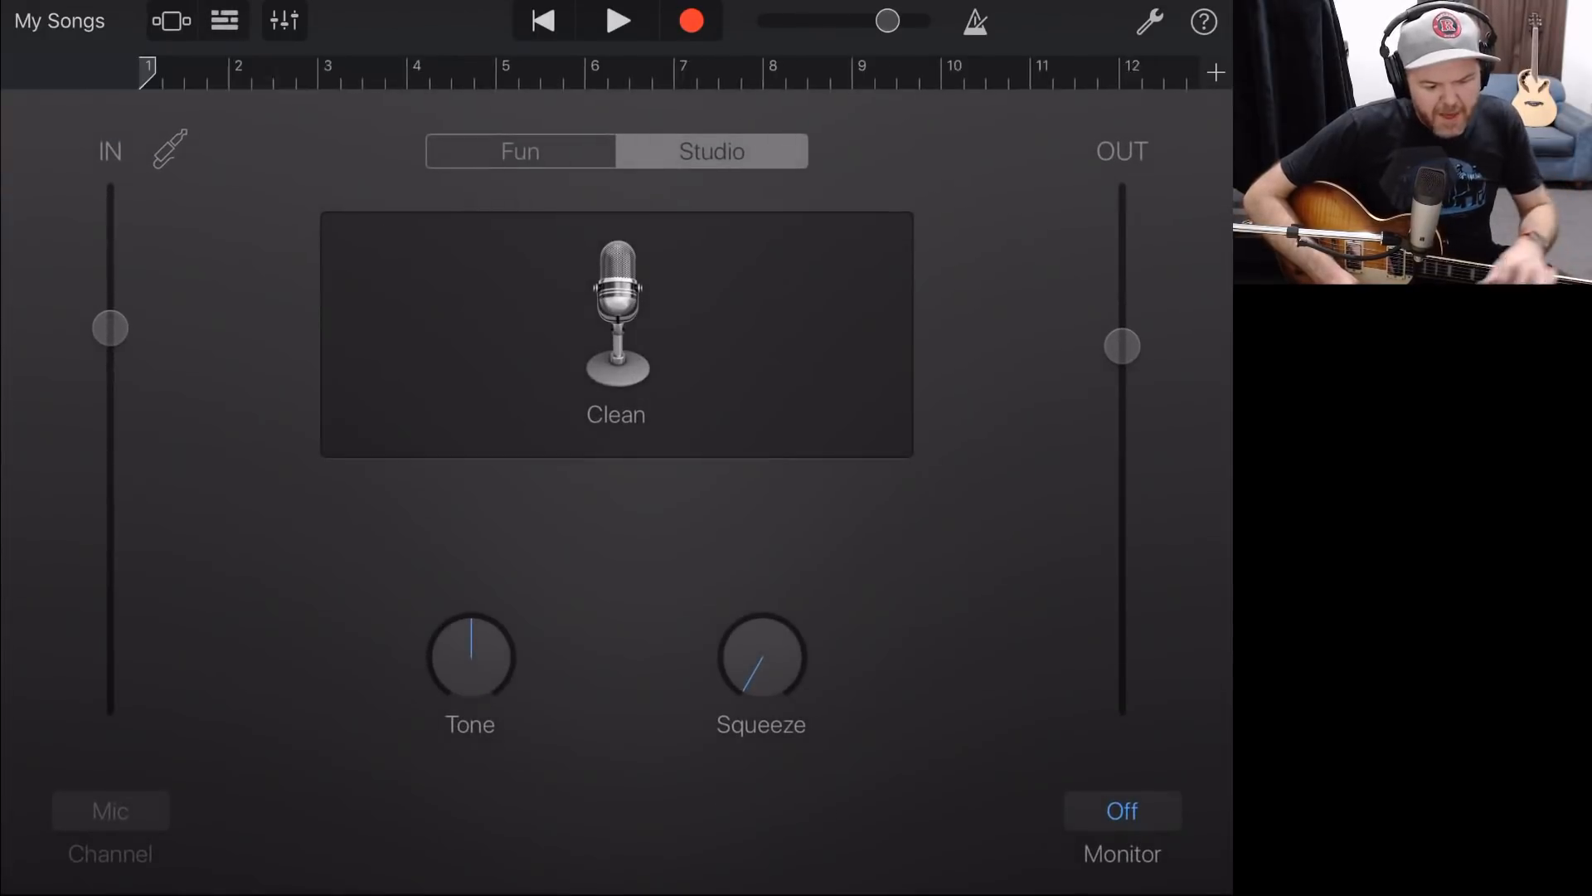
Step: With Monitor On, set this track's STARK to Guitar FX > Indie Lofi (Garage Sale Amp, Radiola cabinet, compressor, delay)
{"action": "left_click", "coordinate": [1123, 811]}
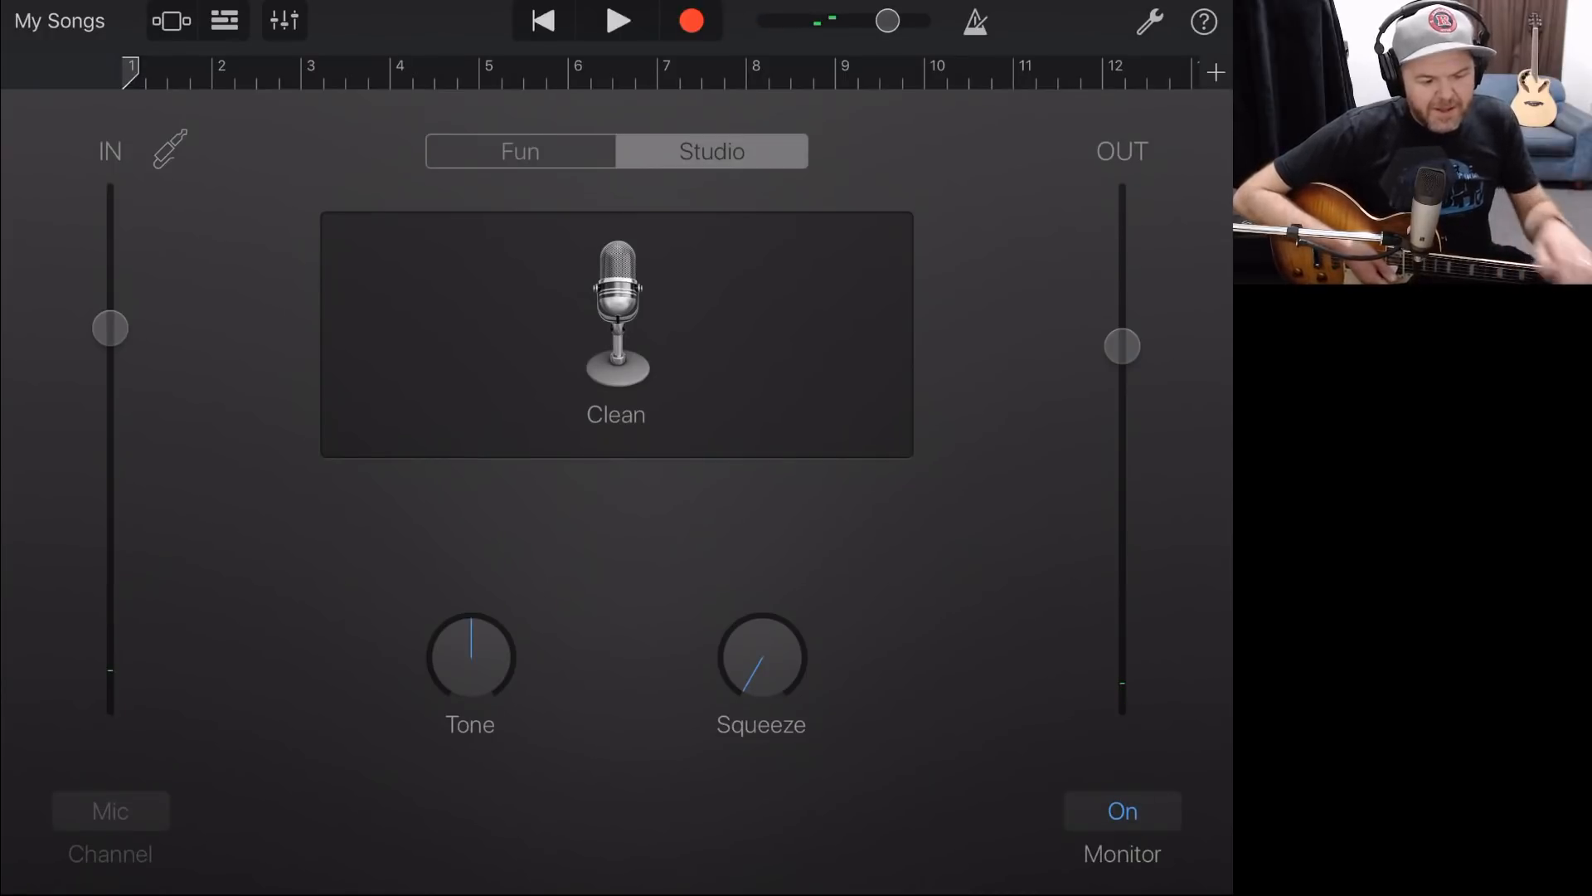
{"action": "left_click", "coordinate": [284, 20]}
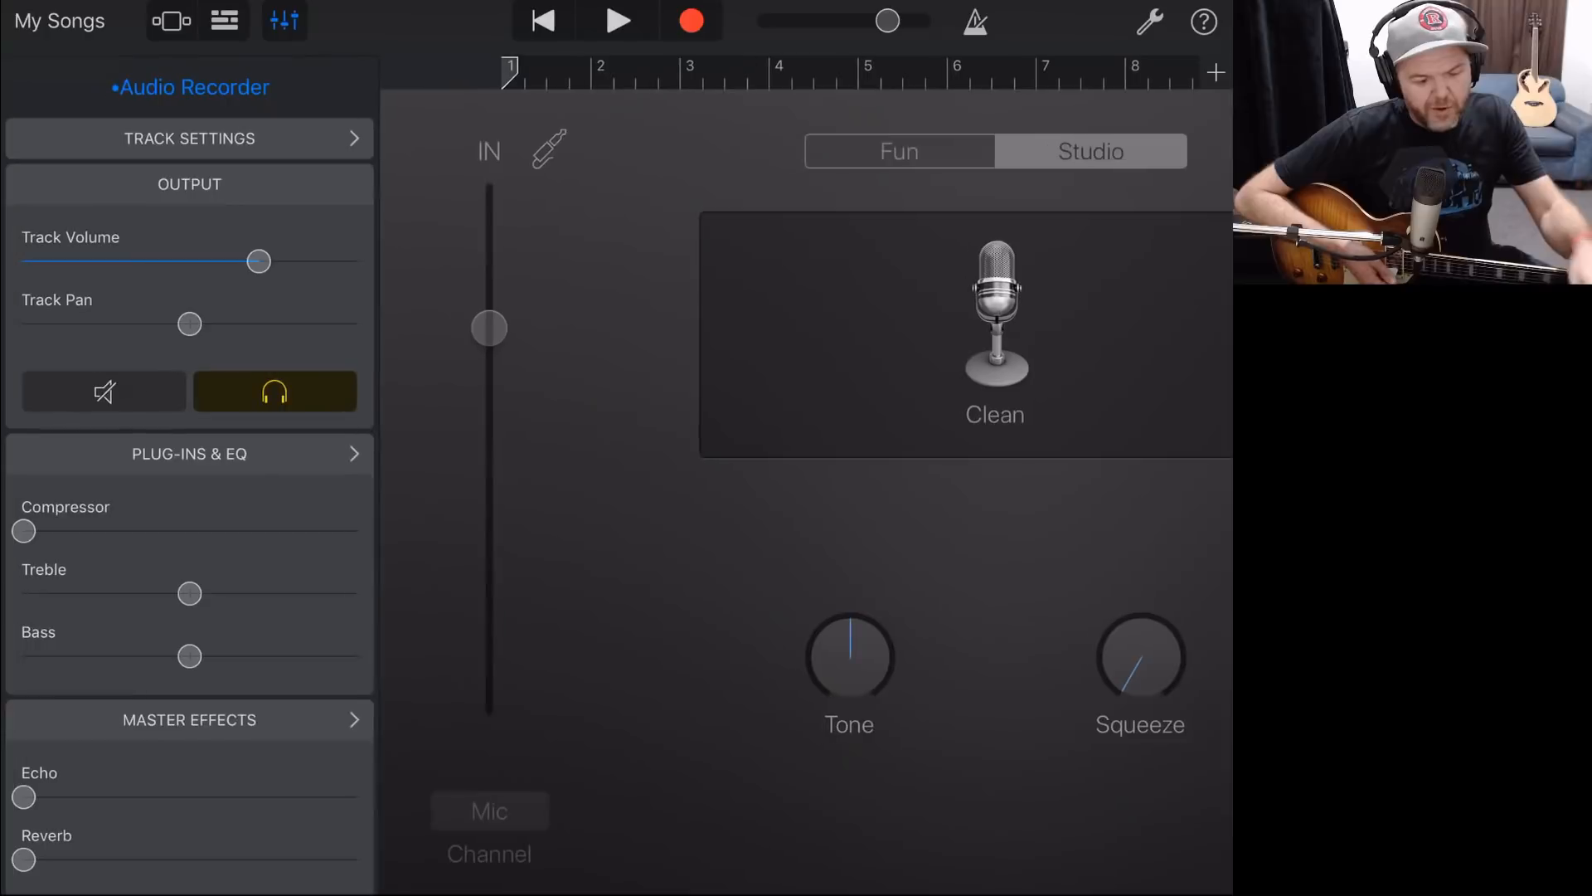
{"action": "left_click", "coordinate": [189, 453]}
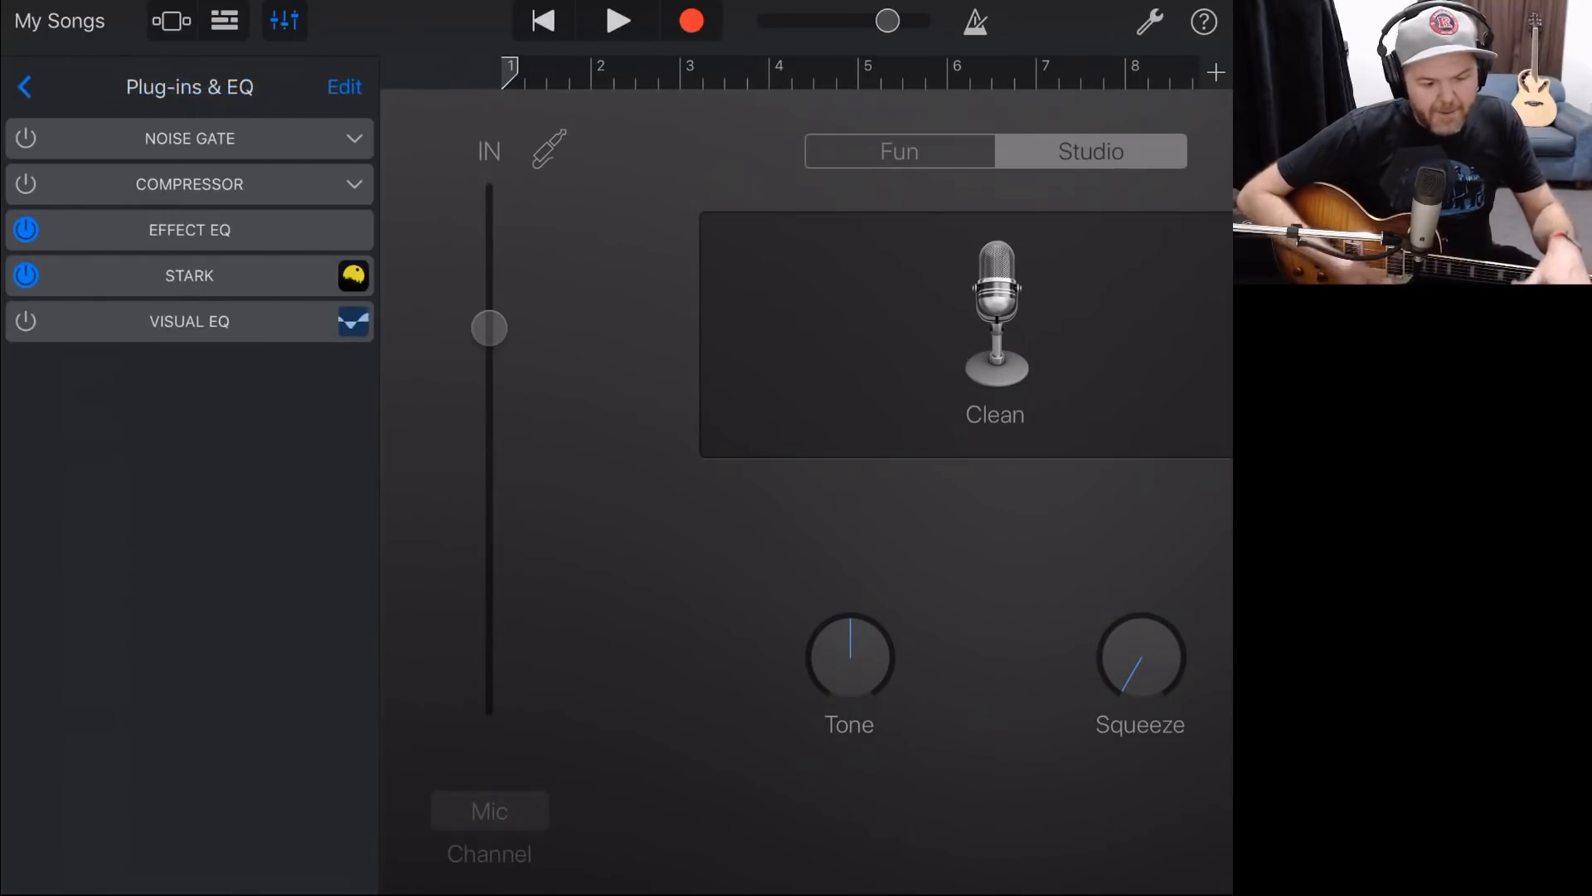
{"action": "left_click", "coordinate": [189, 275]}
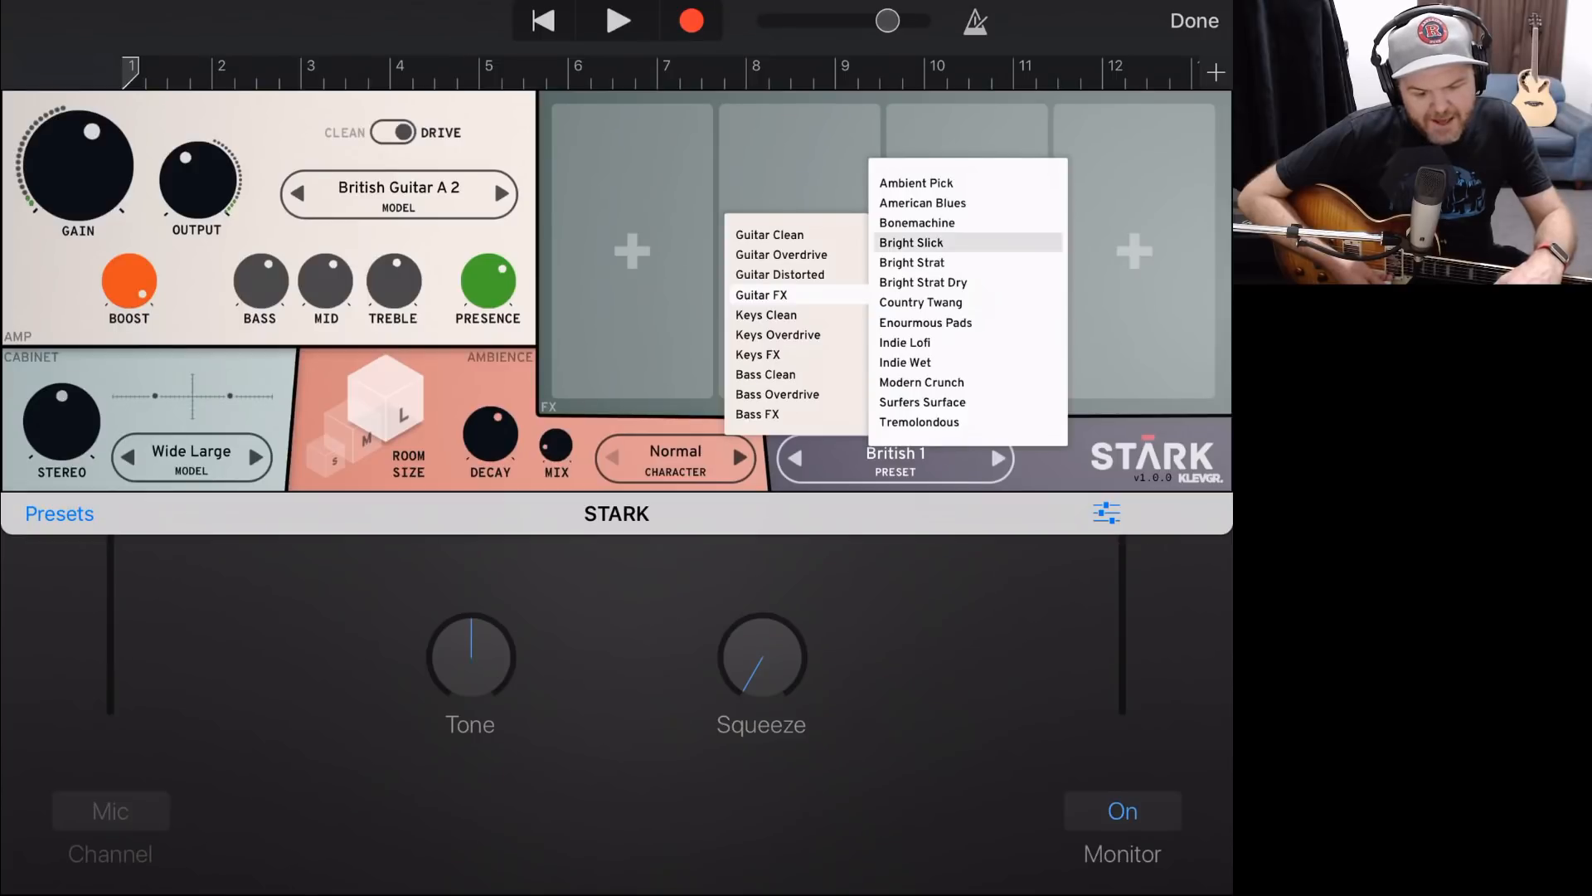
{"action": "left_click", "coordinate": [910, 242]}
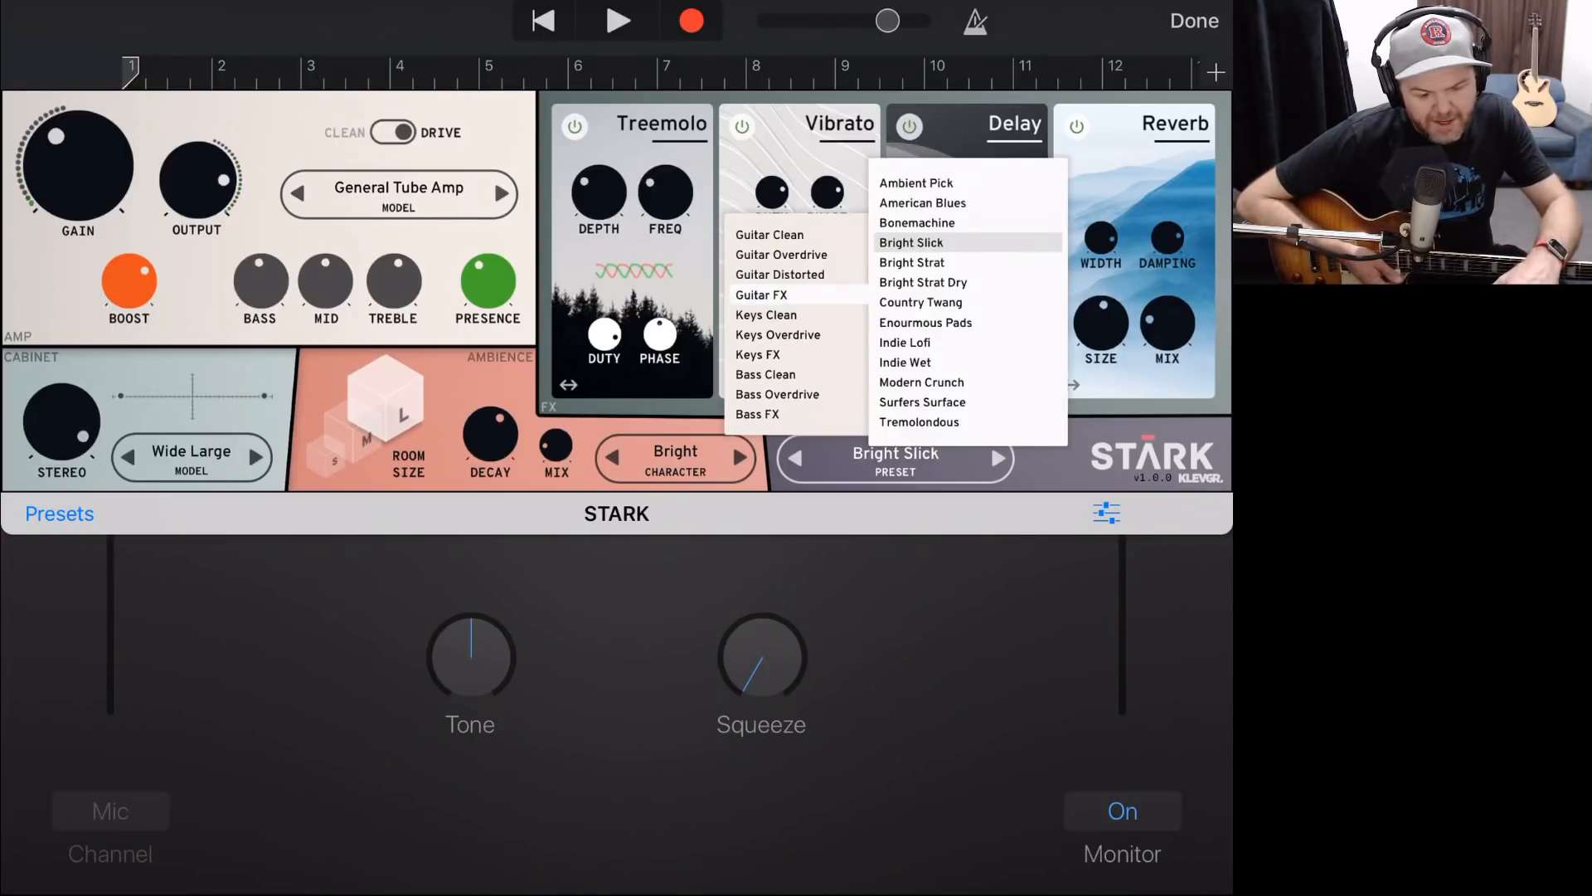
{"action": "left_click", "coordinate": [906, 342]}
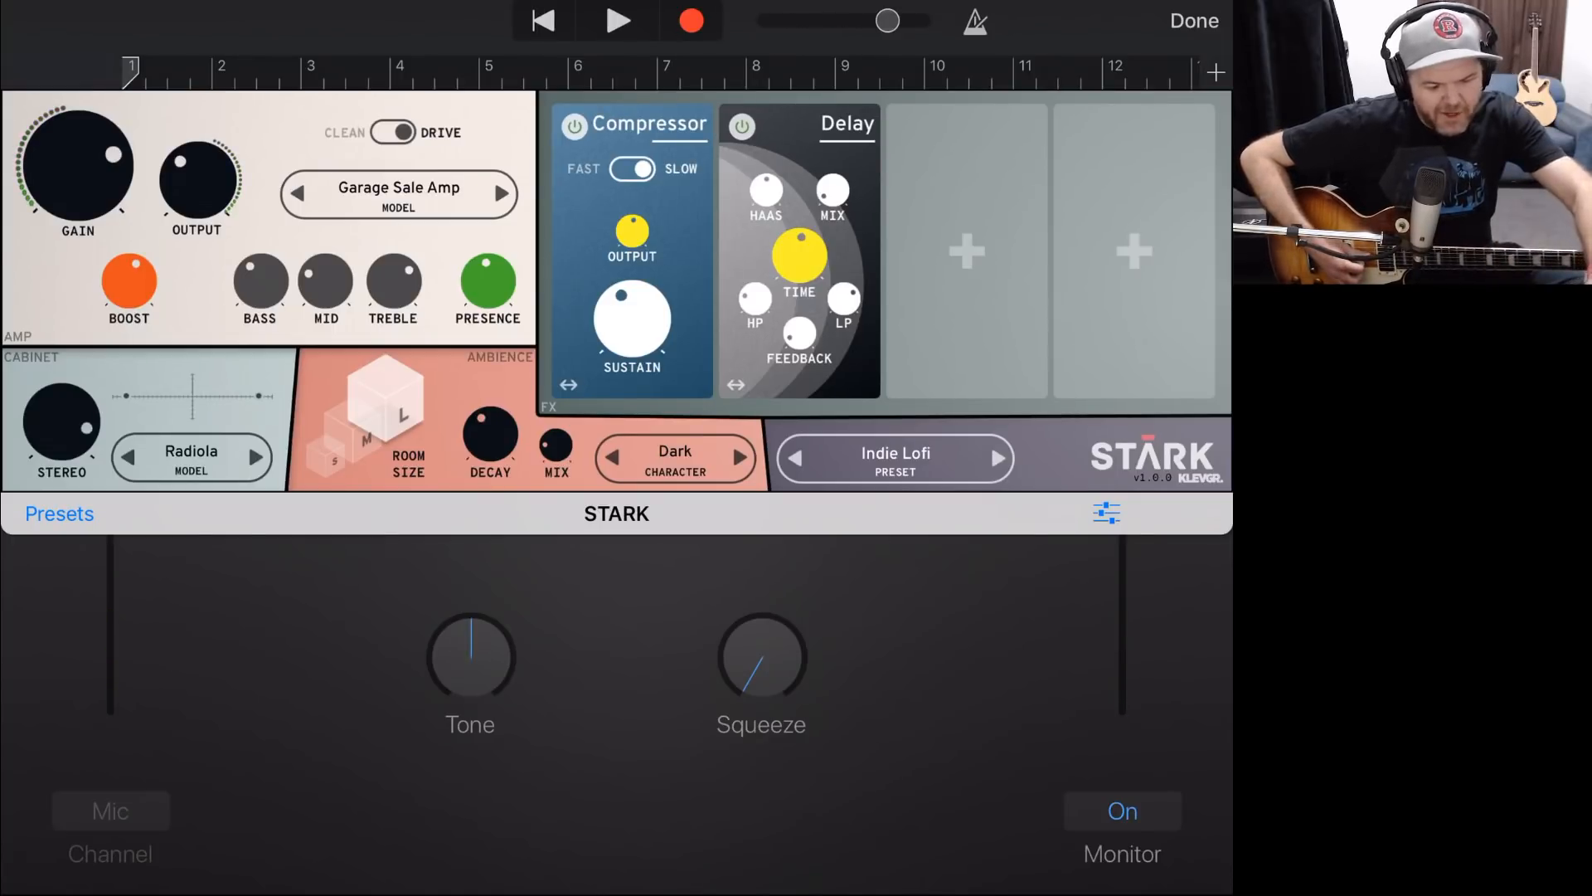
Step: Record a roughly nine-bar guitar take through the Indie Lofi sound
{"action": "left_click", "coordinate": [617, 20]}
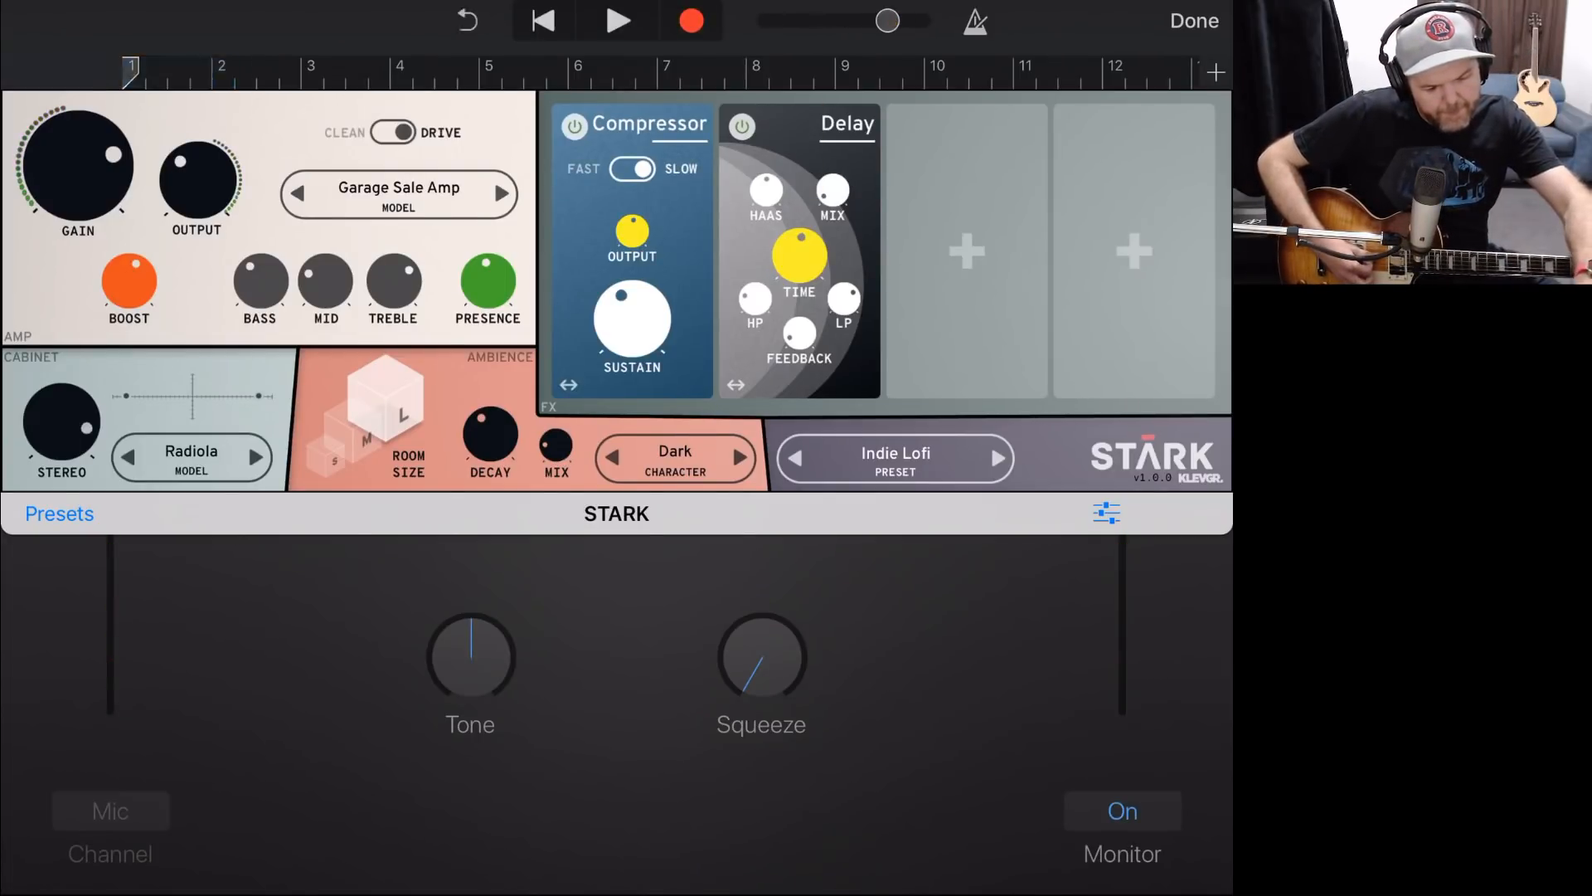
{"action": "left_click", "coordinate": [617, 19]}
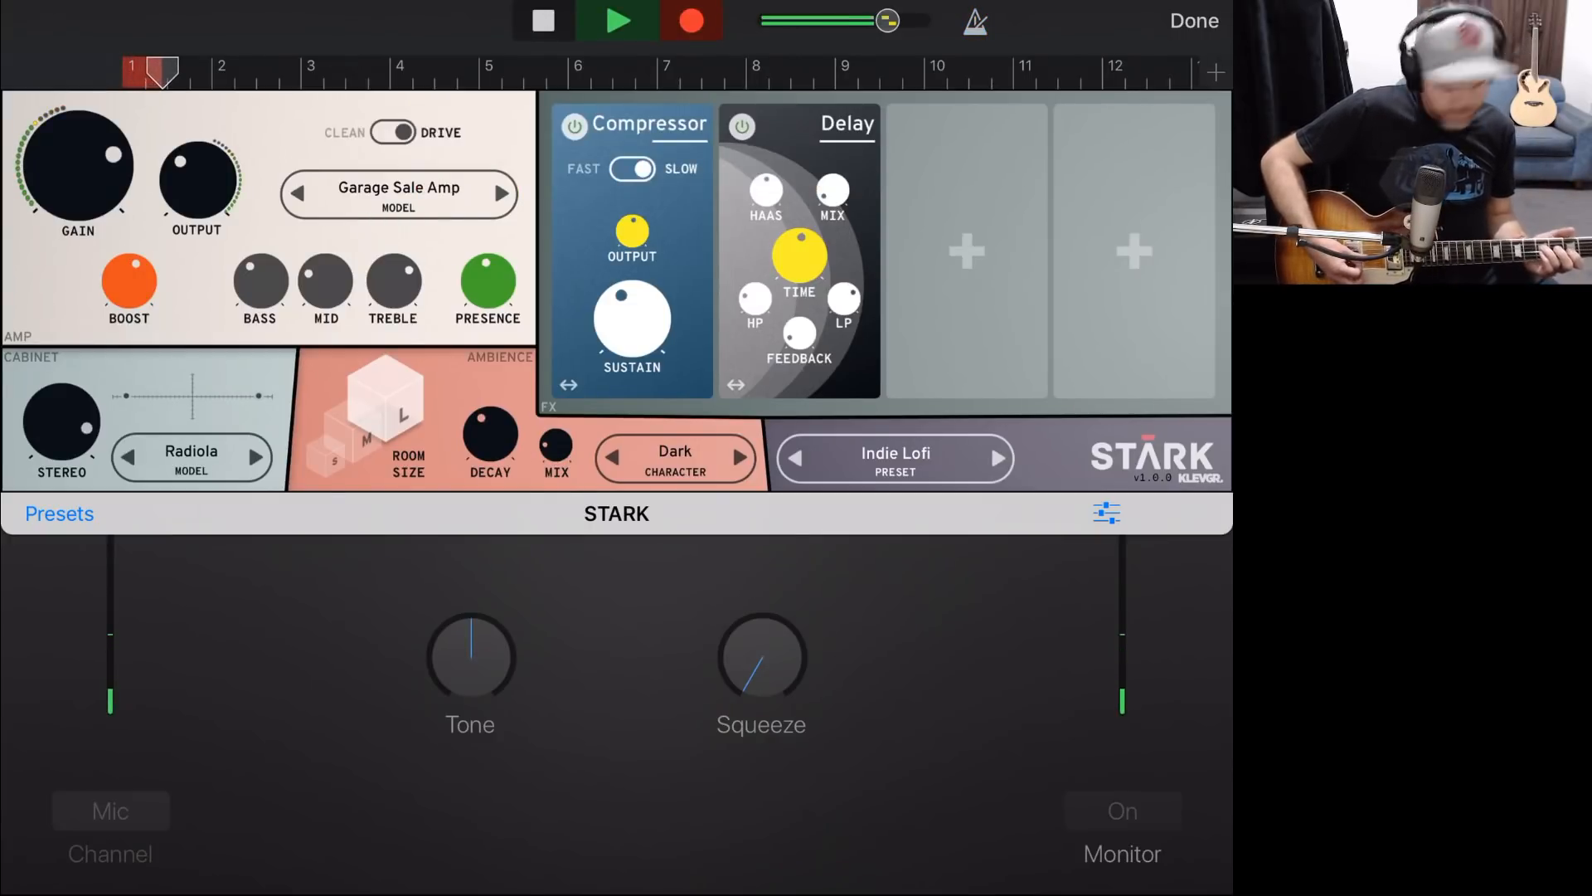
{"action": "left_click", "coordinate": [617, 20]}
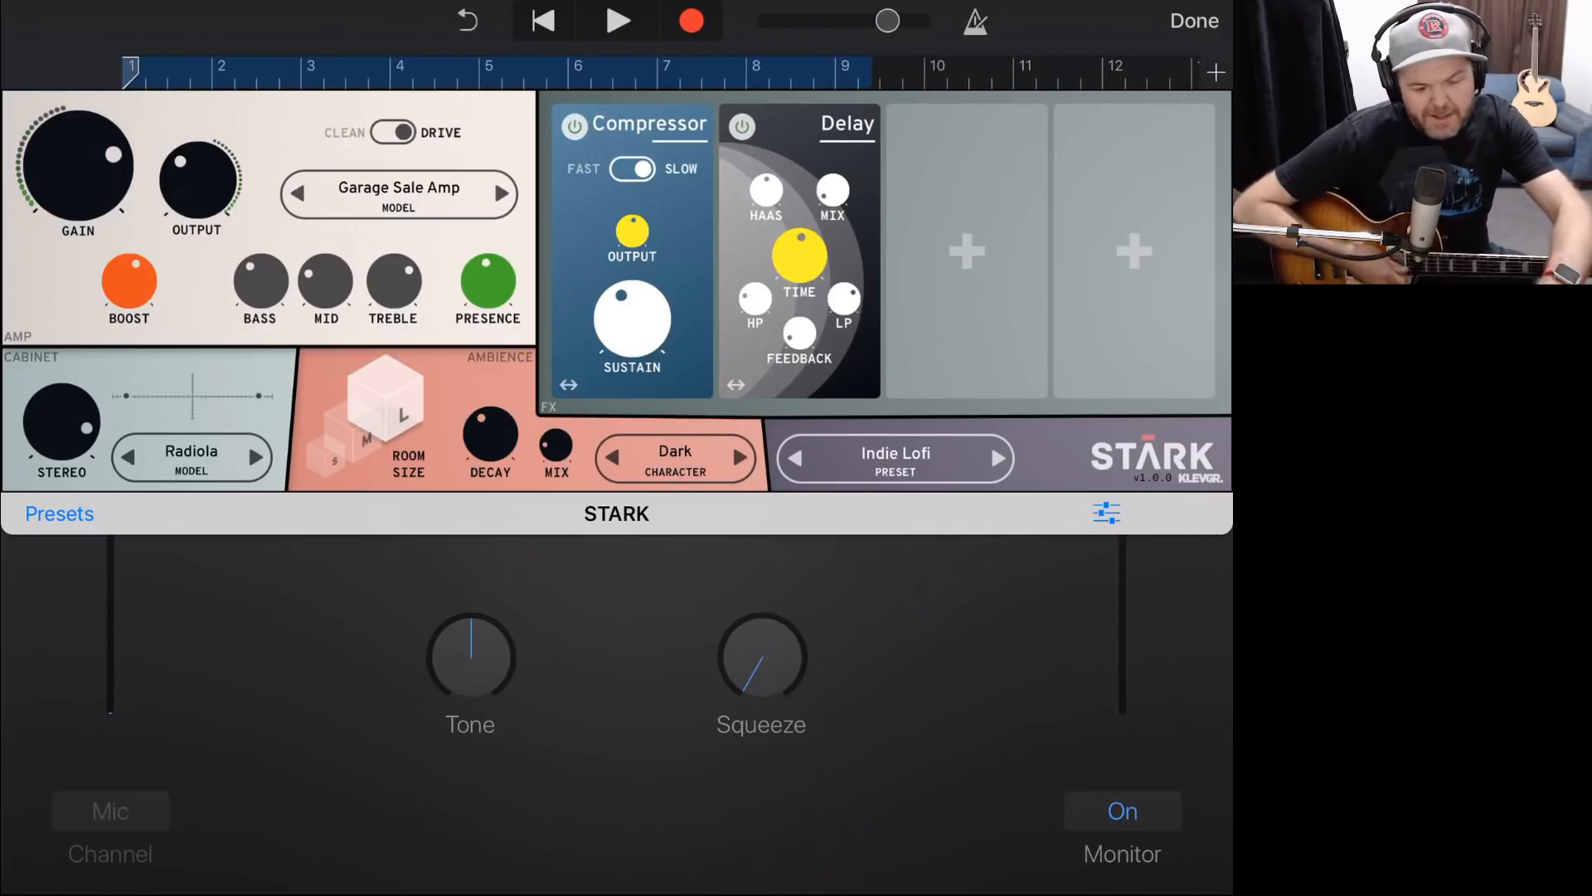
Step: Close STARK, play back the second take, and add a fourth empty Audio Recorder track
{"action": "left_click", "coordinate": [1192, 20]}
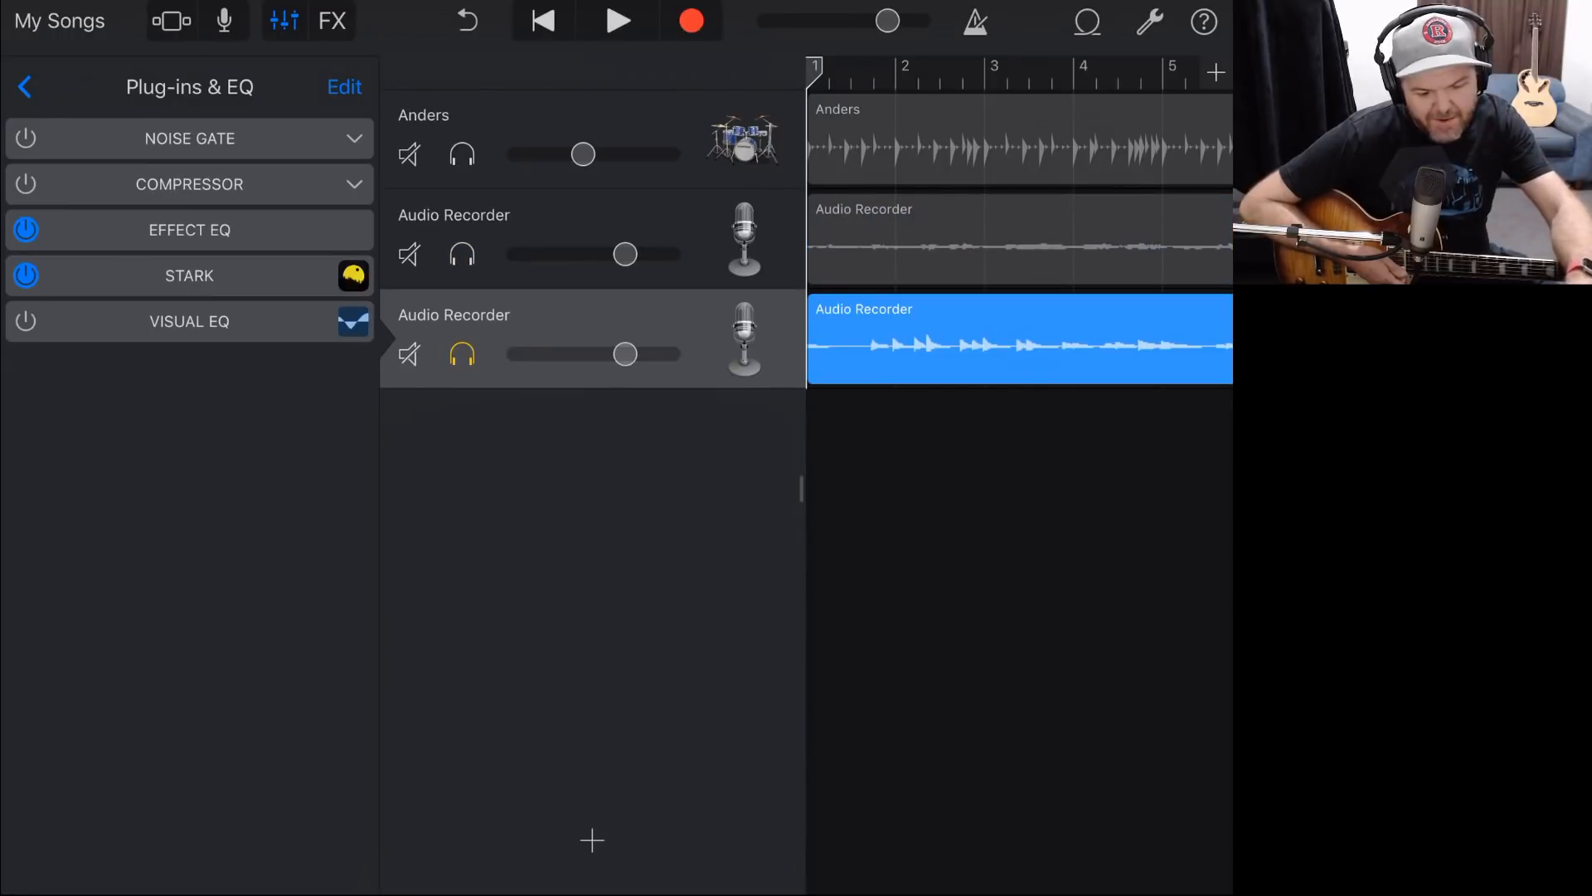
{"action": "left_click", "coordinate": [617, 20]}
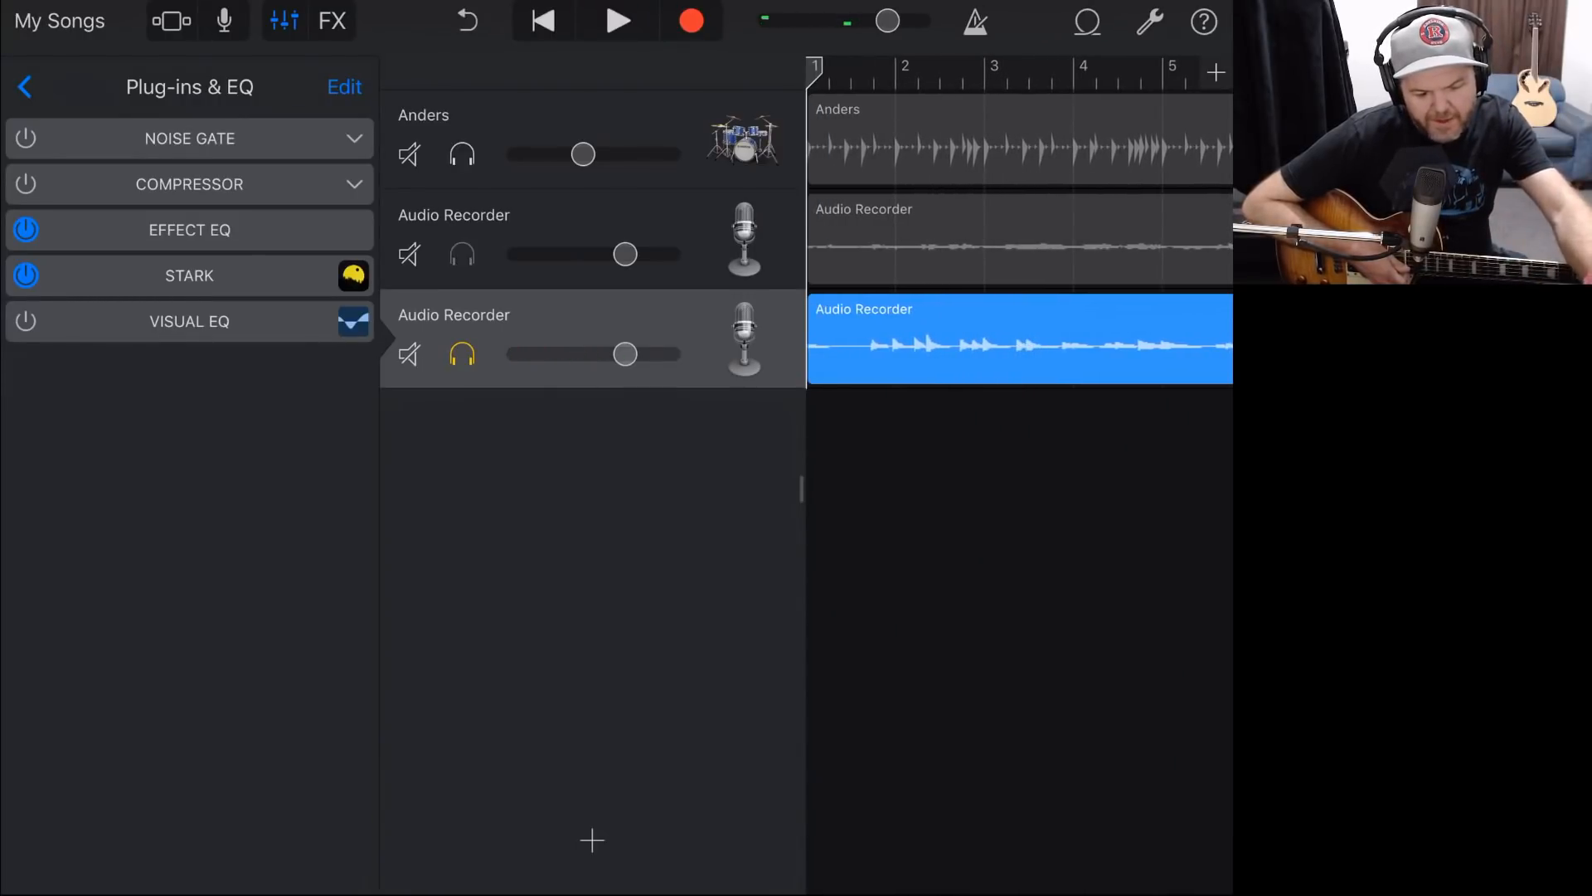
{"action": "left_click", "coordinate": [617, 20]}
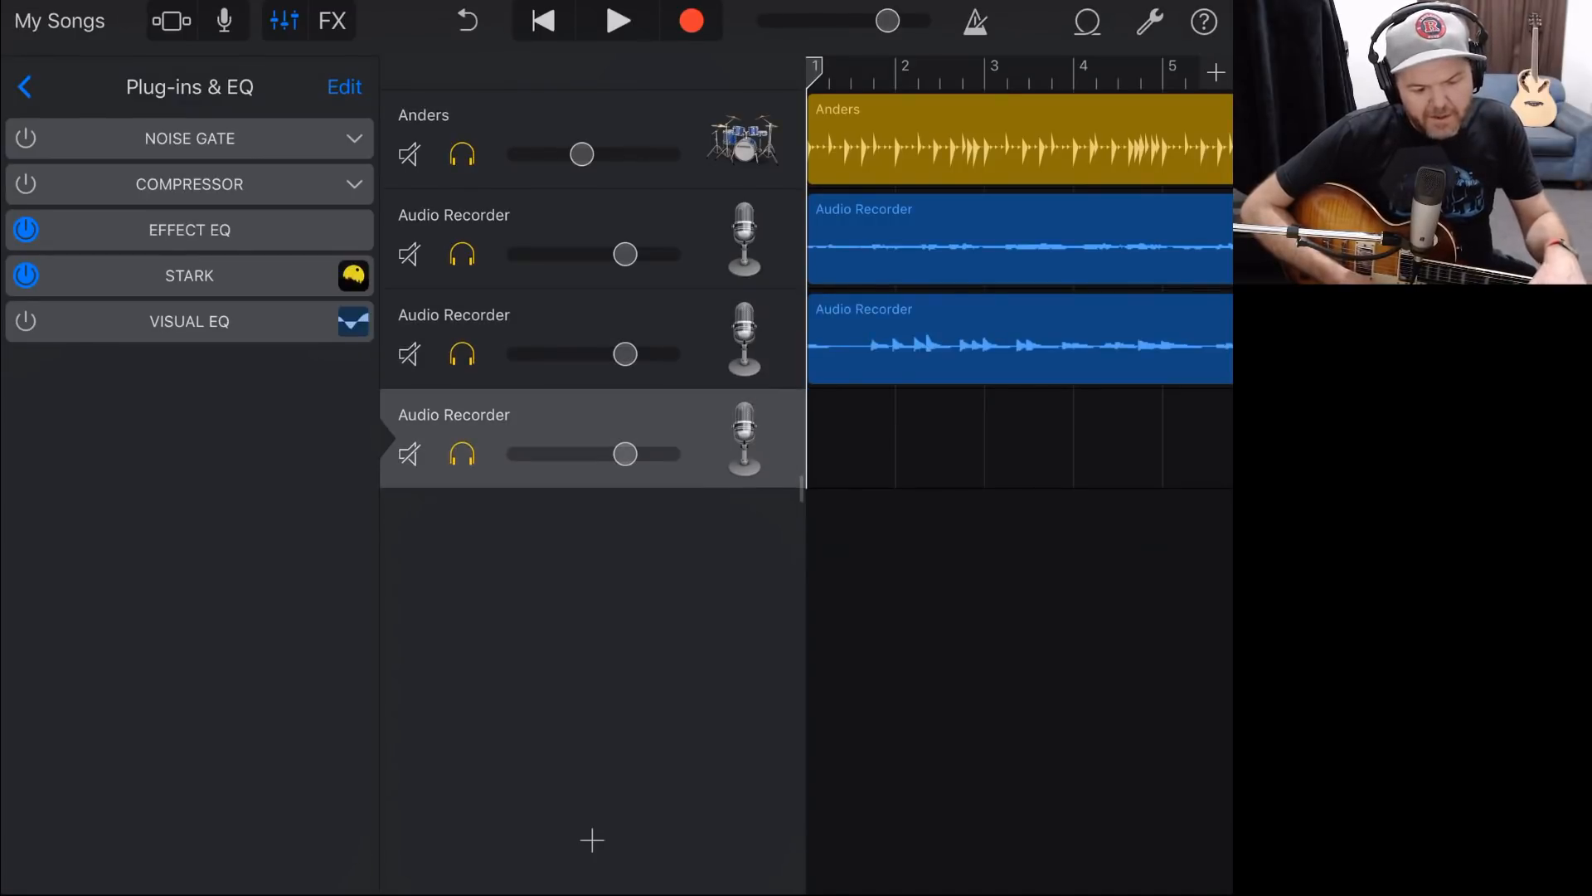
Step: Record a third guitar take on the fourth track and set its volume fairly high, earlier takes fully down
{"action": "left_click", "coordinate": [189, 275]}
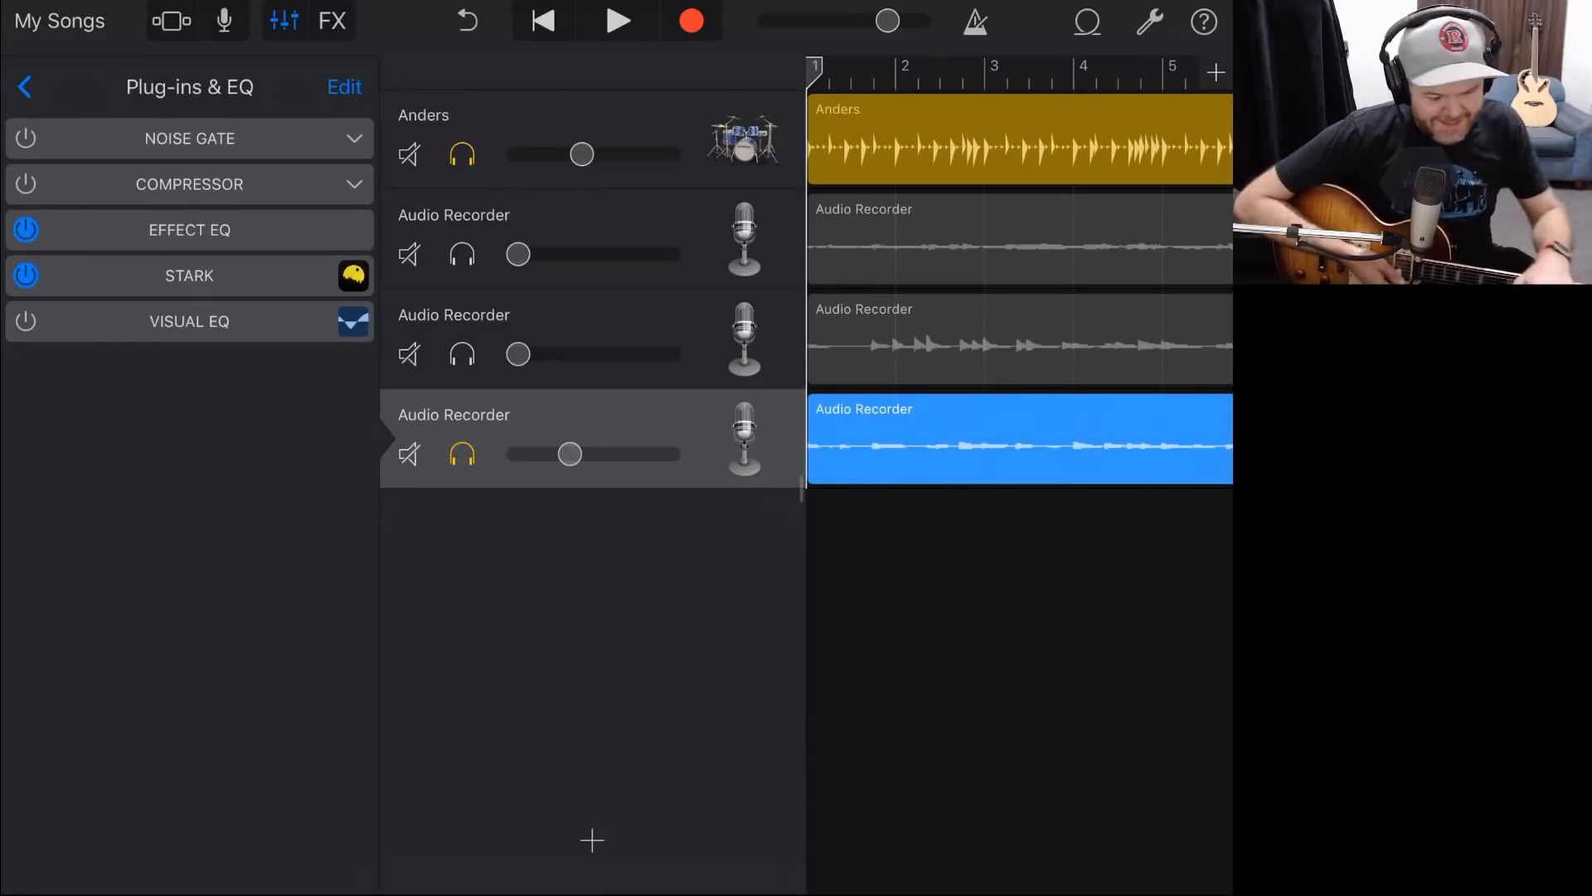
{"action": "left_click_drag", "start_coordinate": [569, 454], "coordinate": [622, 454]}
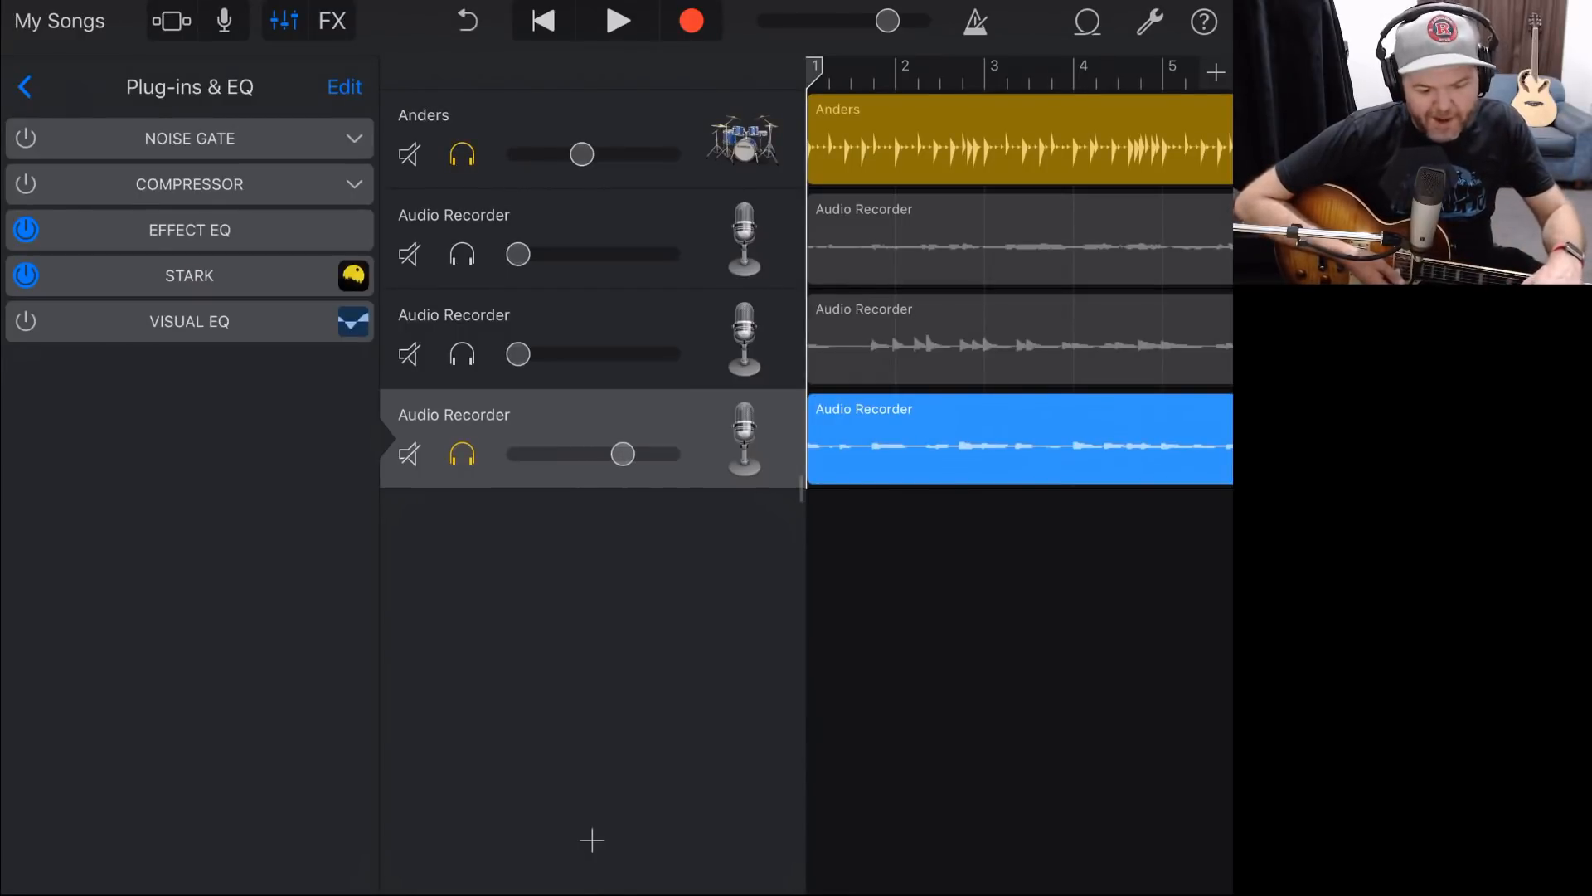
{"action": "left_click_drag", "start_coordinate": [622, 455], "coordinate": [609, 455]}
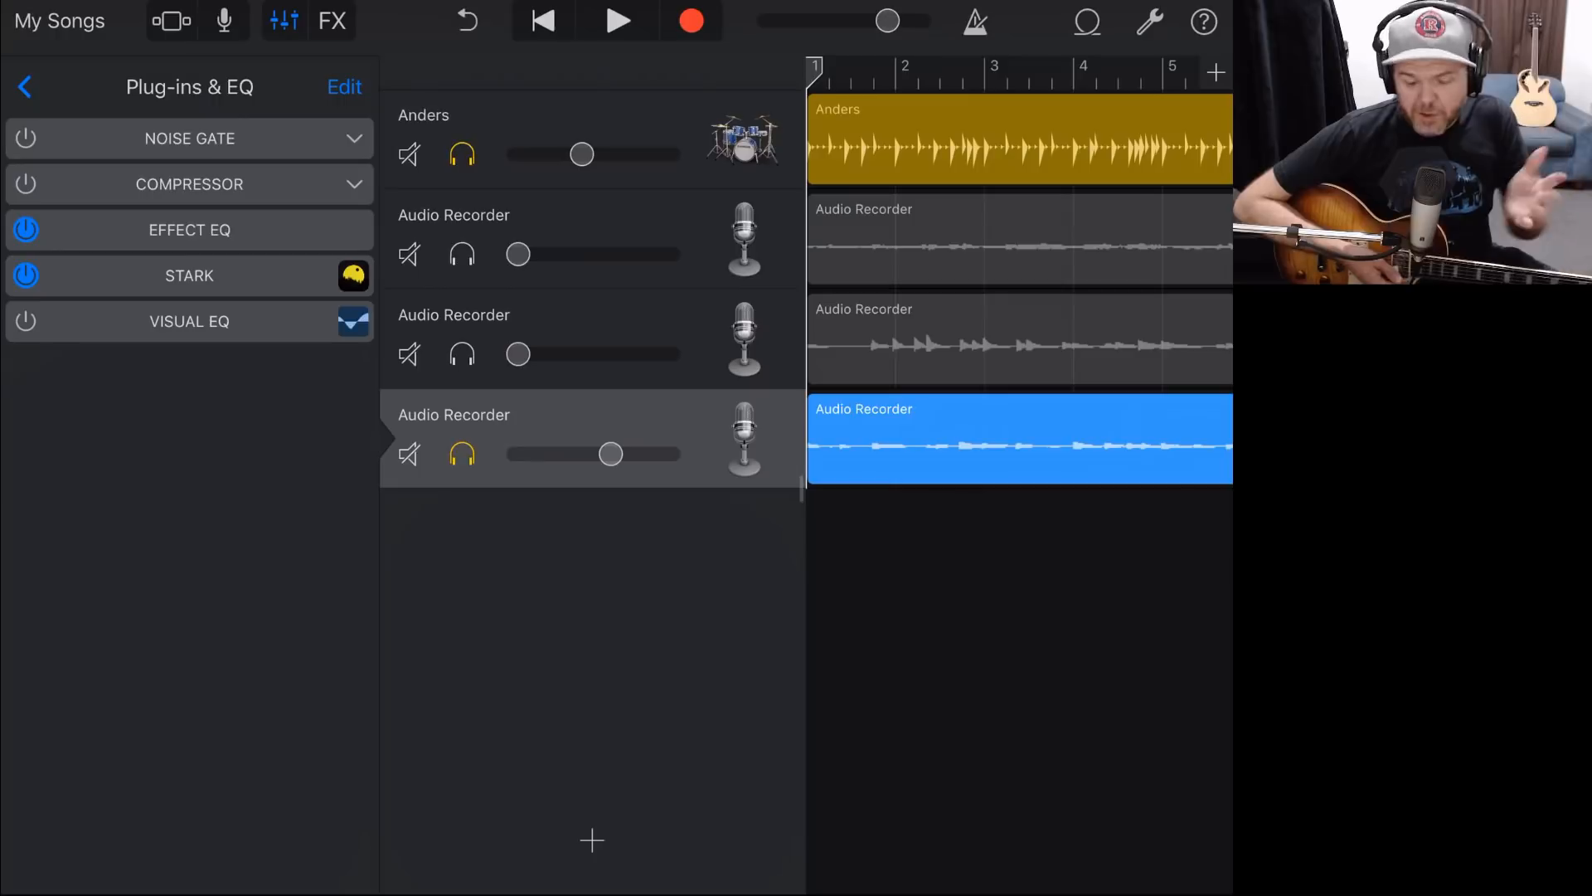